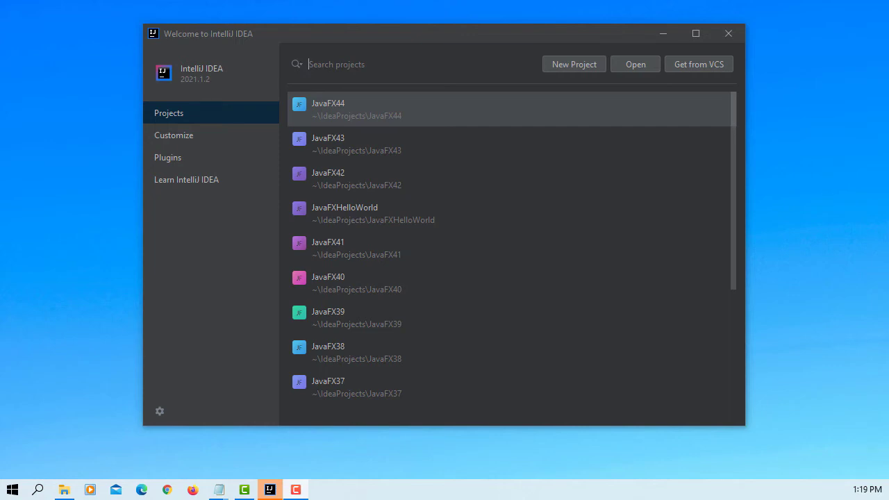
mouse_move(574, 64)
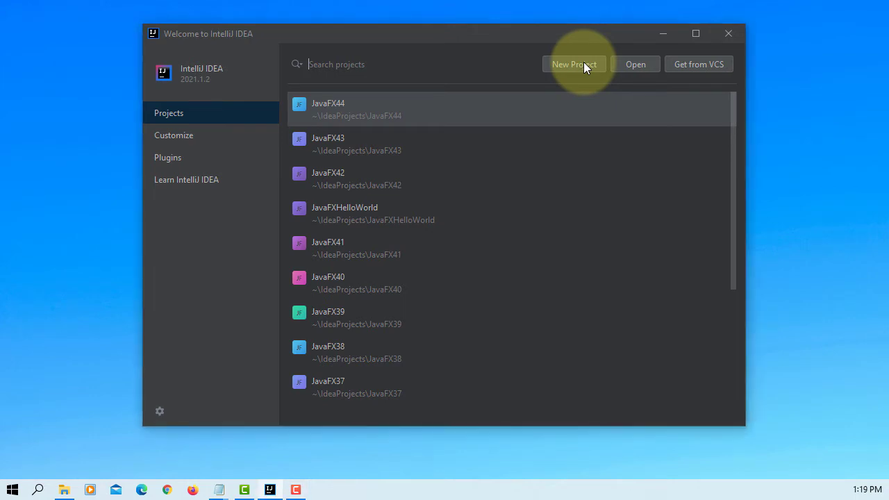
Create a JavaFX Application project named JavaFX45 and accept the FXML library download.
left_click(574, 64)
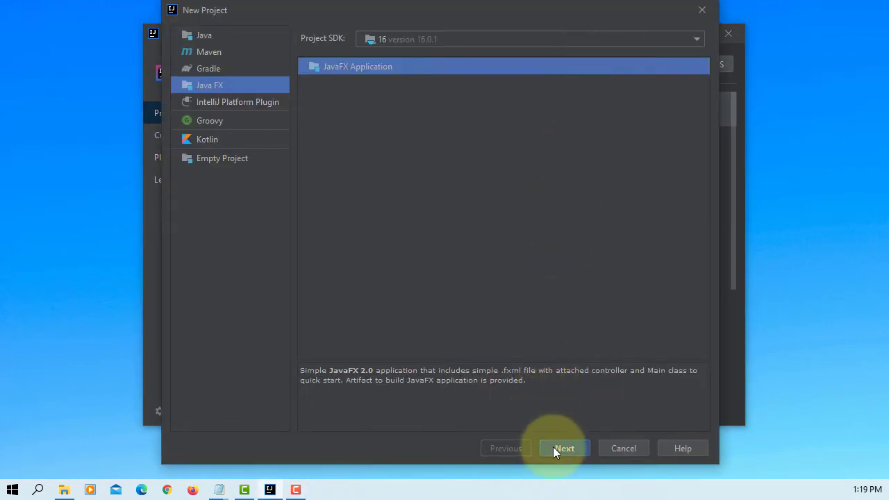
left_click(564, 447)
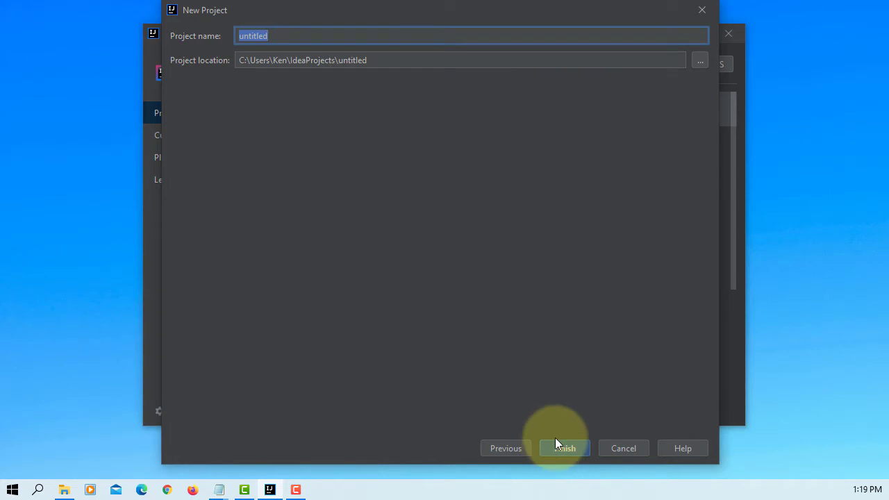
type("JavaF")
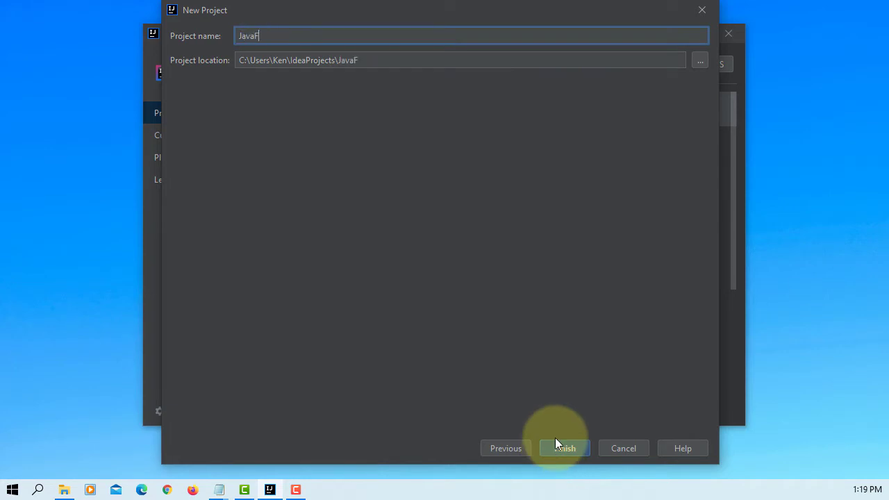
type("X45")
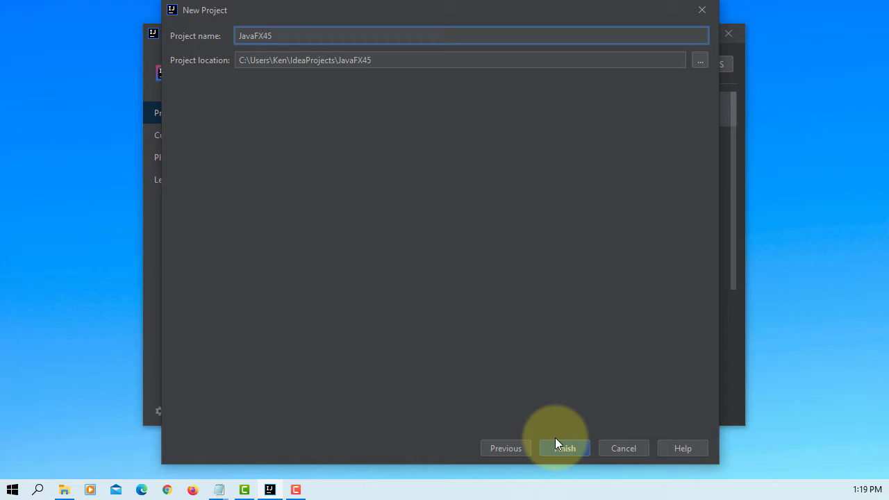
left_click(564, 447)
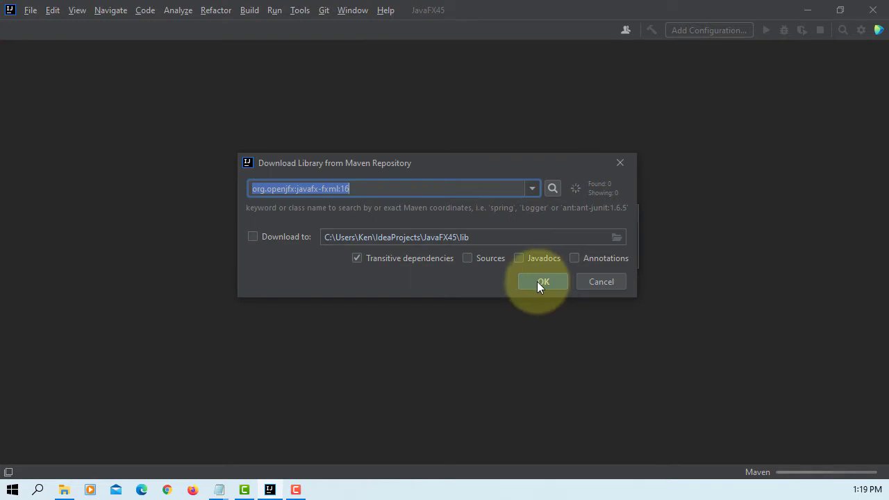
left_click(542, 281)
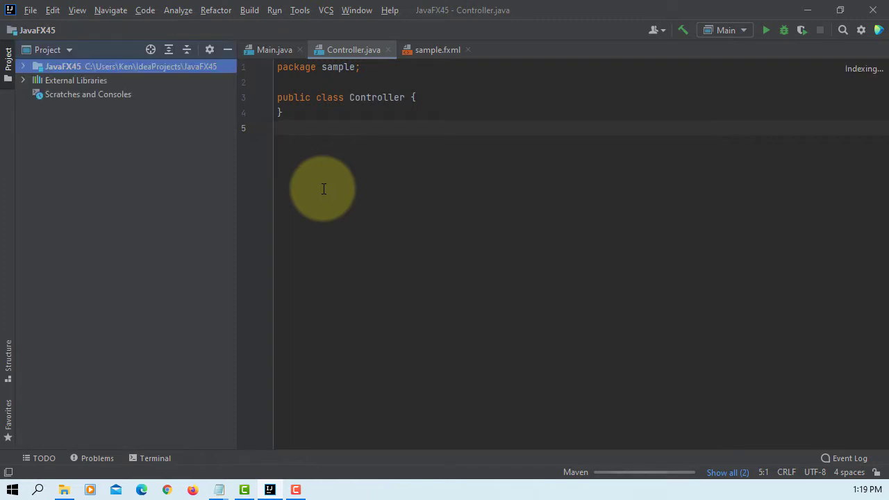
Expand the project tree and start adding a Java library under Project Structure > Libraries.
left_click(23, 67)
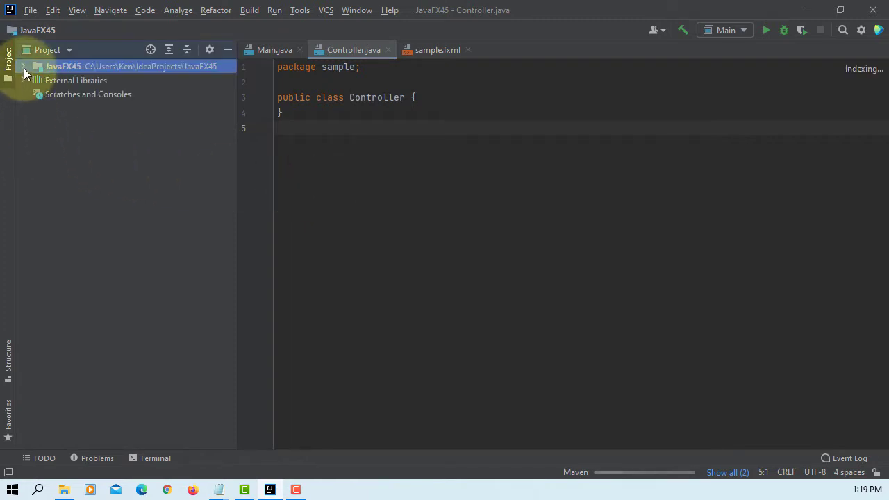
left_click(22, 67)
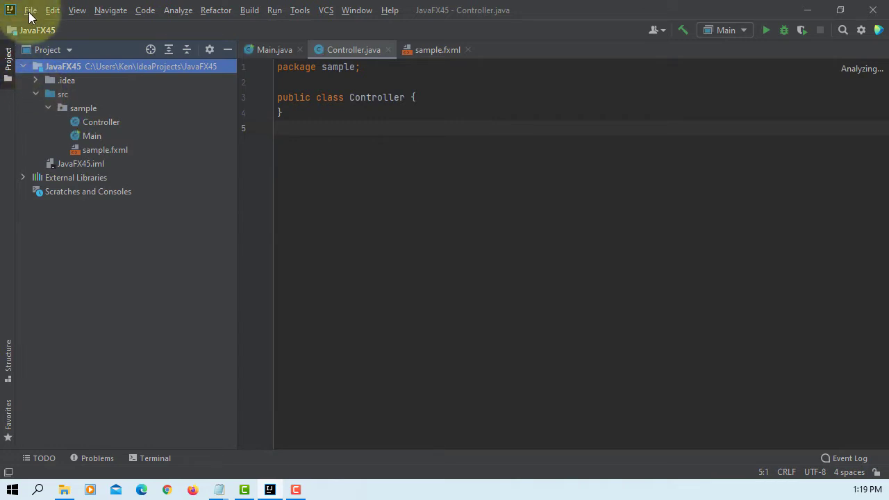
left_click(30, 9)
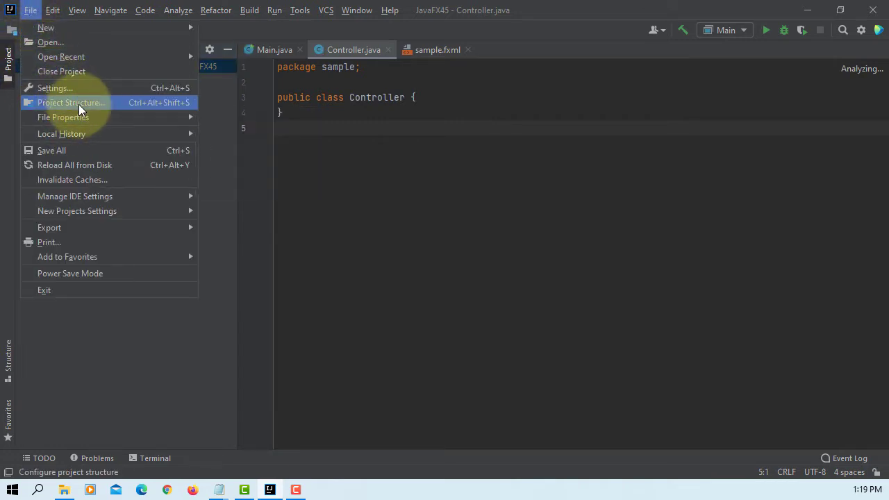
left_click(71, 103)
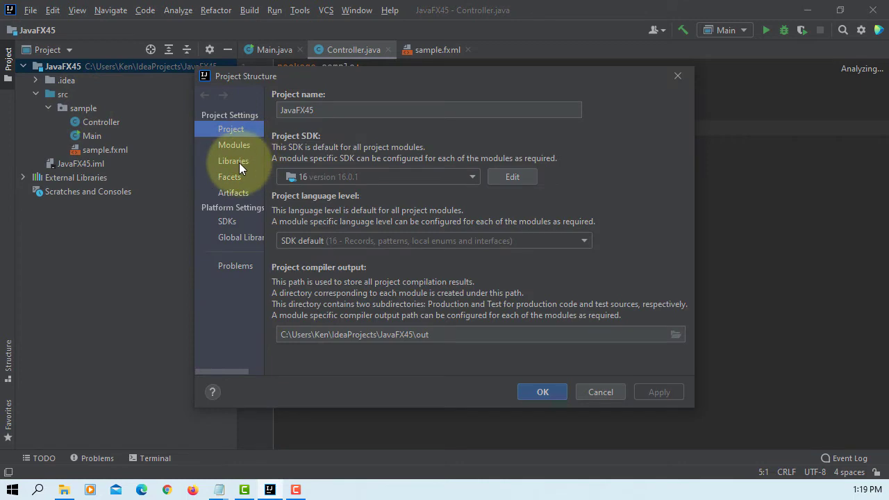
left_click(233, 161)
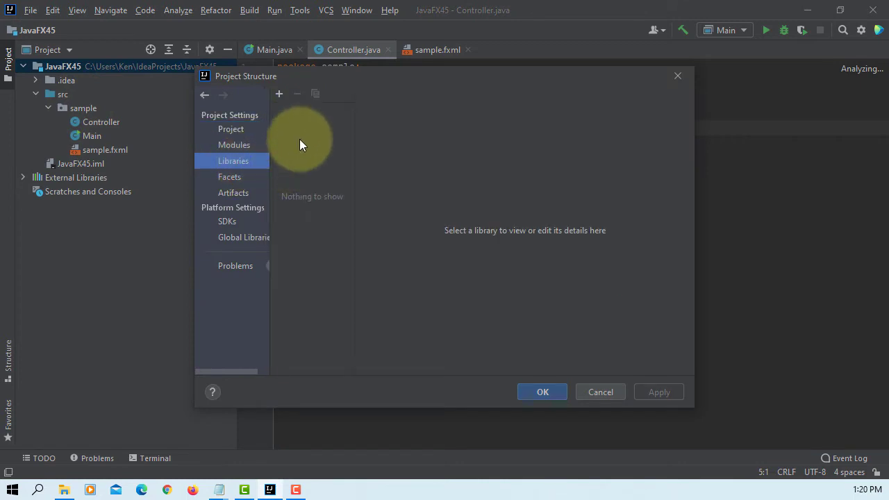
left_click(278, 95)
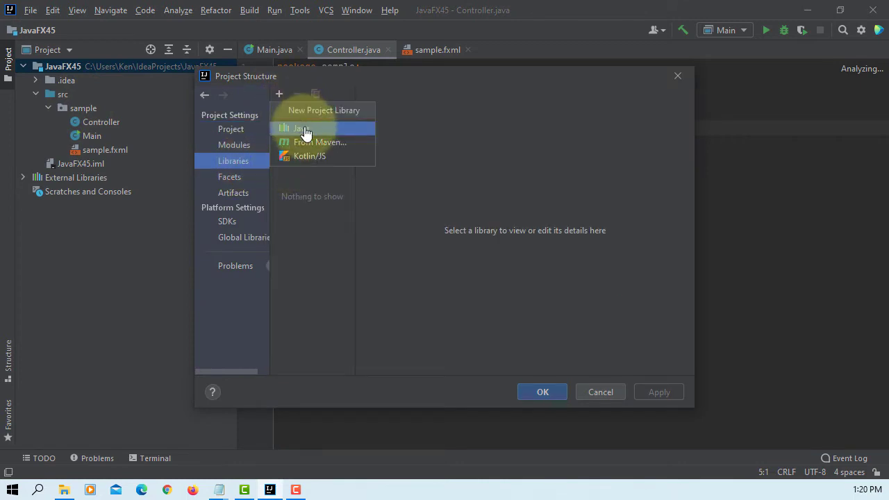
left_click(300, 128)
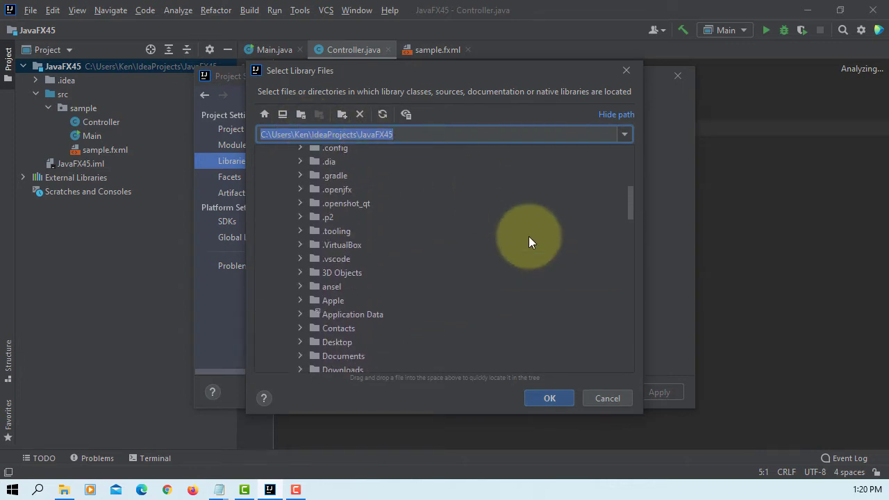
Pick C:\Program Files\Java\javafx-sdk-16\lib and add it to the JavaFX45 module.
scroll("up", 3)
type("C:\\Program Files\\Java")
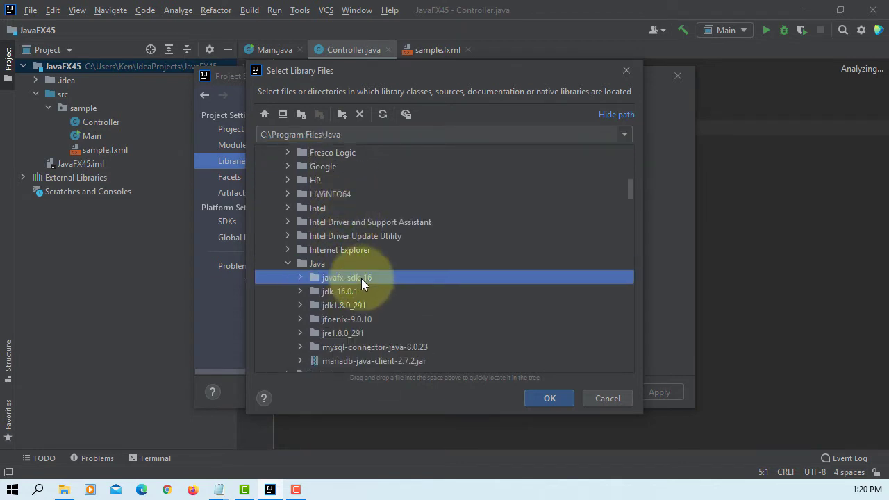
left_click(300, 278)
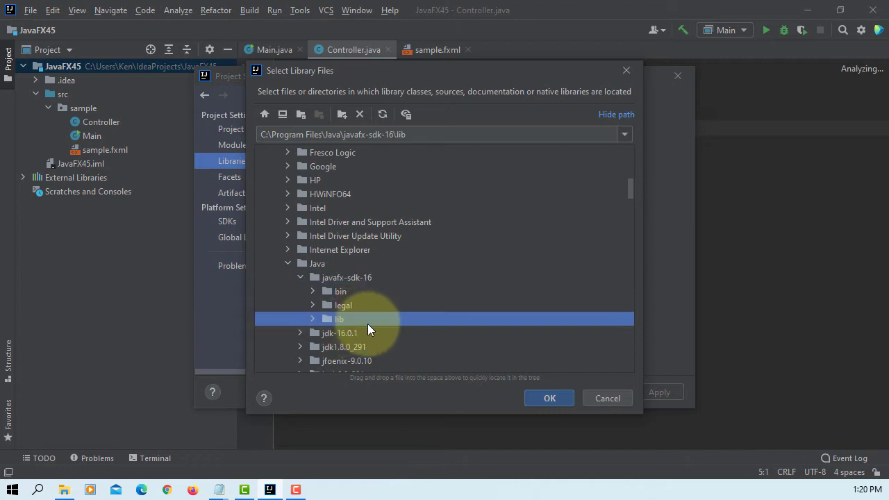
left_click(550, 397)
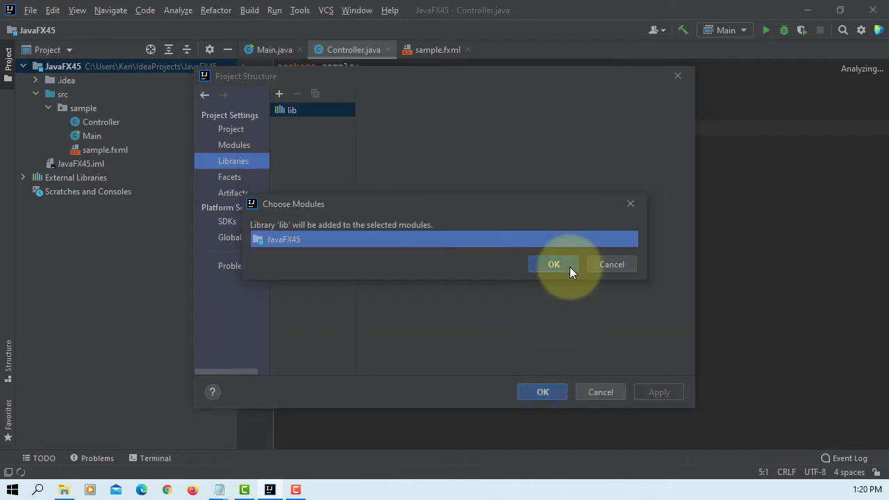
left_click(553, 264)
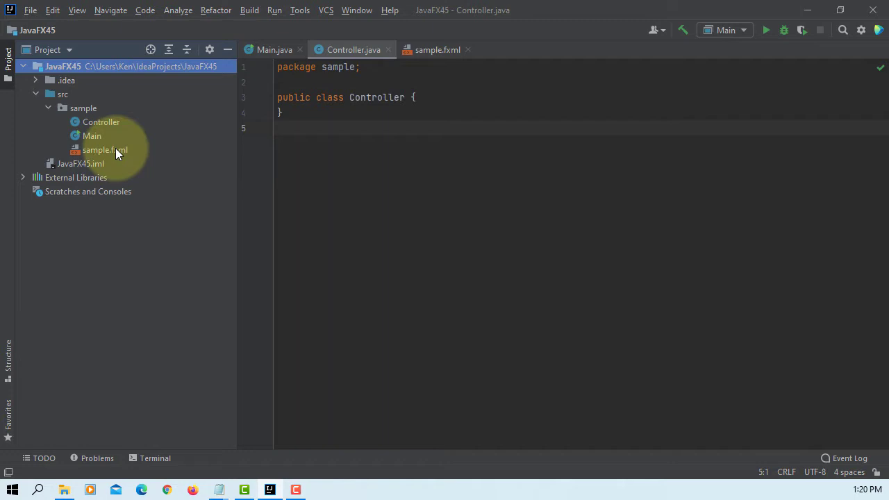
Open sample.fxml in Scene Builder, delete the GridPane root and drop in an AnchorPane.
right_click(104, 150)
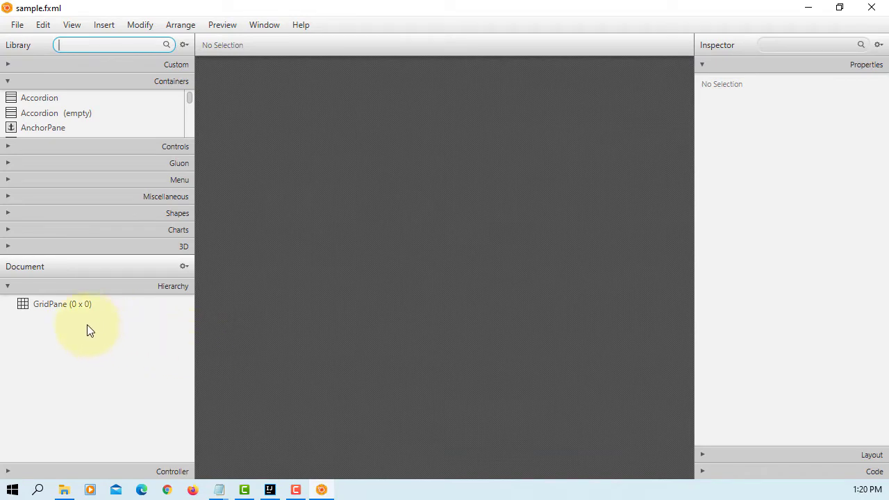
left_click(61, 303)
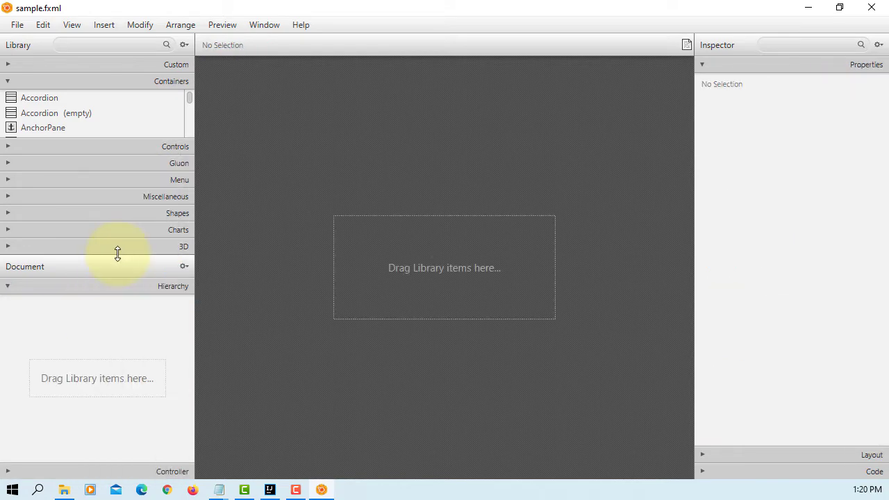
left_click_drag(43, 128, 434, 278)
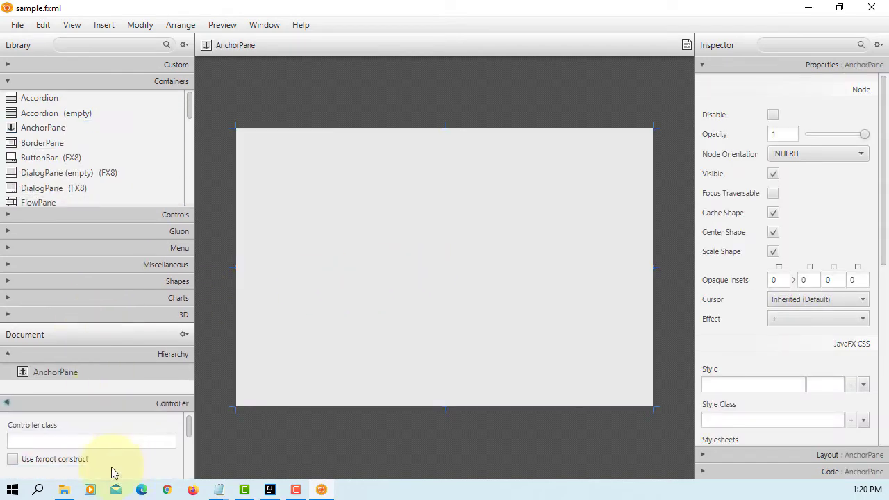
Set controller class sample.Controller and drag three Hyperlinks, a Label and an ImageView onto the pane.
type("sample.Controller")
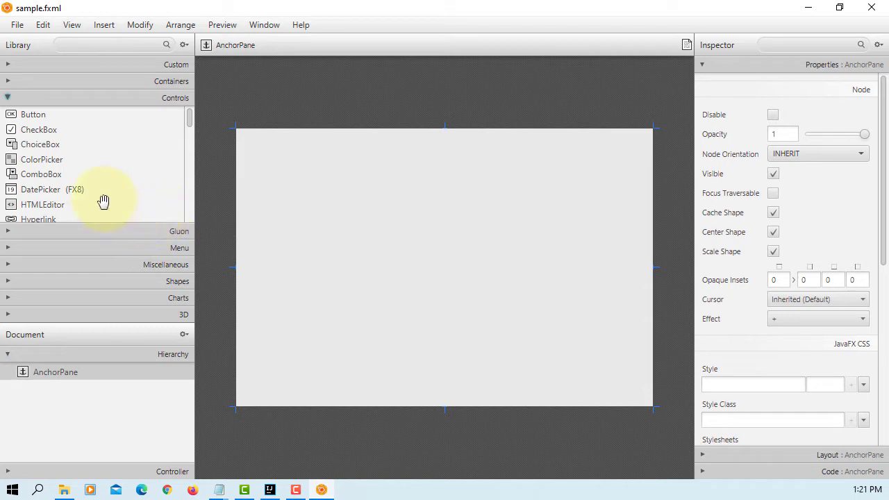
left_click_drag(39, 220, 299, 187)
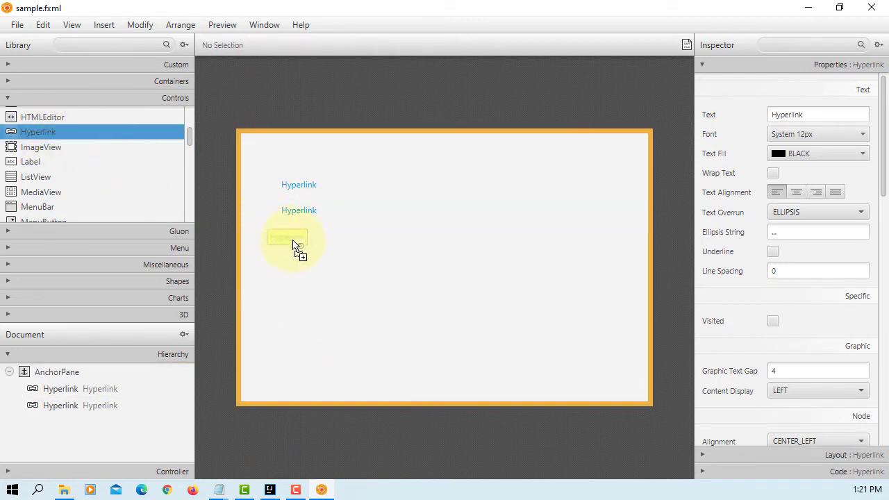
left_click_drag(39, 131, 299, 241)
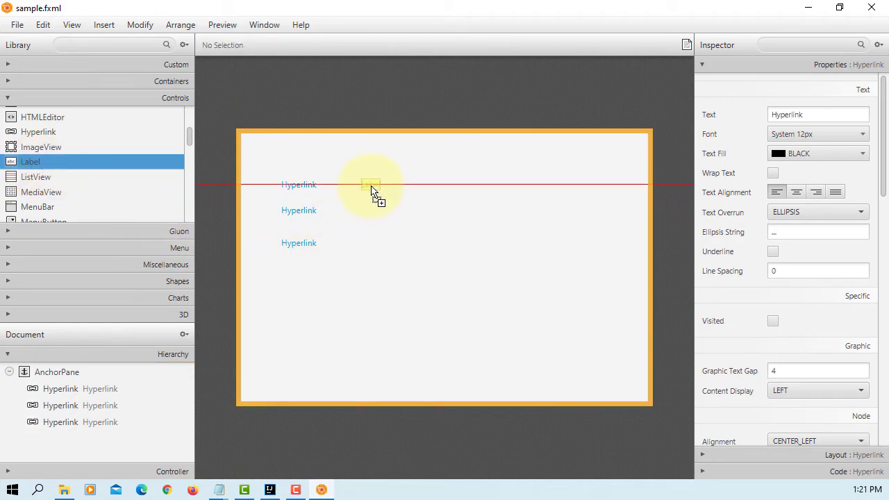
left_click_drag(30, 161, 372, 183)
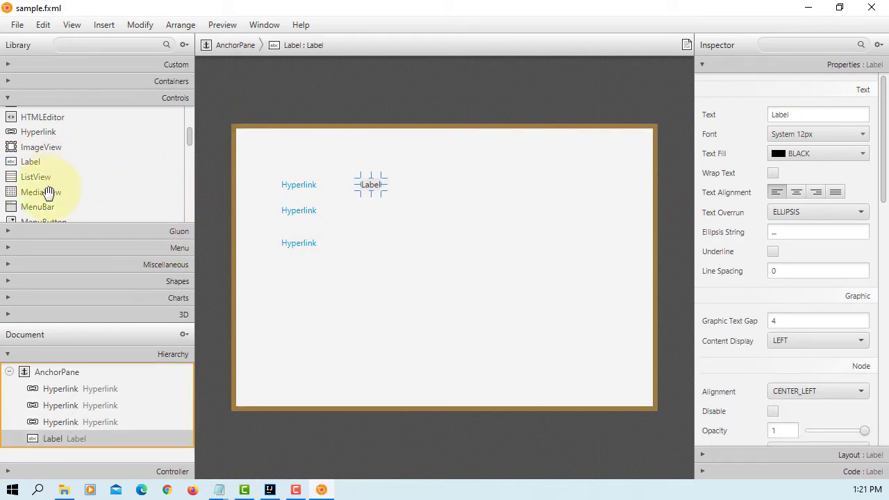
left_click_drag(41, 147, 414, 278)
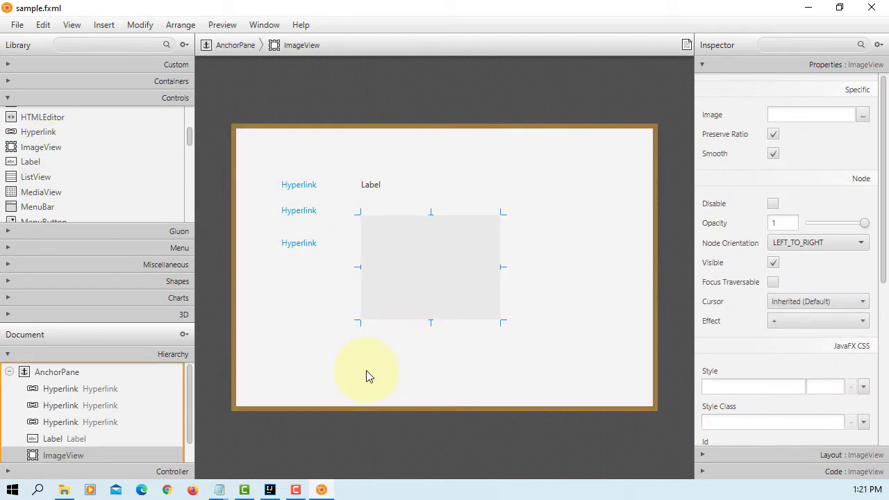
mouse_move(303, 187)
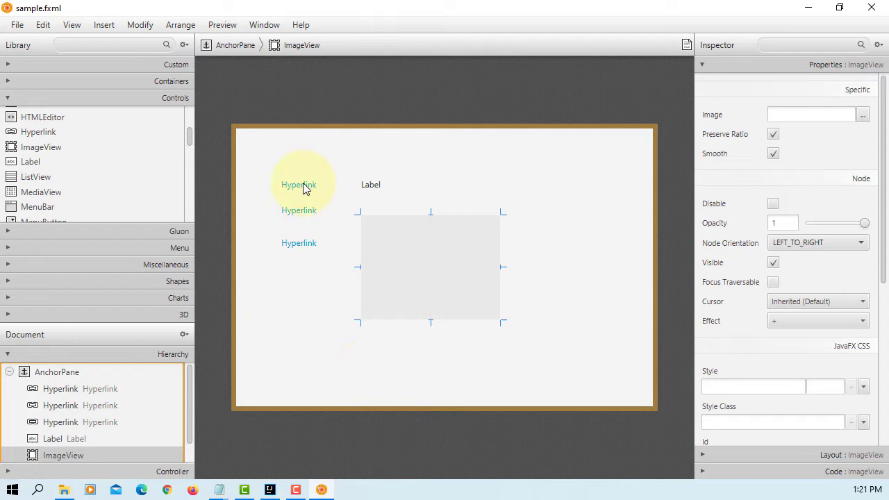
Rename the hyperlinks to Hyperlink 1, Hyperlink 2 and Hyperlink 3, then select Hyperlink 1.
left_click(299, 184)
type("Hyperlink 1")
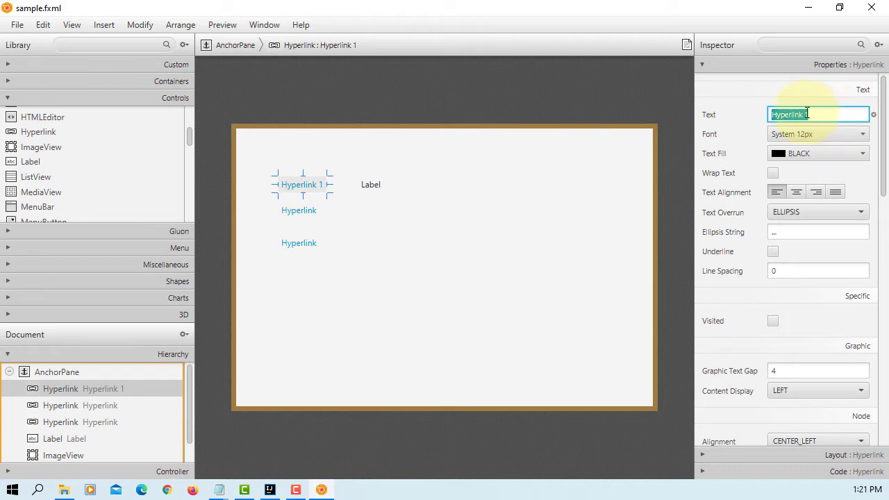
left_click(101, 405)
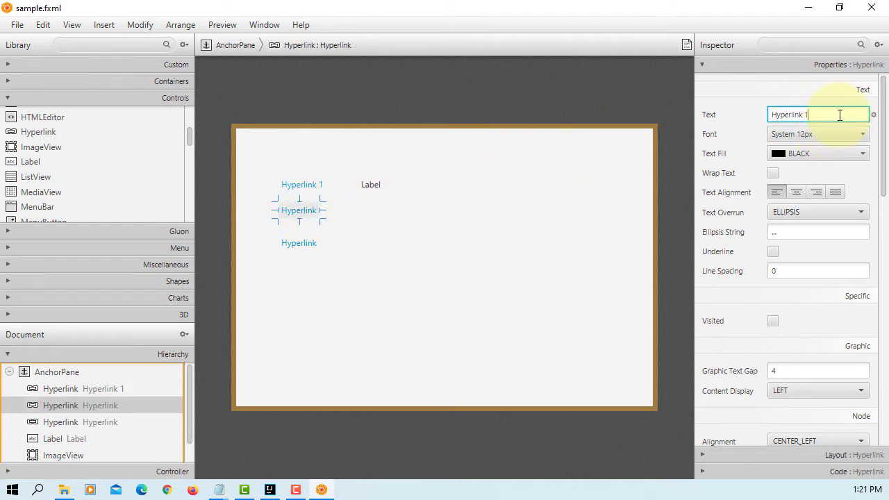
type("Hyperlink 2")
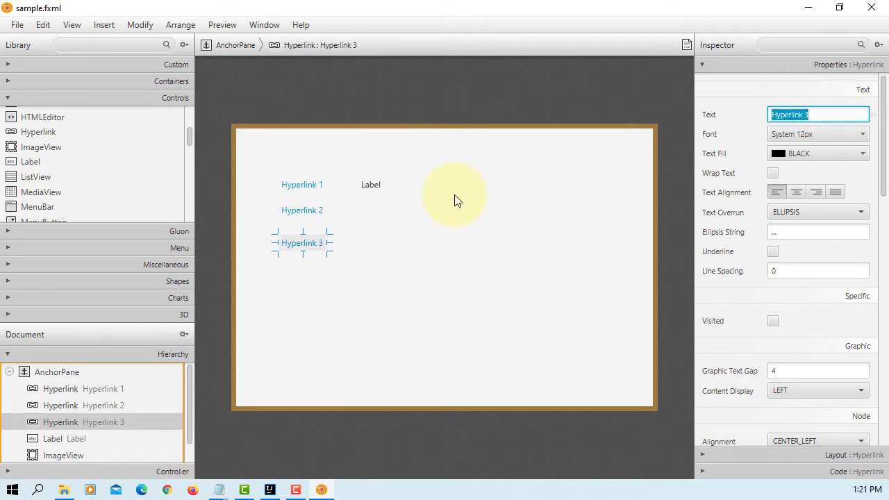
left_click(103, 389)
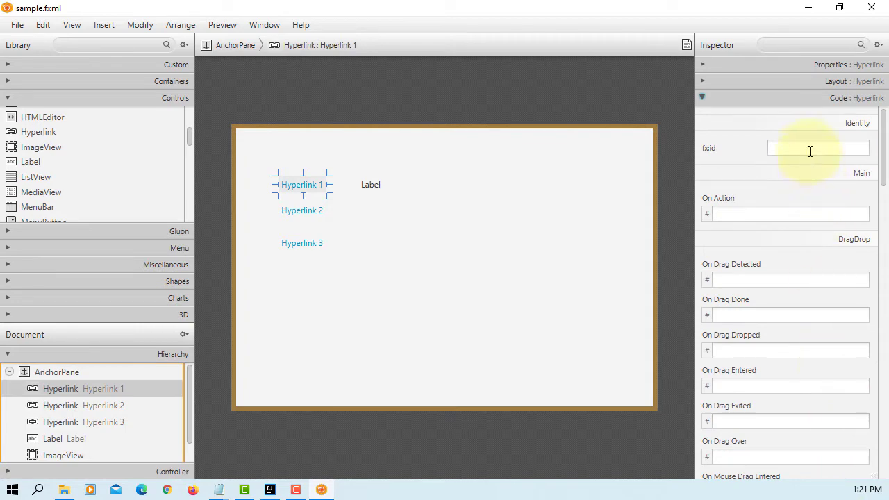
Give Hyperlink 1 the fx:id hlOne and On Action handleHlOne.
type("h")
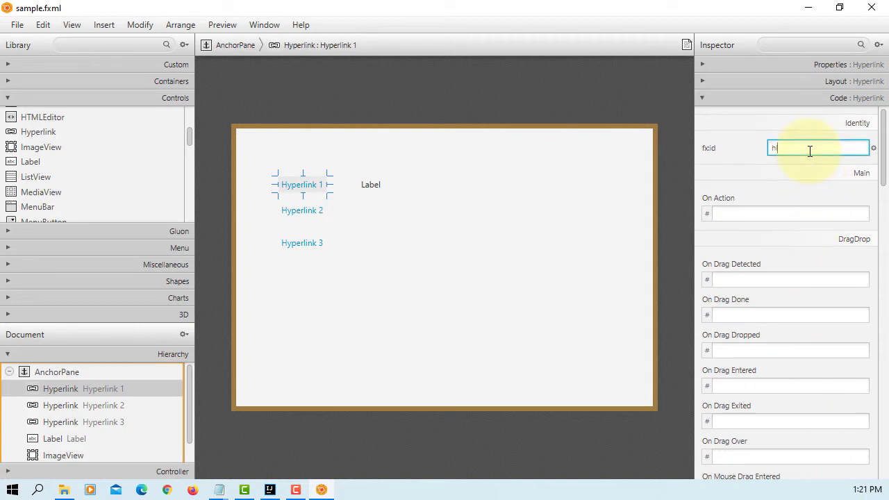
type("lOne")
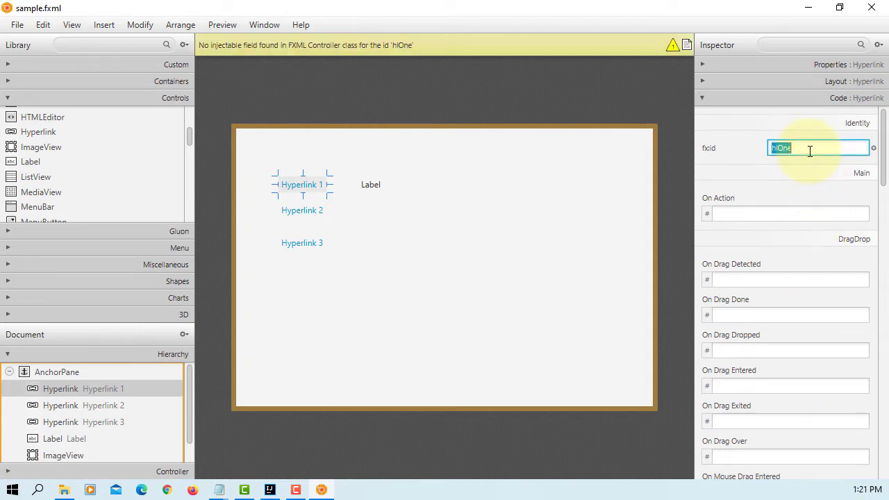
left_click(789, 214)
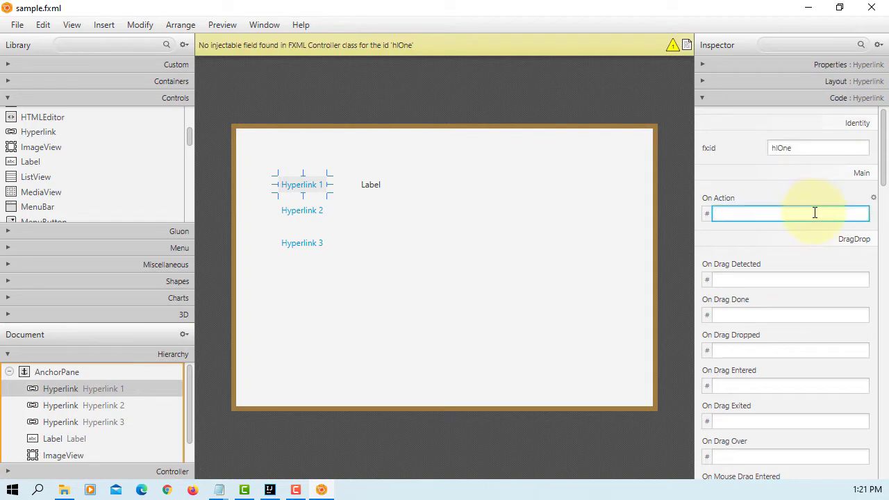
type("handleH")
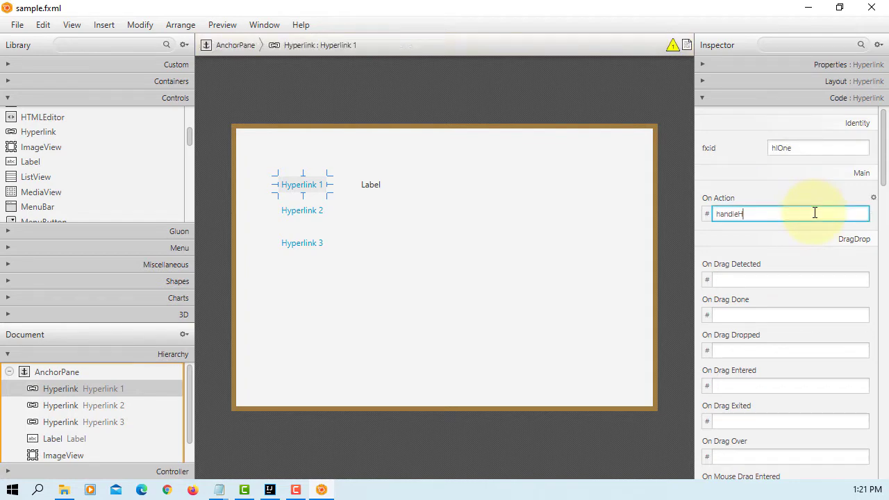
type("HlOne")
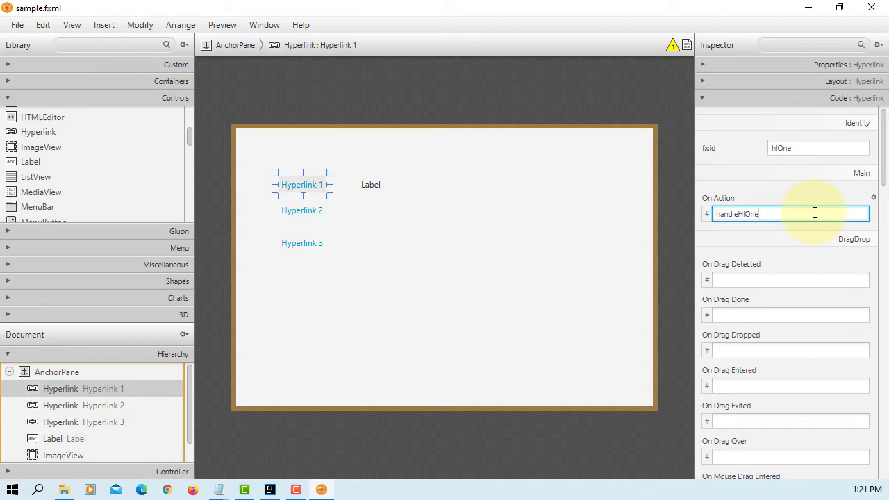
Give Hyperlink 2 the fx:id hlTwo and On Action handleHlTwo.
left_click(302, 210)
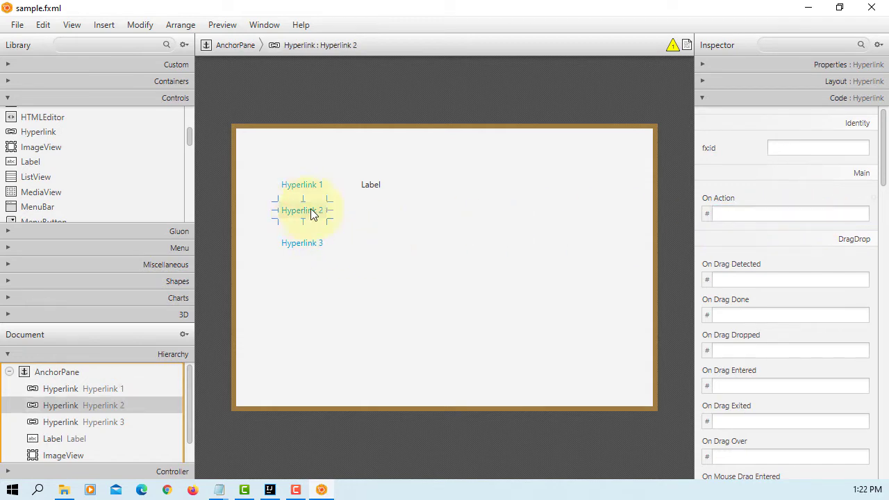
left_click(819, 147)
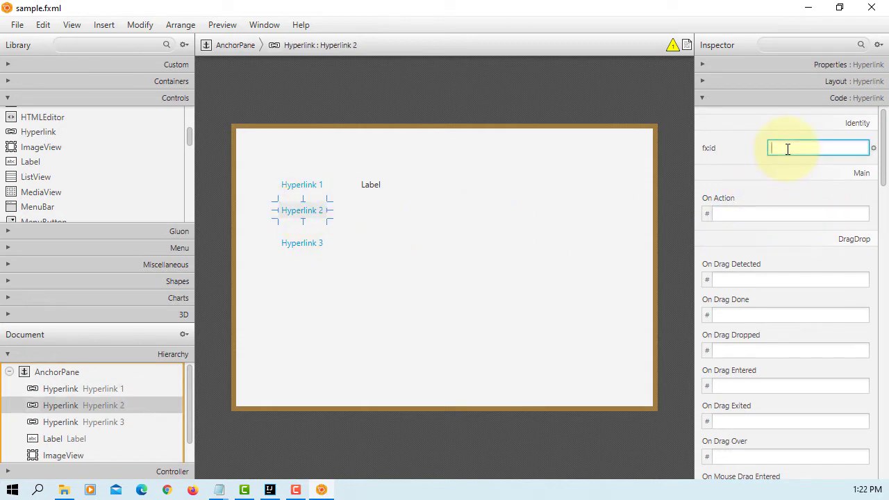
type("hl2")
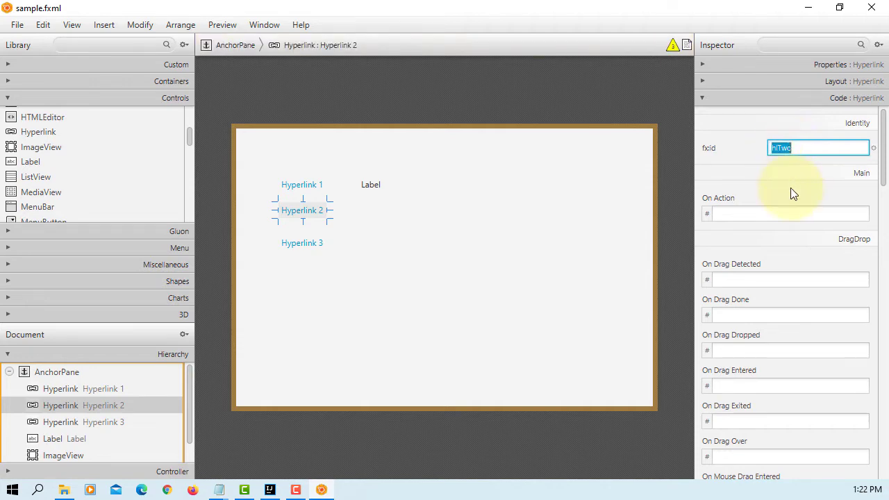
left_click(789, 214)
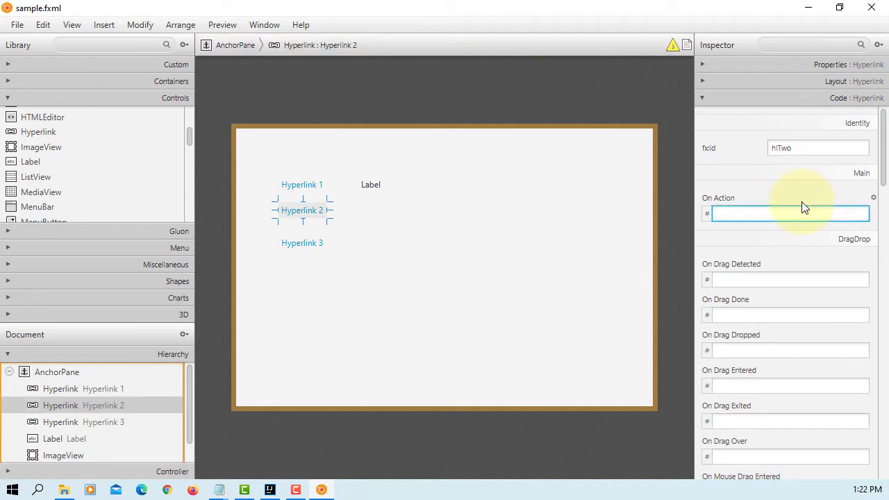
type("handleHlTwo")
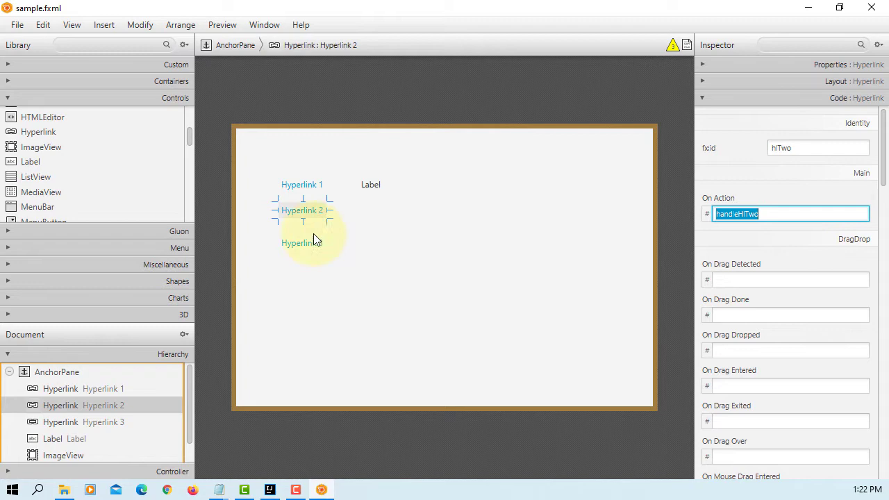
Give Hyperlink 3 the fx:id hlThree and On Action handleHlThree.
left_click(302, 242)
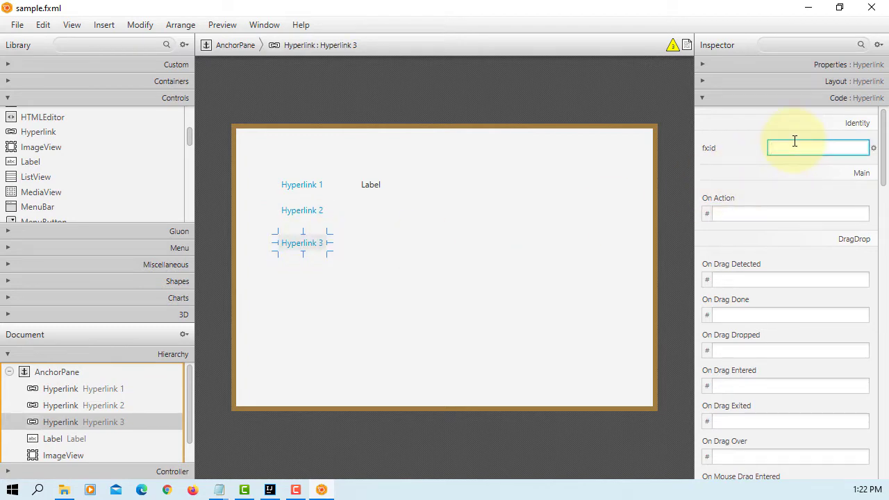
type("hlThre")
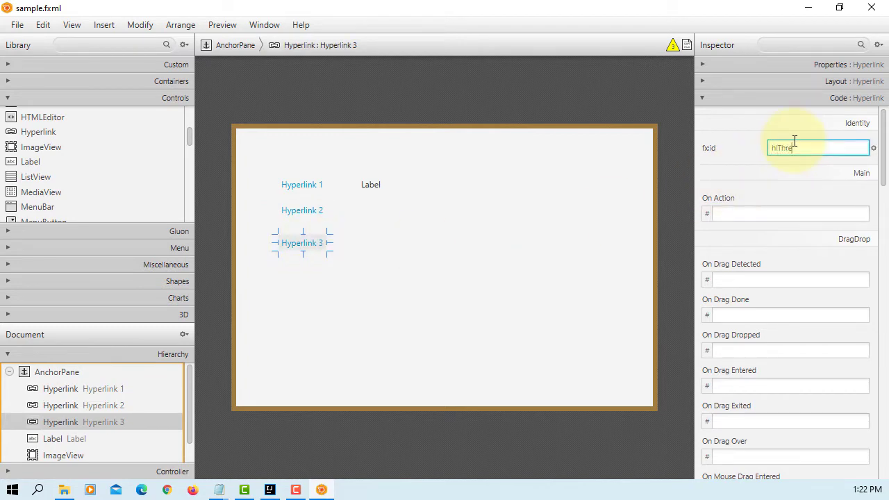
left_click(789, 214)
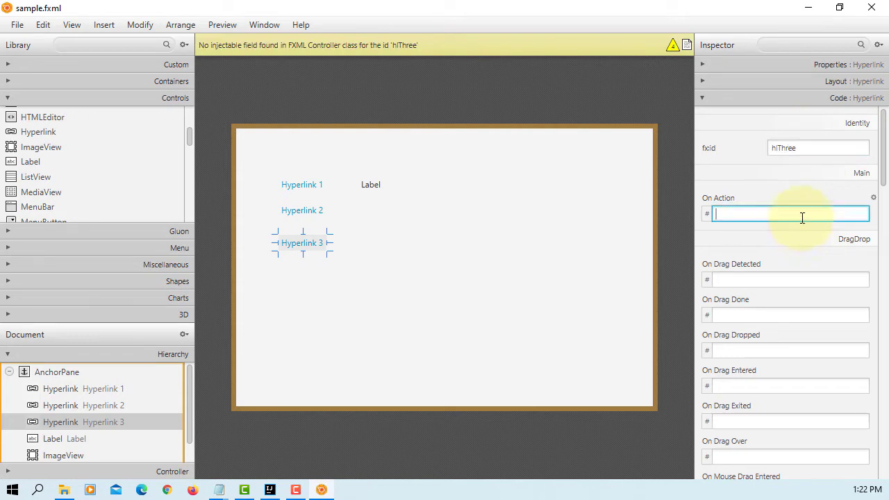
type("handle")
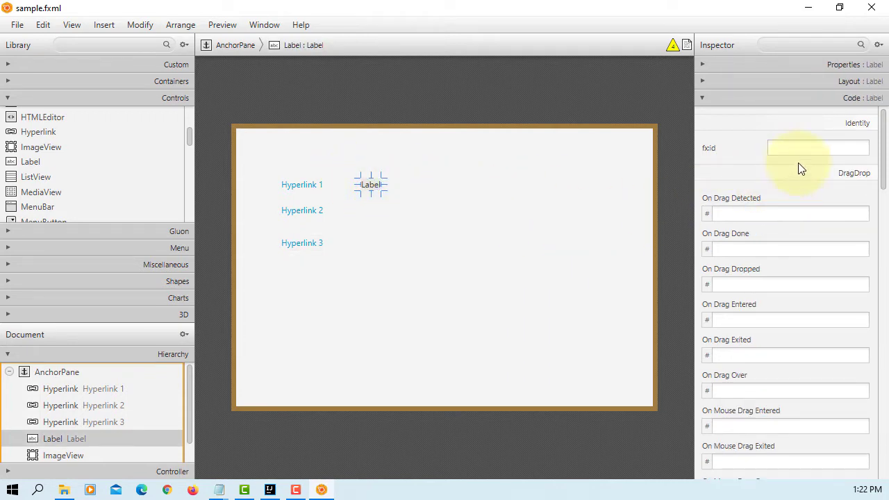
Name the label lblMessage with text Message, then select the ImageView.
type("lbl")
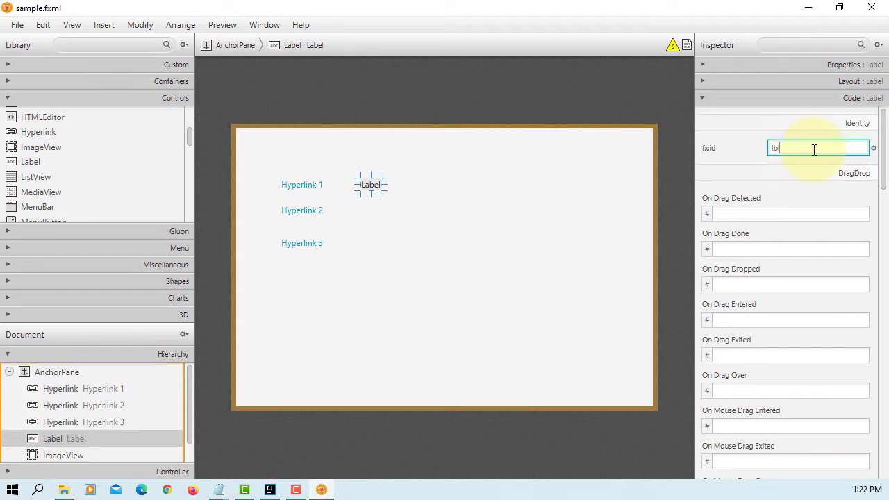
type("lblMessage")
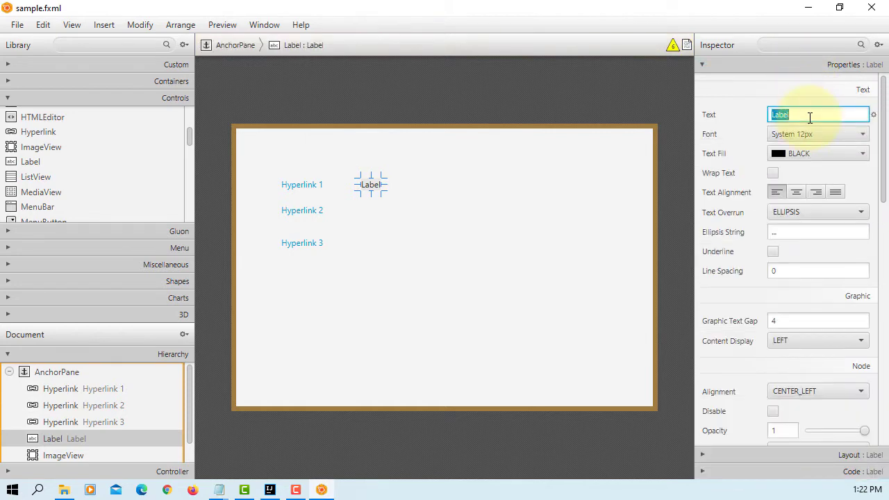
type("Message")
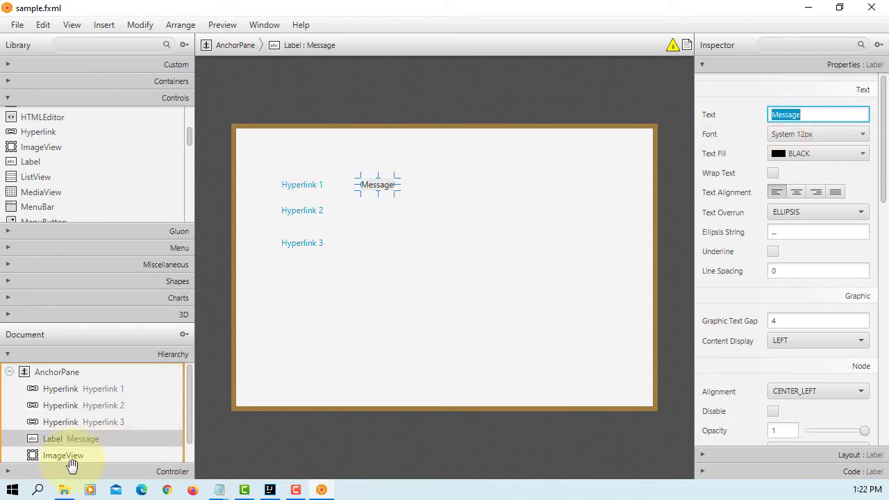
left_click(64, 456)
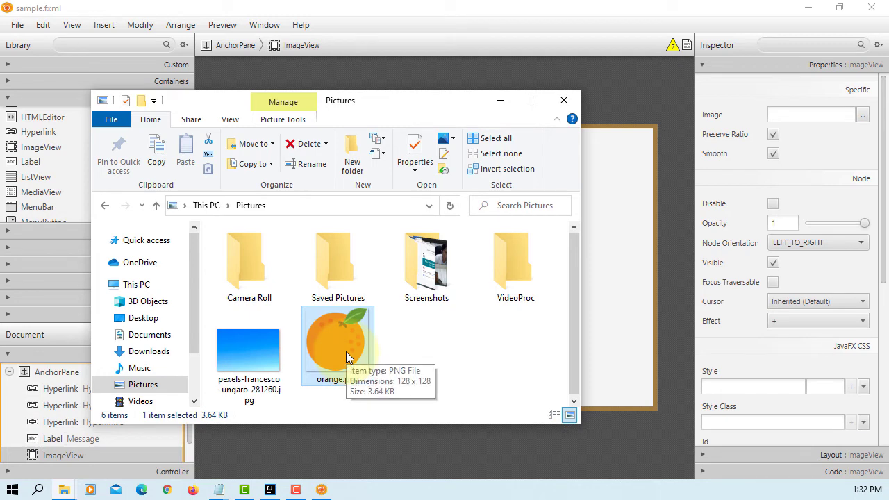
Copy orange.png and show the sample package's folder in File Explorer.
right_click(334, 341)
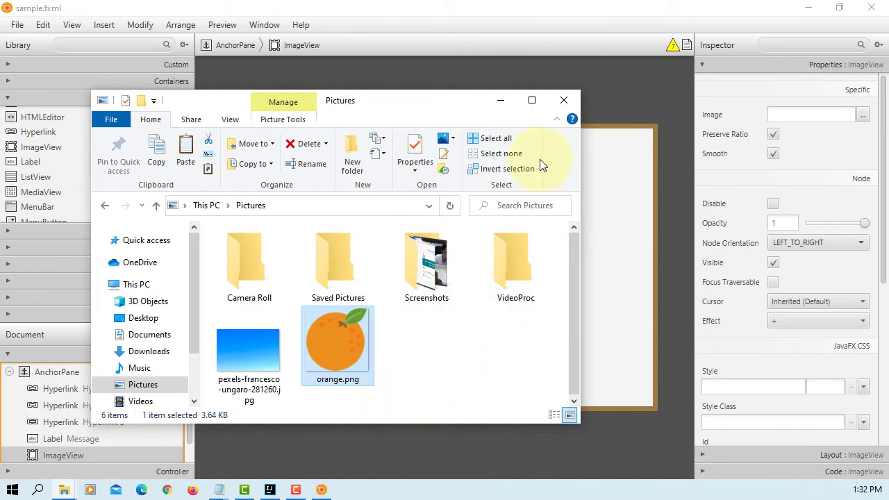
left_click(270, 489)
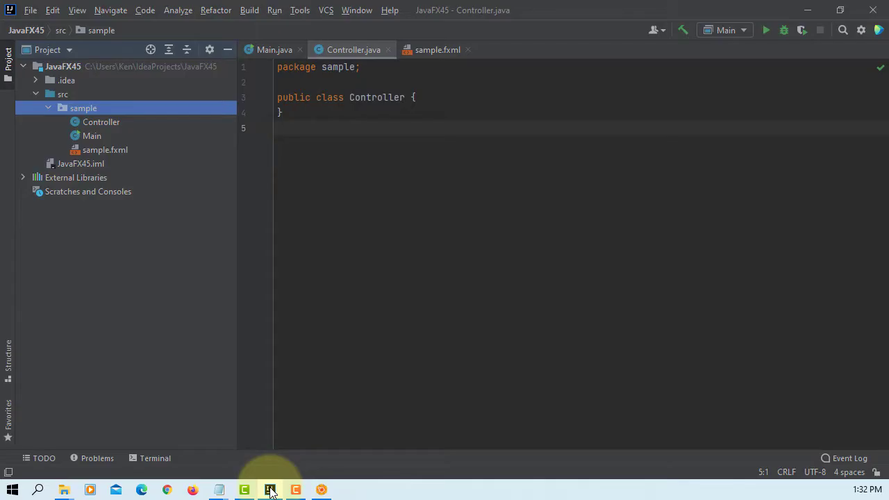
right_click(83, 108)
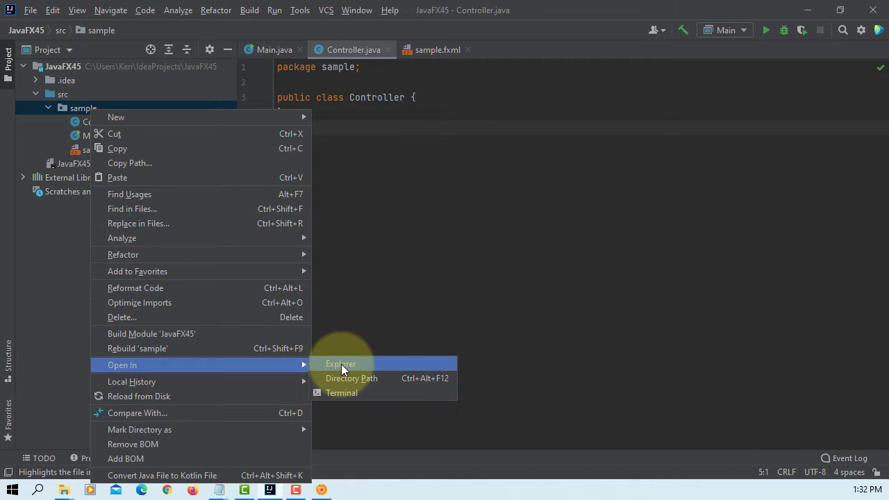
left_click(340, 364)
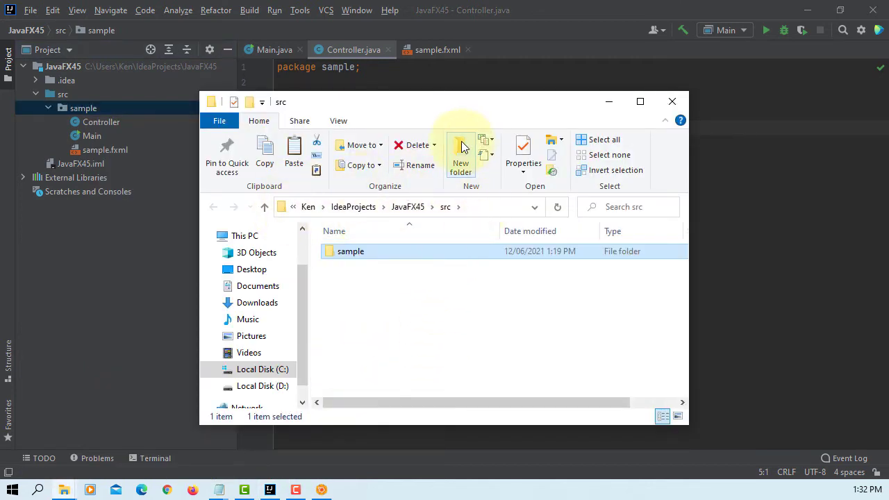
Create an images folder holding orange.png and confirm it appears in the project tree.
left_click(461, 151)
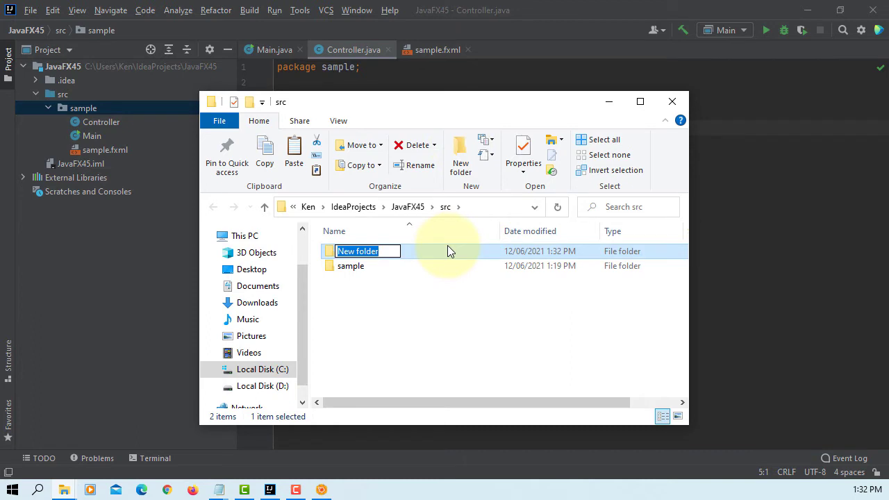
type("images")
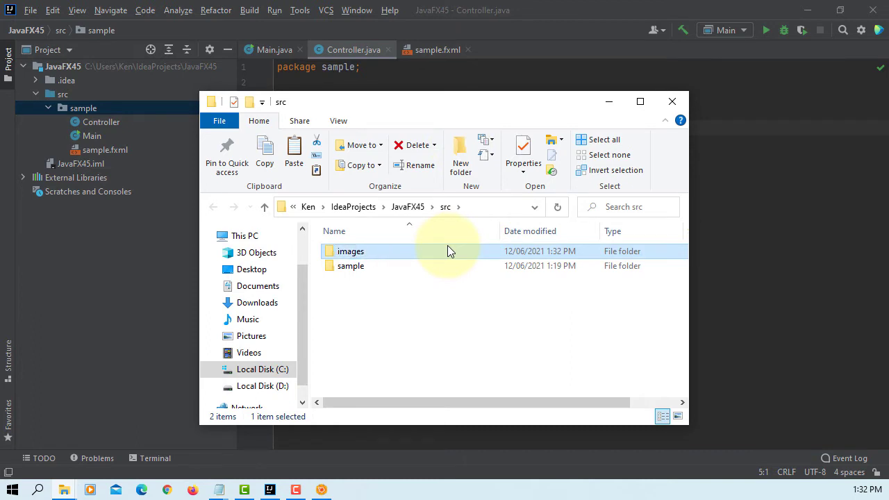
double_click(350, 250)
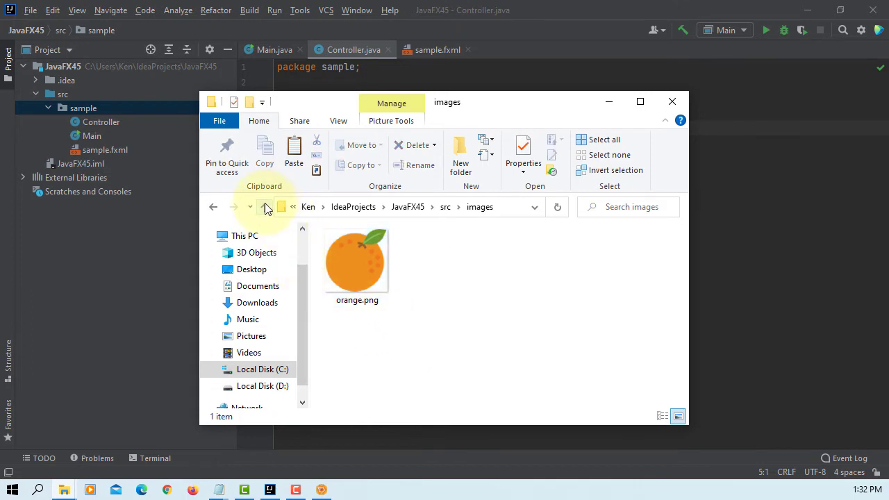
left_click(264, 206)
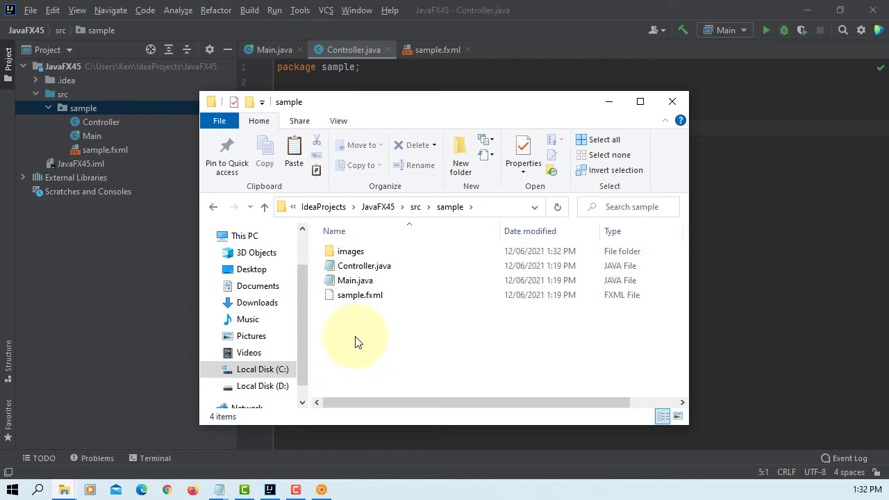
mouse_move(355, 280)
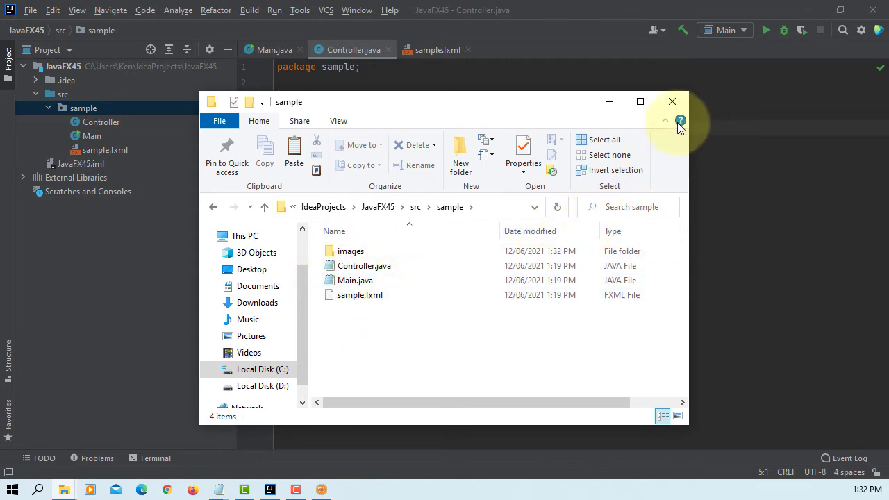
left_click(673, 101)
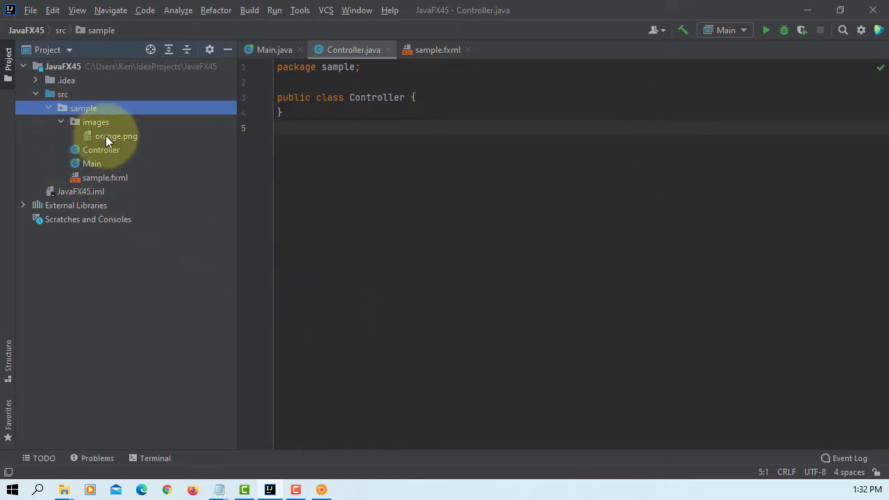
left_click(117, 136)
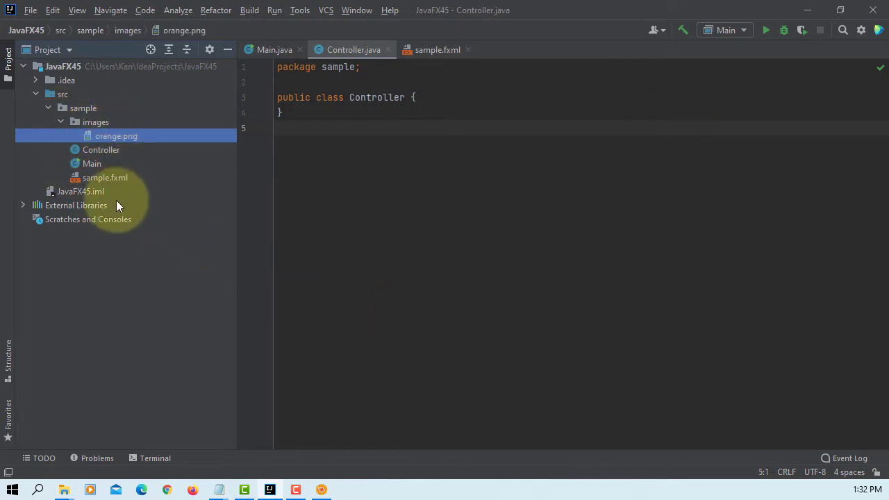
left_click(61, 123)
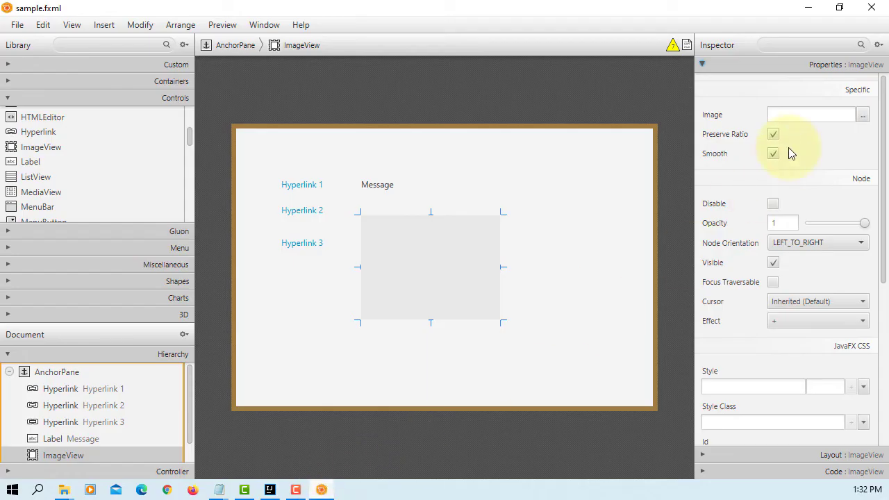
Load orange.png from the images folder into the ImageView.
left_click(863, 114)
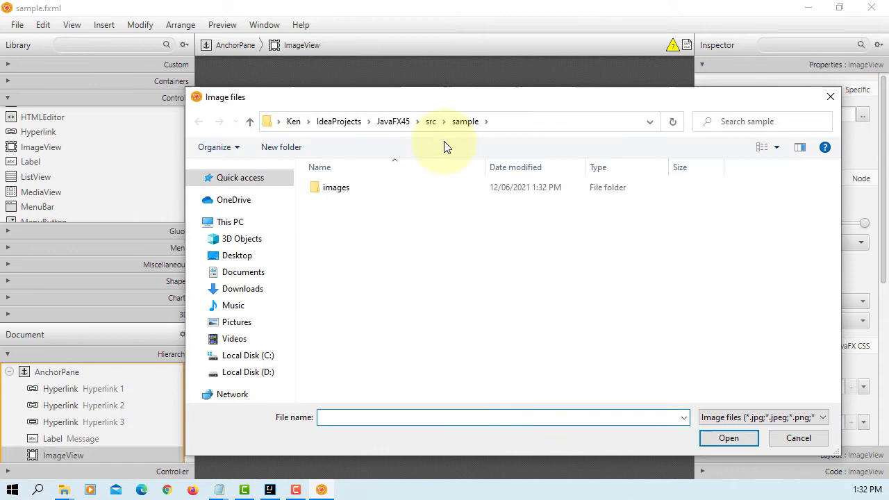
left_click(336, 186)
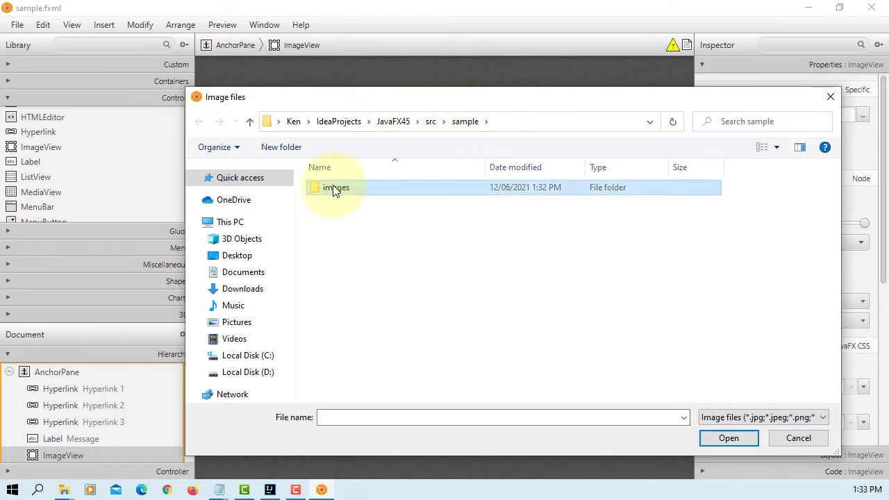
double_click(336, 188)
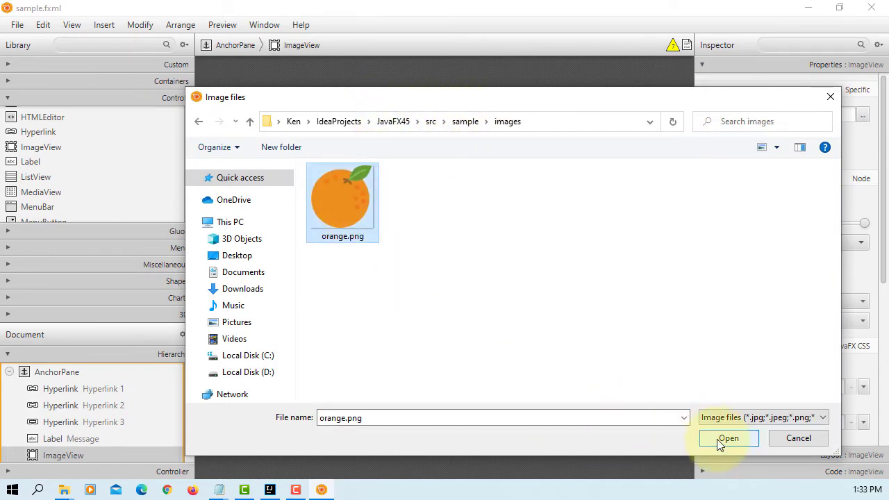
left_click(728, 438)
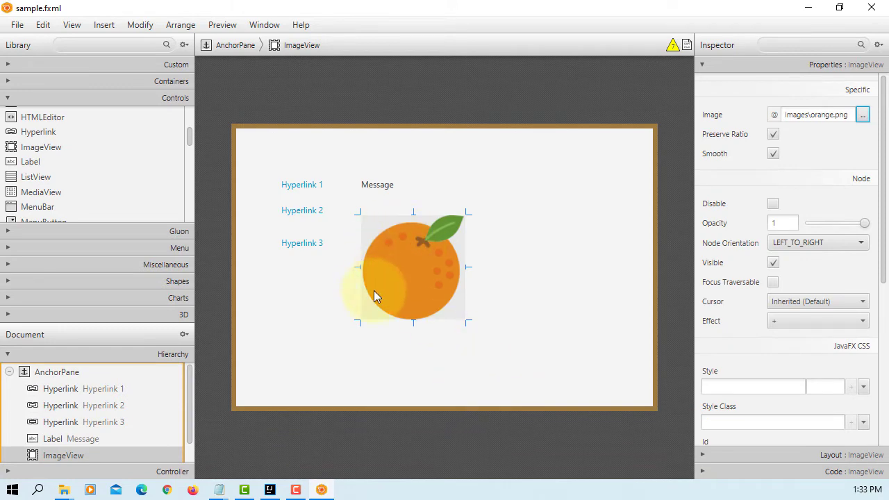
left_click(378, 184)
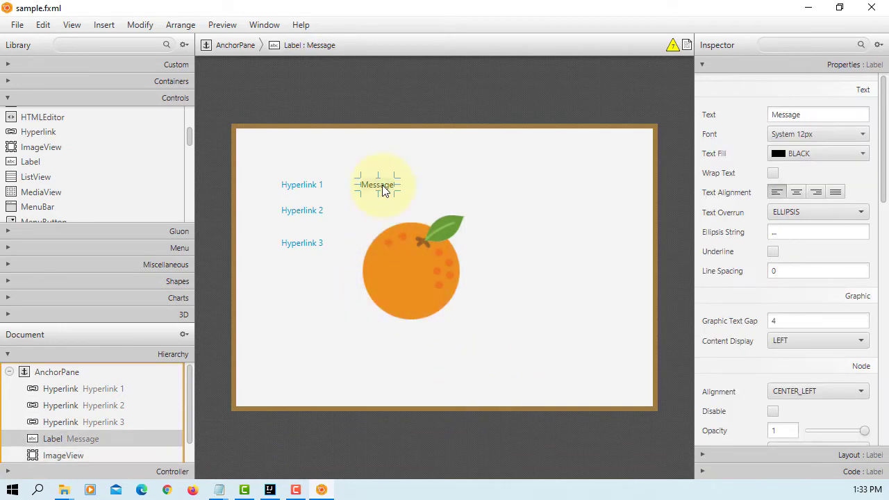
left_click(303, 242)
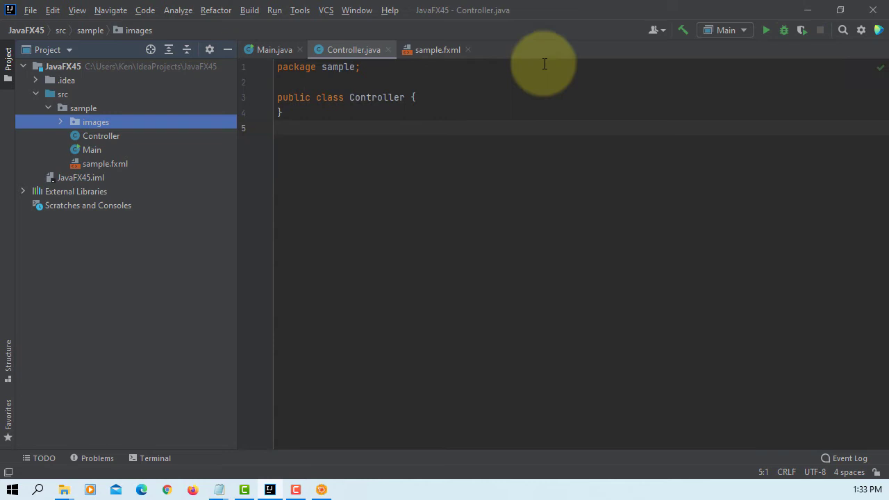
mouse_move(445, 75)
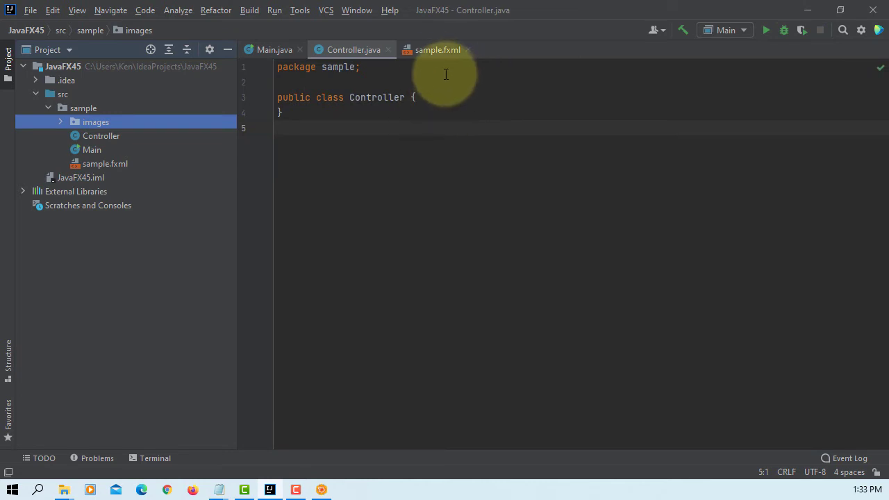
From sample.fxml, quick-fix the hlOne, hlTwo and ivOrange fx:ids into Controller fields.
left_click(439, 50)
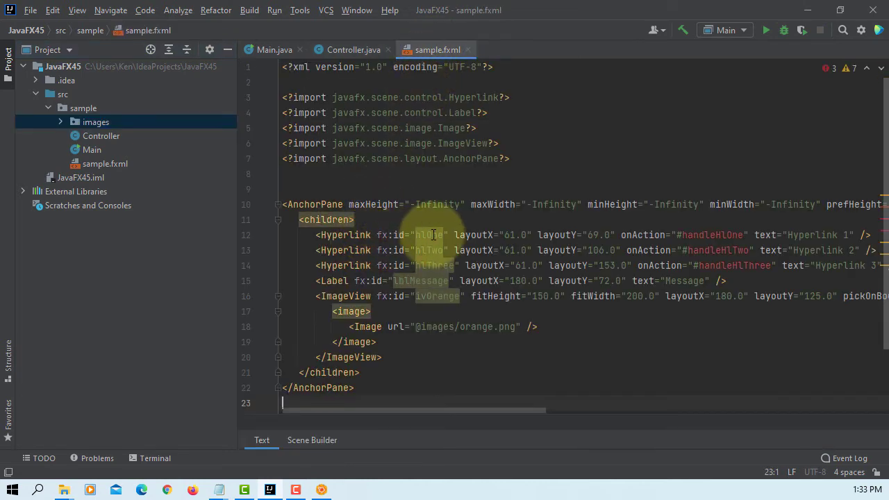
left_click(431, 235)
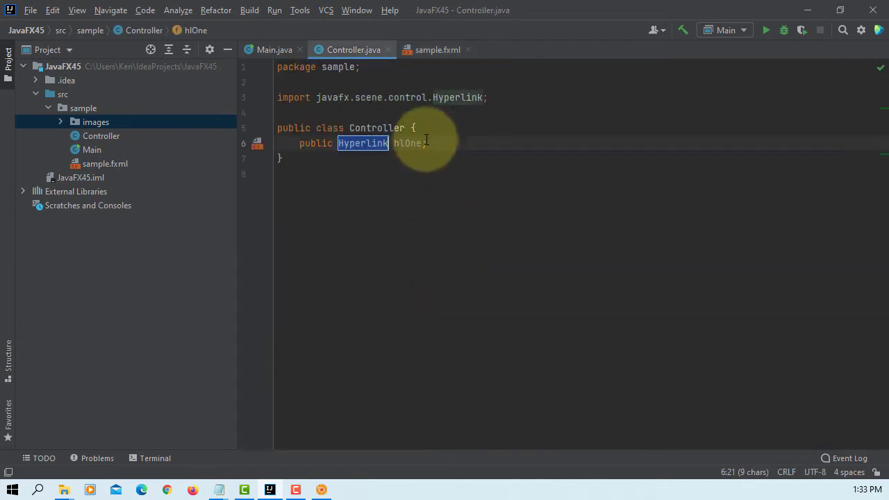
left_click(436, 50)
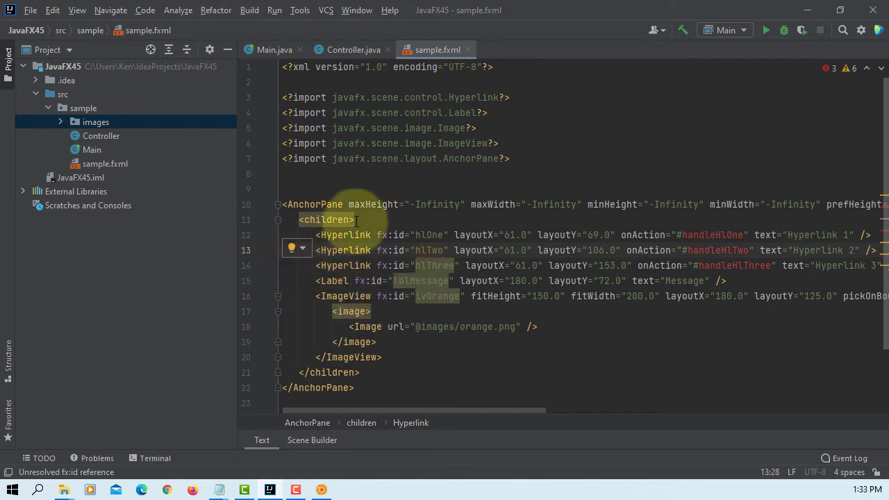
left_click(420, 266)
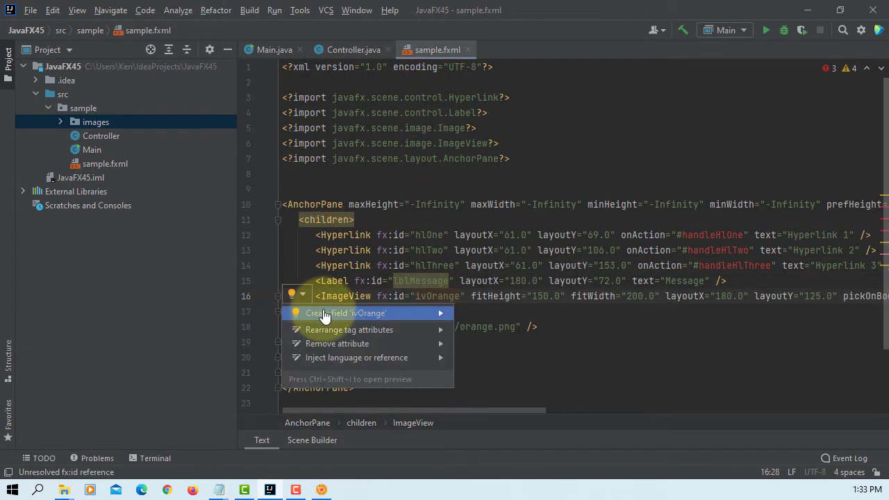
left_click(345, 312)
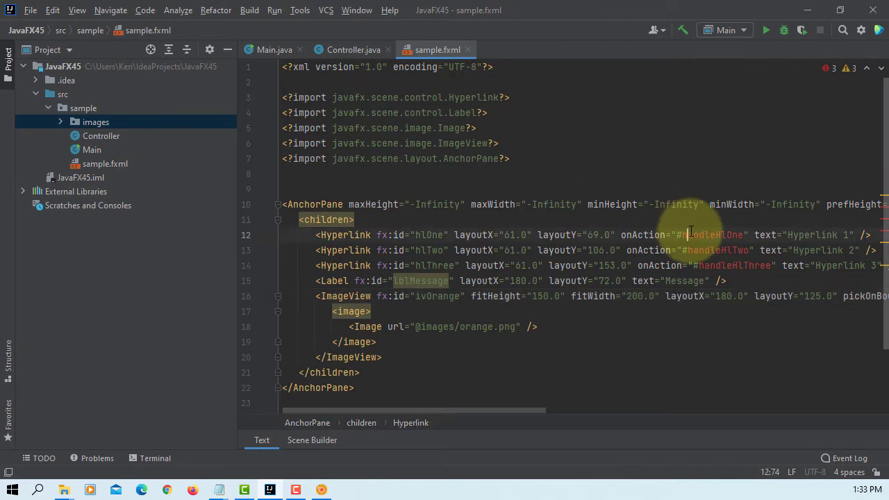
Quick-fix the onAction values into handleHlOne, handleHlTwo and handleHlThree methods in Controller.
left_click(295, 233)
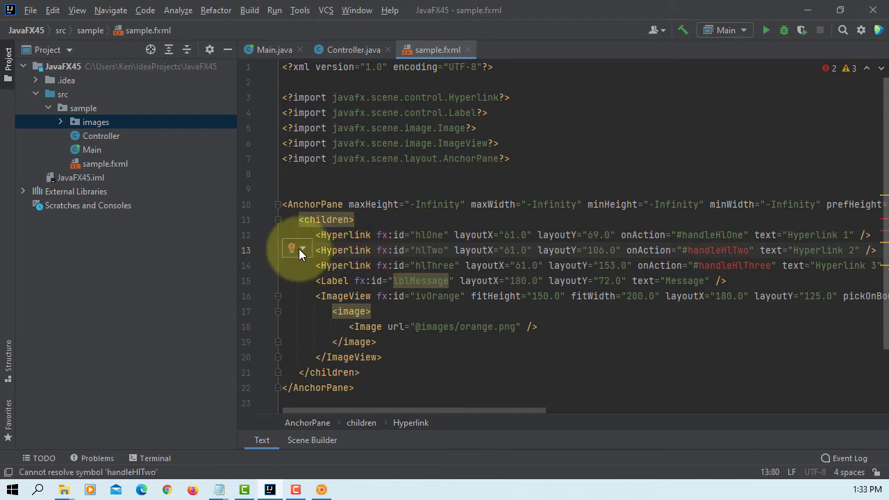
left_click(722, 250)
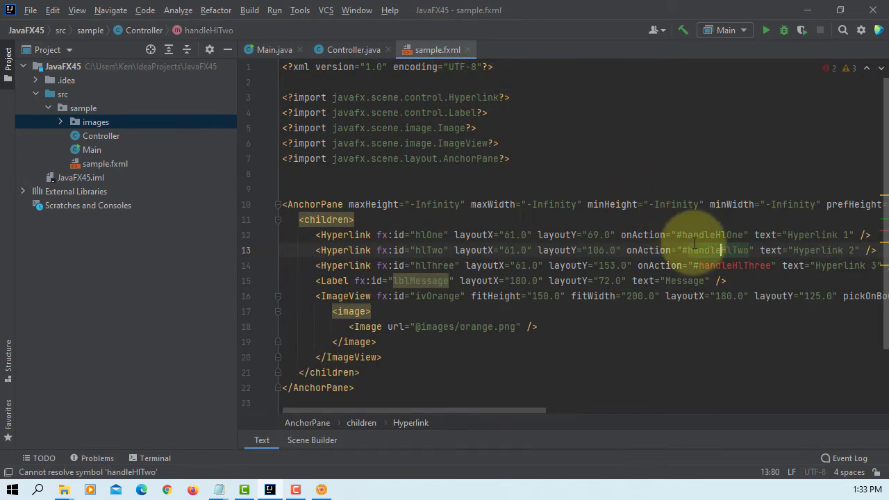
left_click(303, 264)
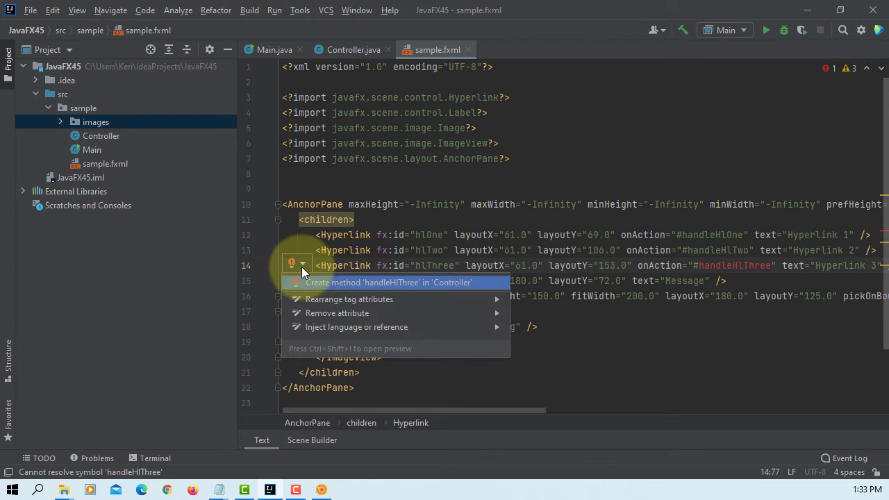
left_click(389, 283)
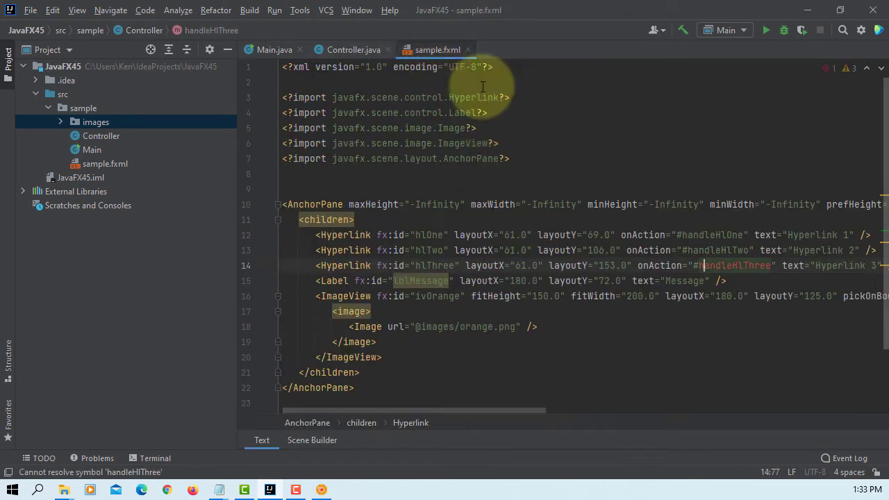
scroll("right", 3)
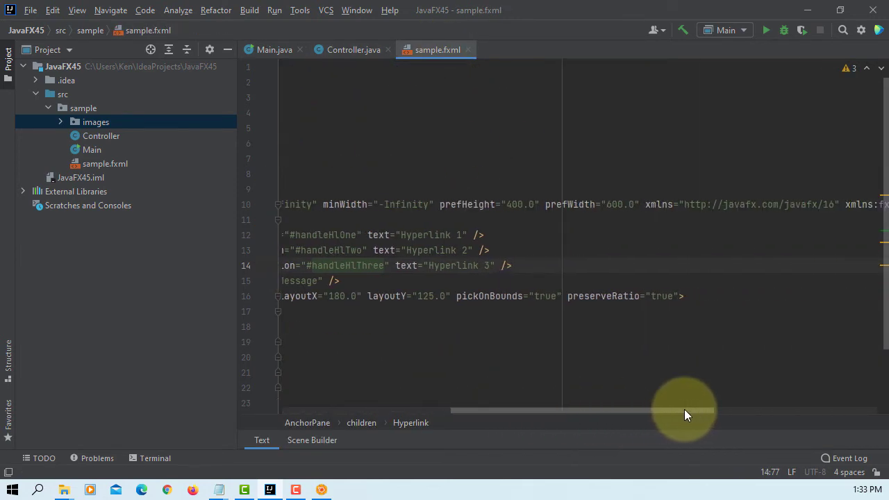
mouse_move(800, 223)
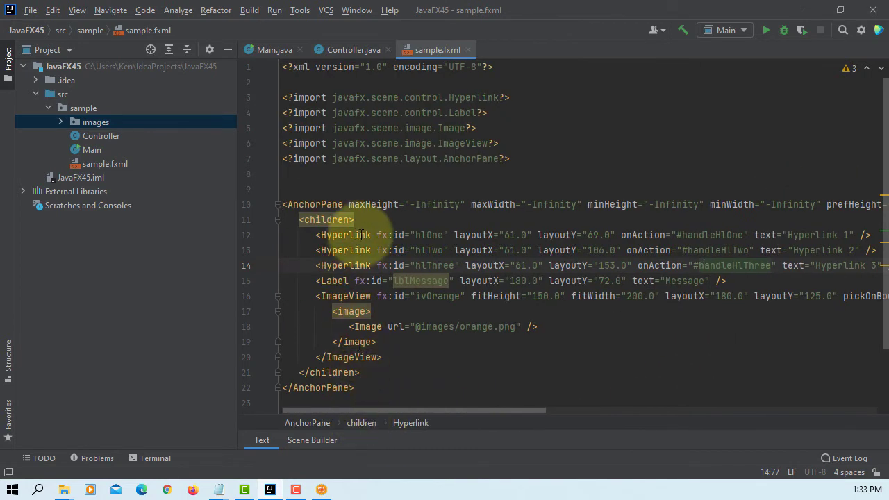
mouse_move(353, 50)
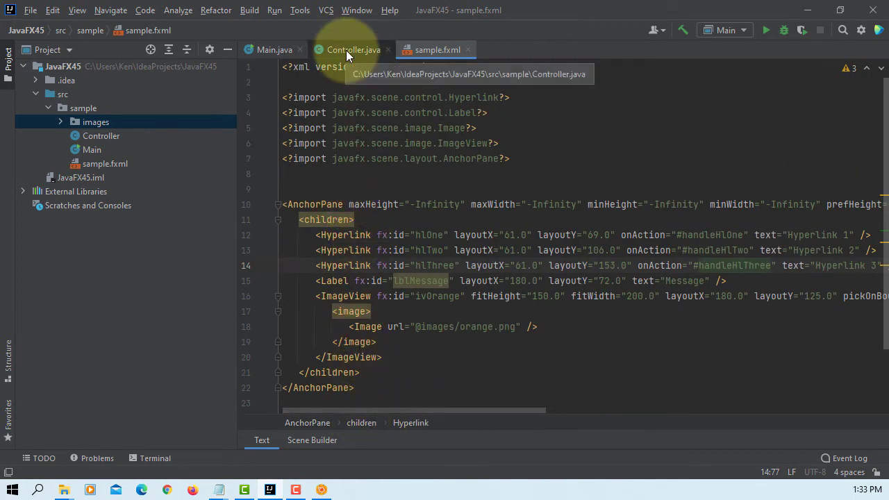
Make the hyperlink and ivOrange fields in Controller.java private.
left_click(352, 50)
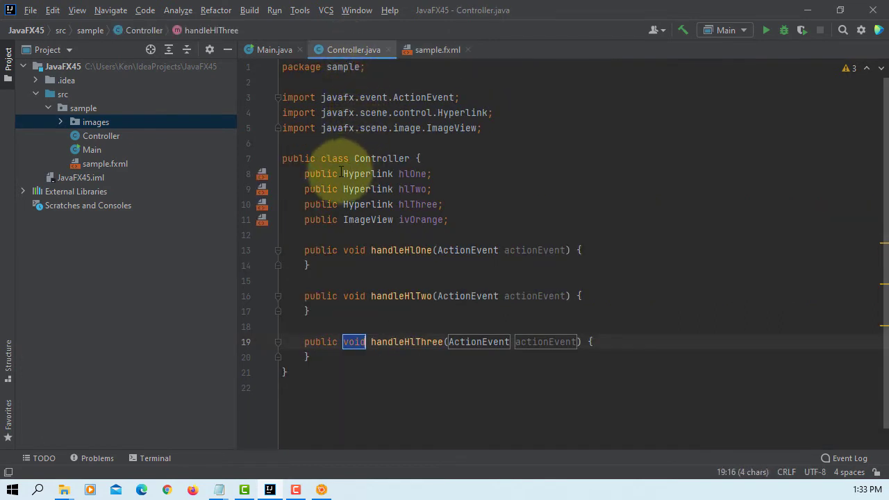
left_click(320, 173)
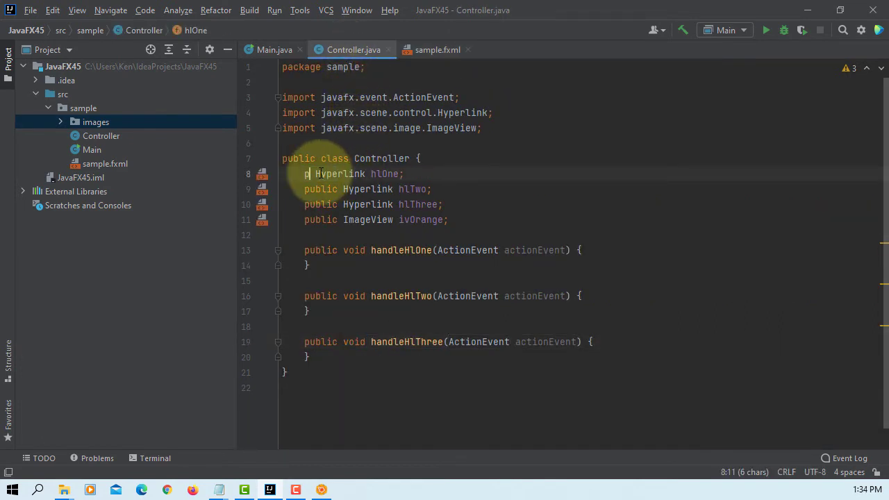
type("rivate")
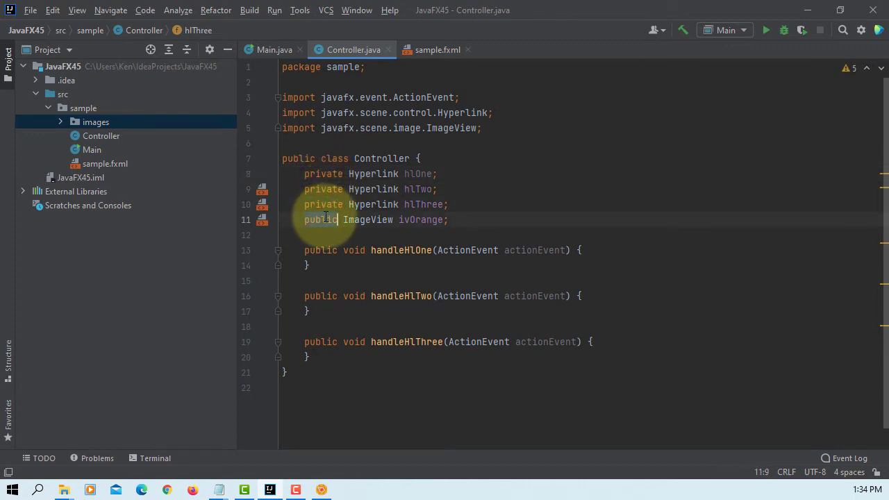
type("private")
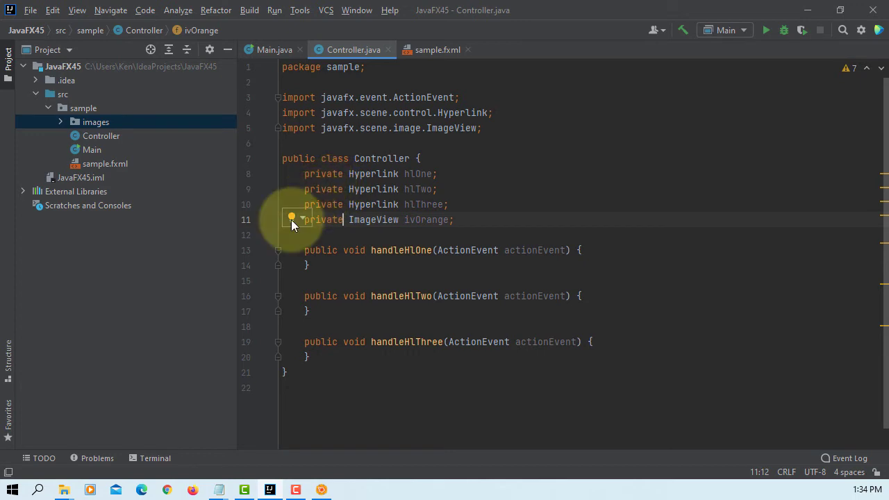
left_click(436, 50)
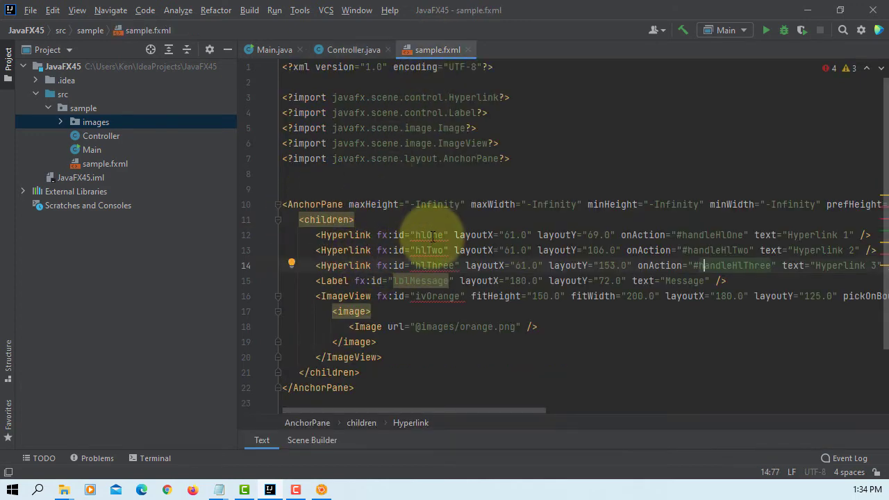
left_click(292, 233)
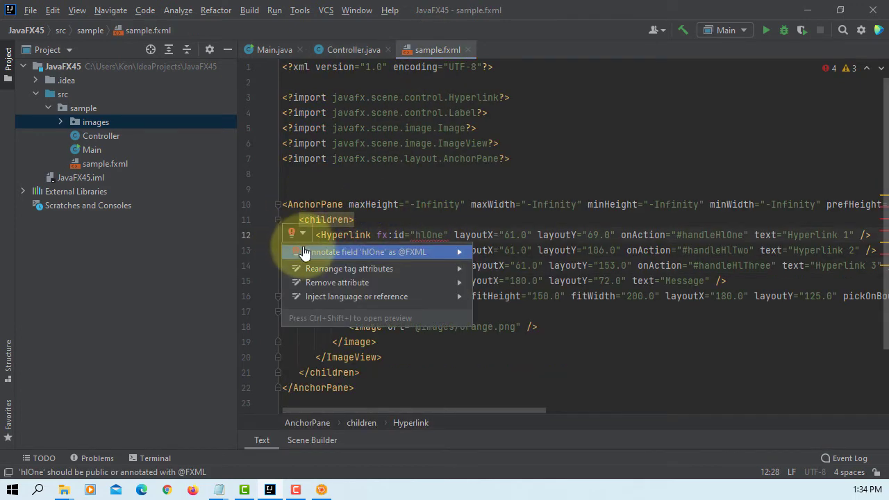
left_click(361, 252)
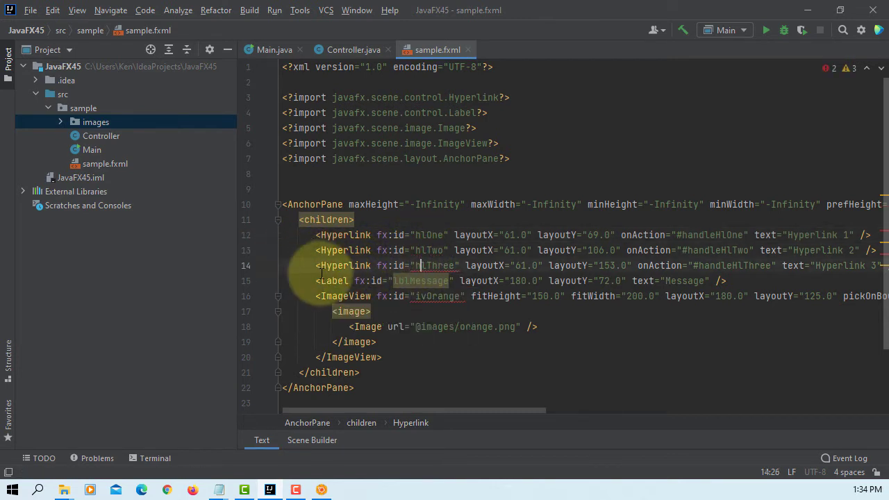
left_click(296, 264)
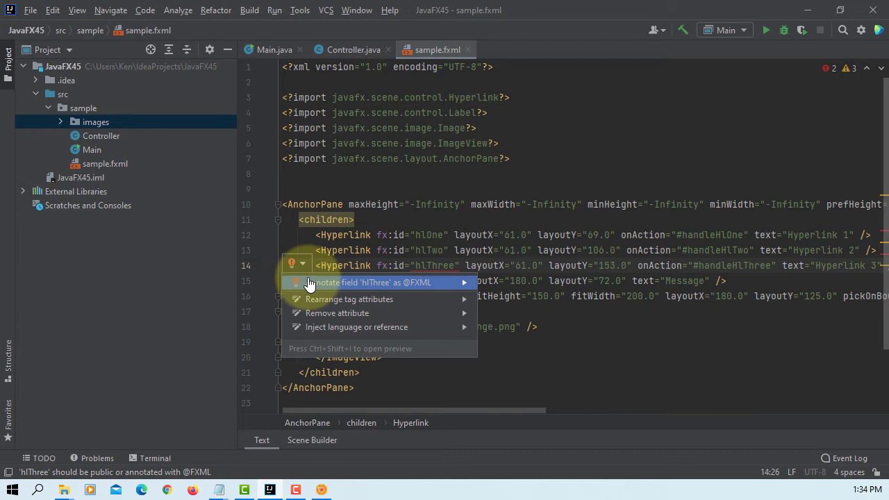
left_click(374, 282)
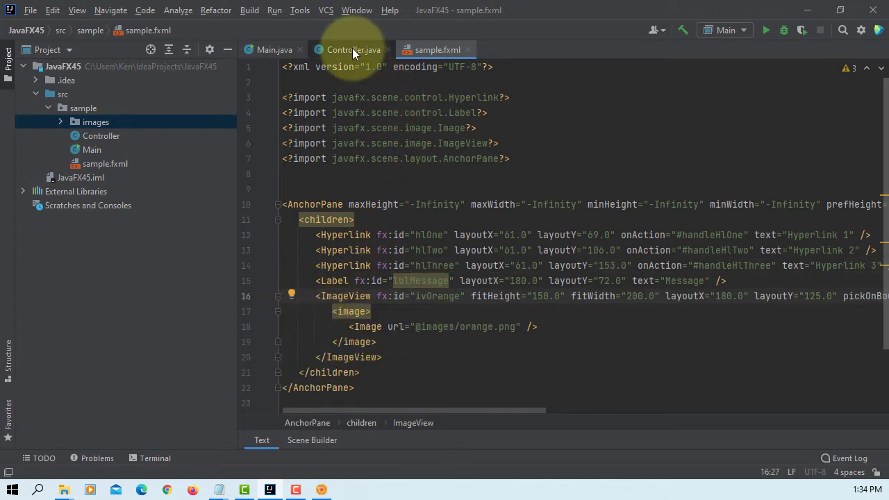
left_click(352, 50)
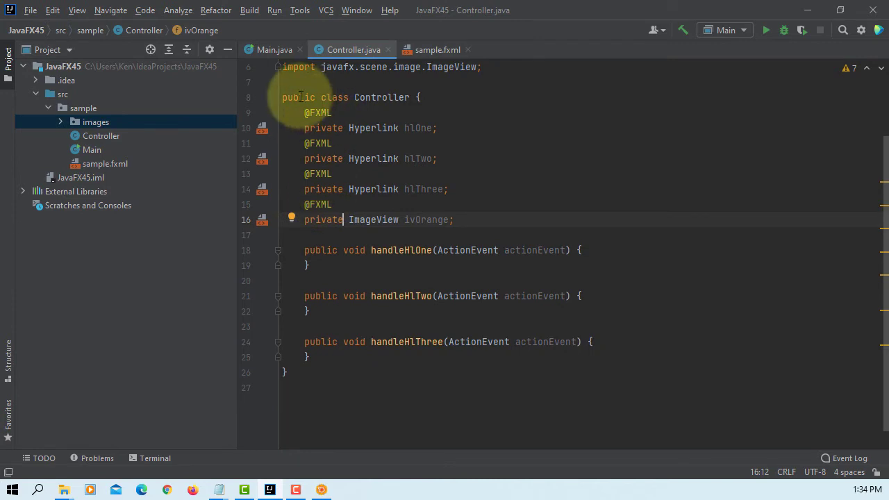
mouse_move(550, 198)
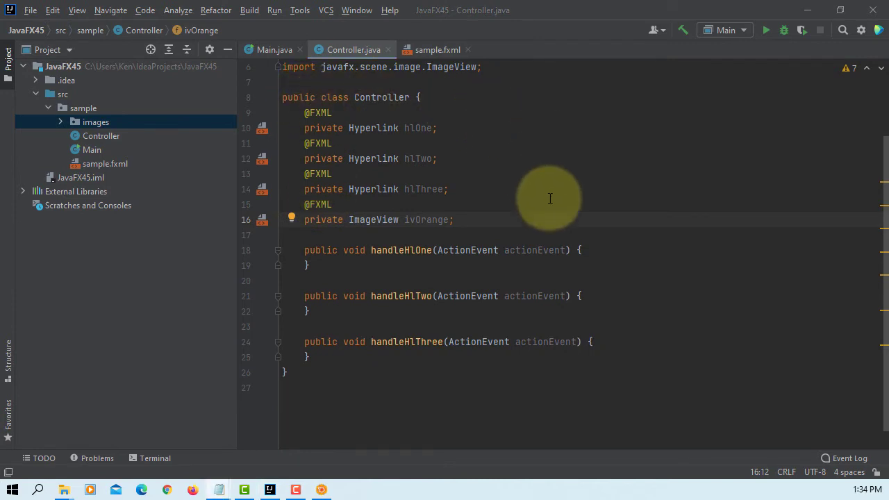
left_click(581, 250)
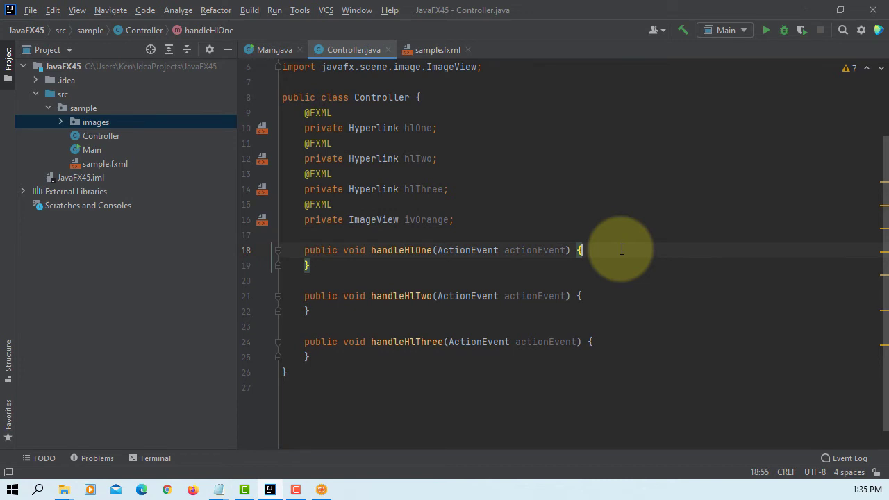
Add System.out.println("You clicked me!") in handleHlOne and start an lblM reference, then switch to sample.fxml.
key("enter")
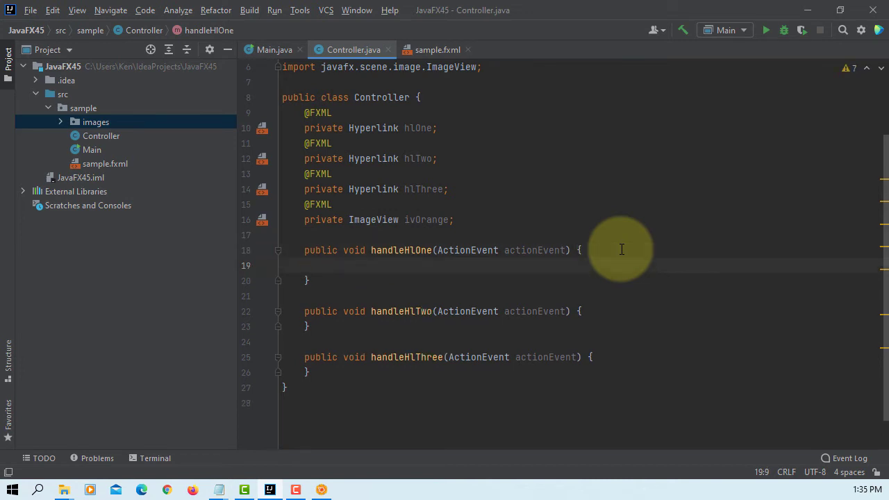
type("sout")
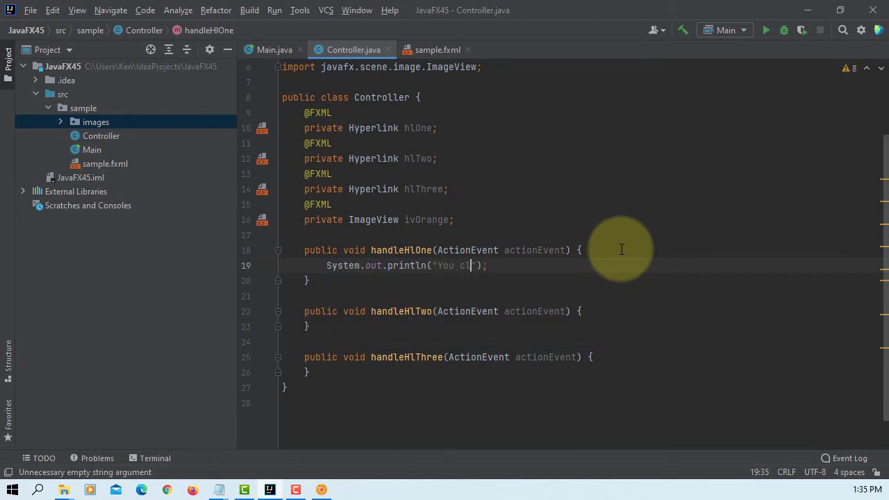
type("icked me!")
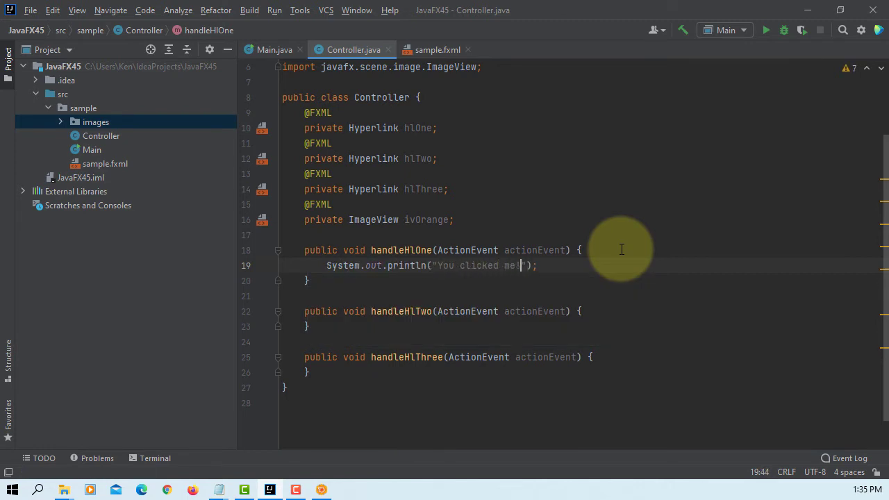
type("lbl")
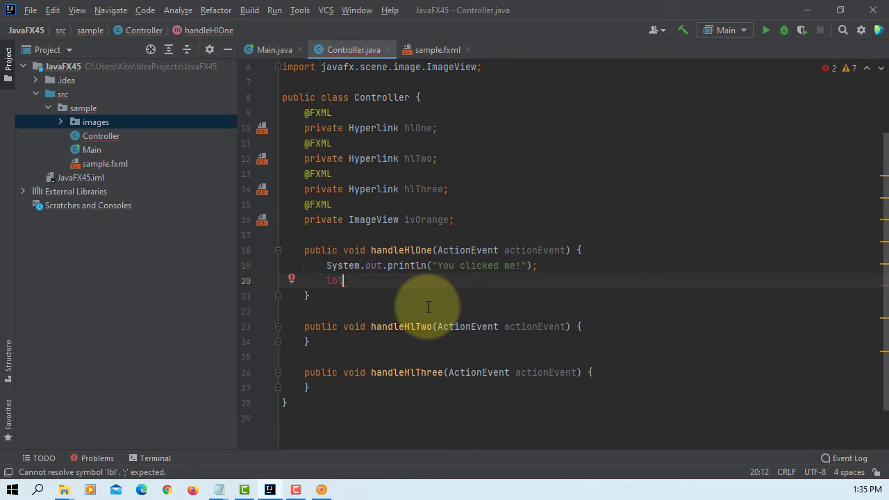
type("M")
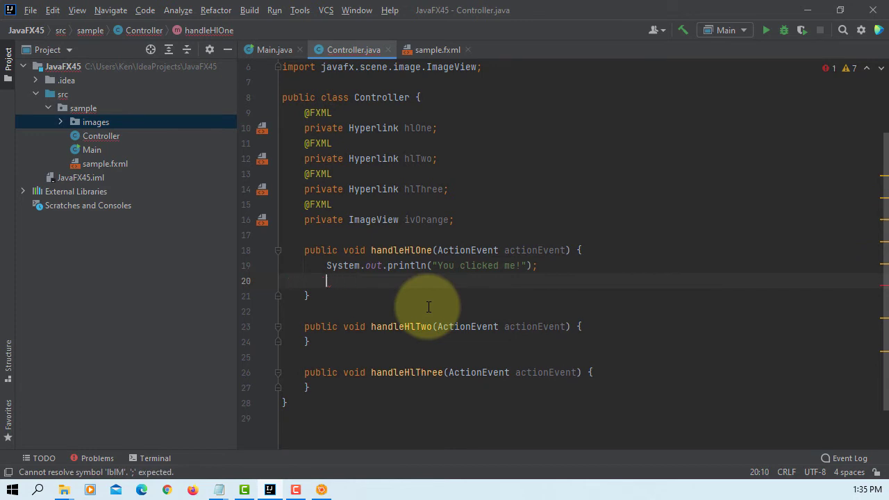
left_click(437, 50)
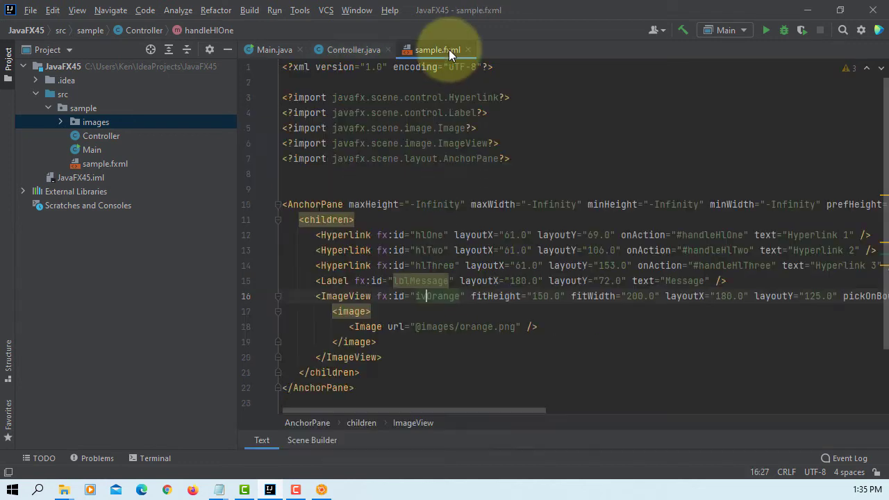
left_click(405, 281)
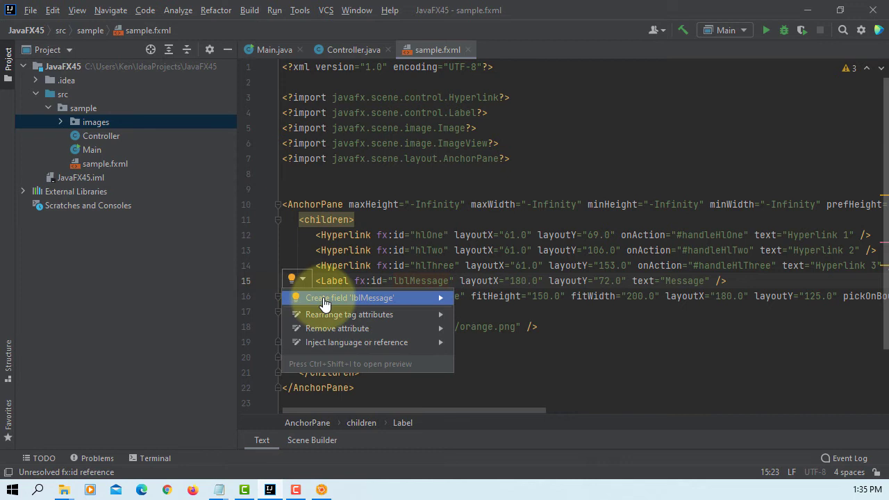
left_click(350, 297)
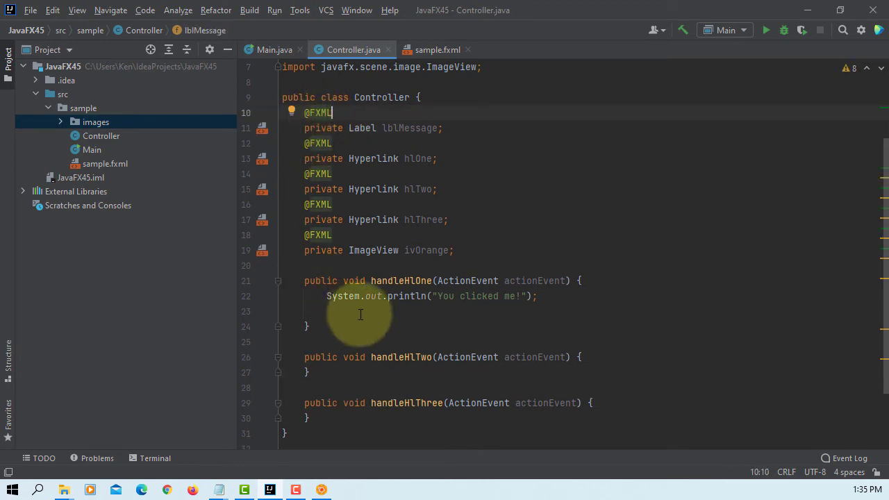
Add lblMessage.setText("You clicked me!") in handleHlOne.
type("lblMessage.s")
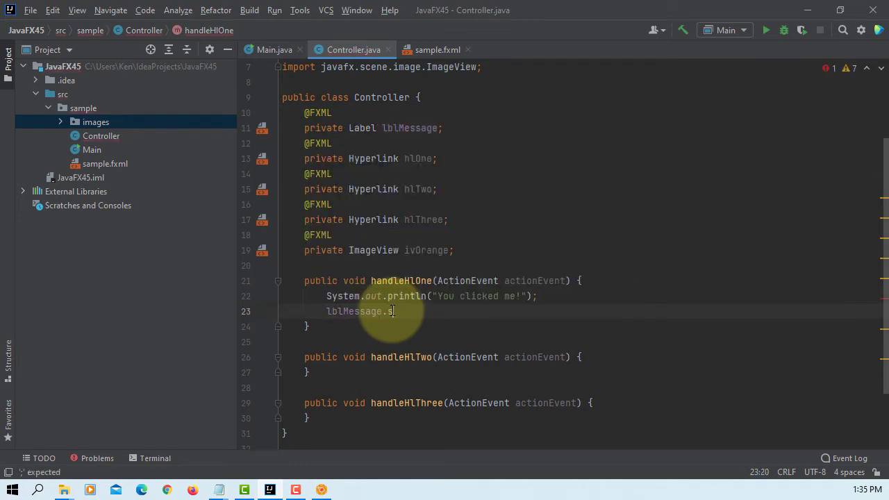
type("etText();")
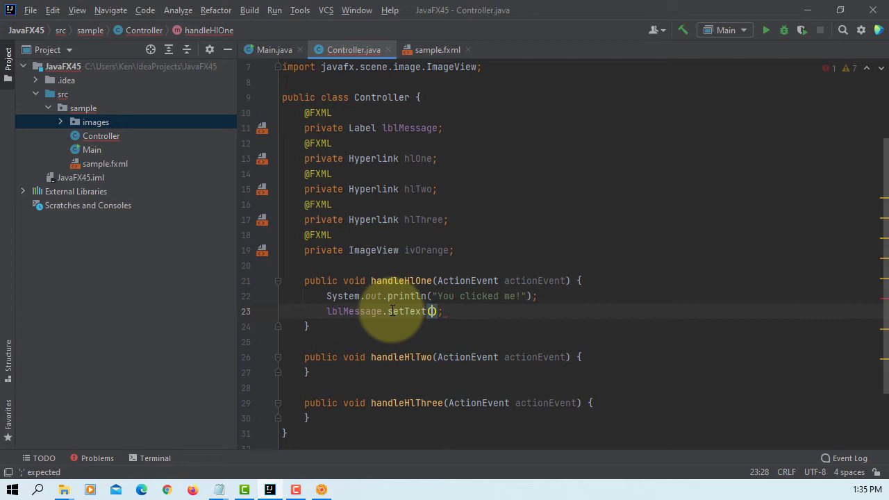
type("\"You clicked me!")
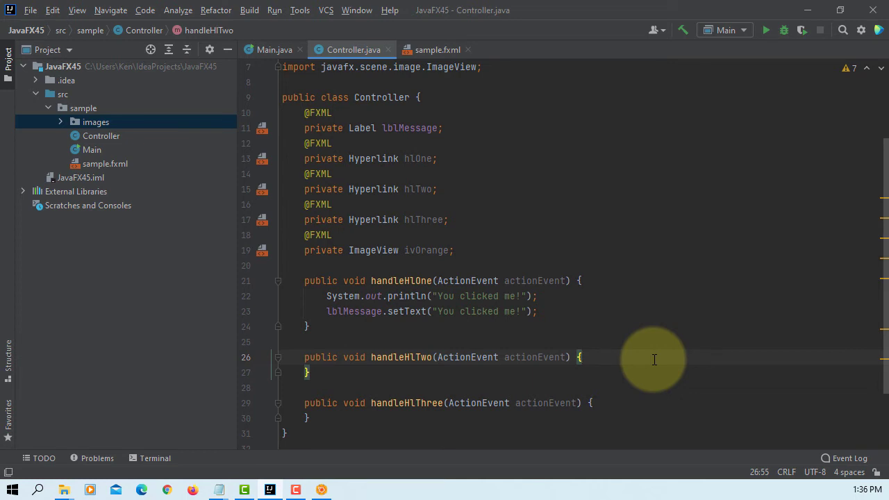
Add lblMessage.setText("This is a hyperlink 2.") in handleHlTwo.
type("lblMessage.")
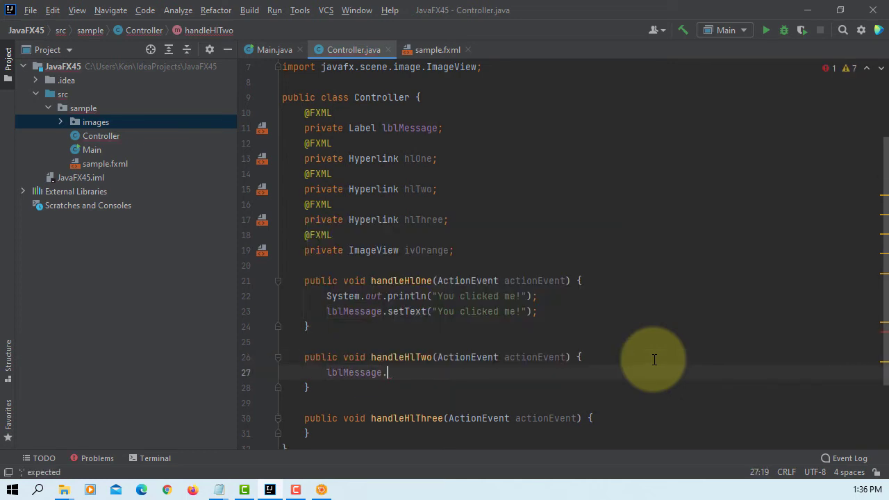
type("setText(\"T\");")
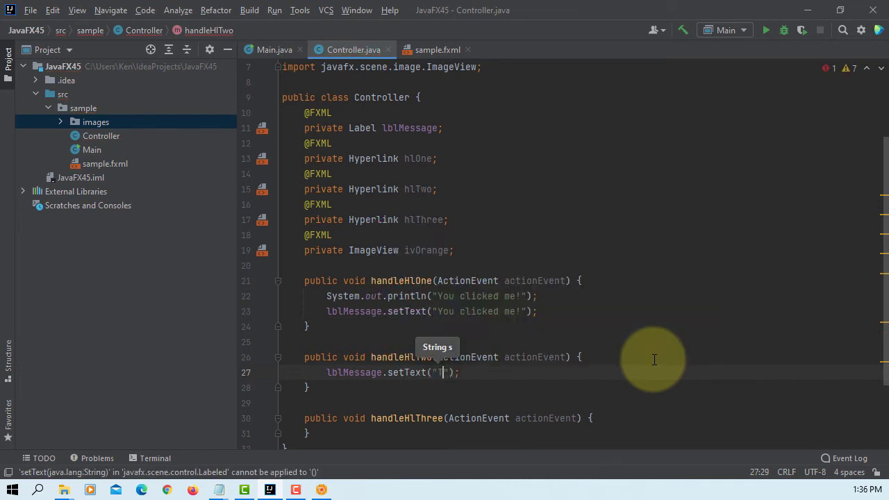
type("This is a")
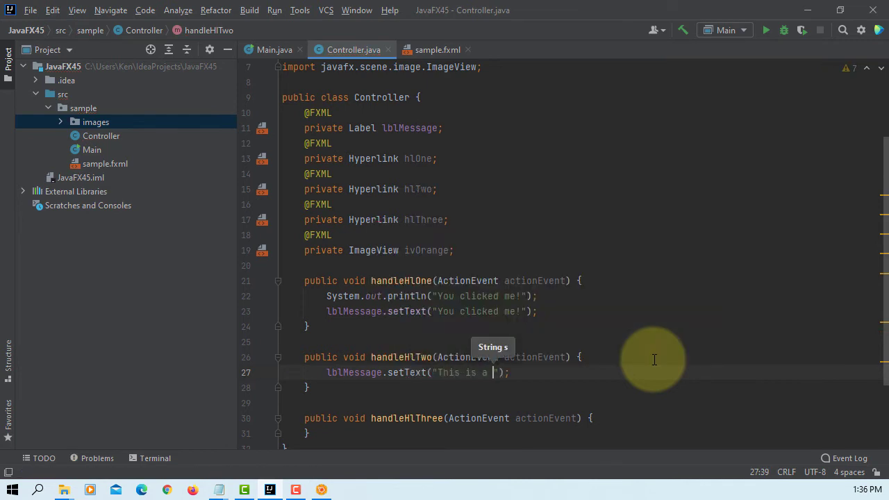
type("hyperlink 2.")
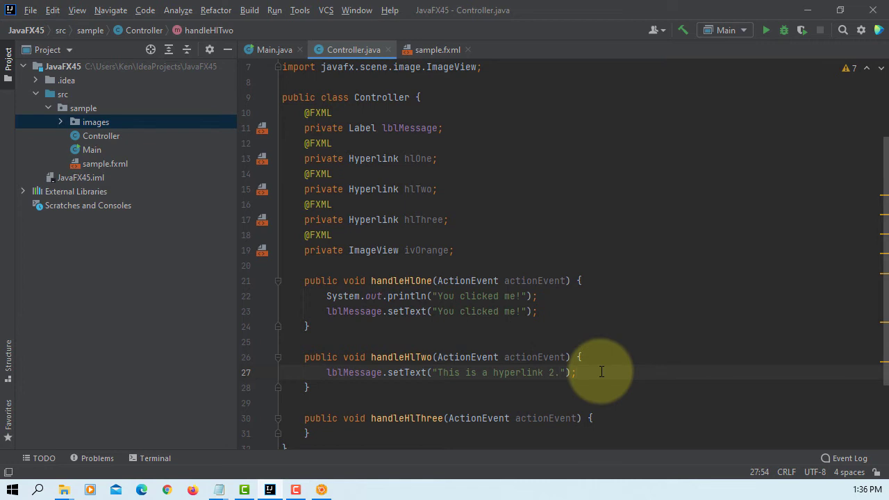
Add ivOrange.setVisible(false) in handleHlTwo to hide the orange image.
type("i")
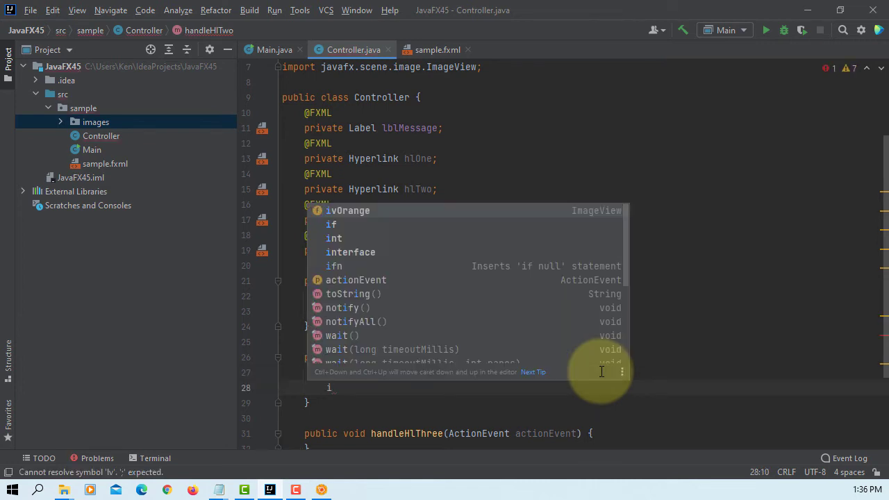
type("vOrange.set")
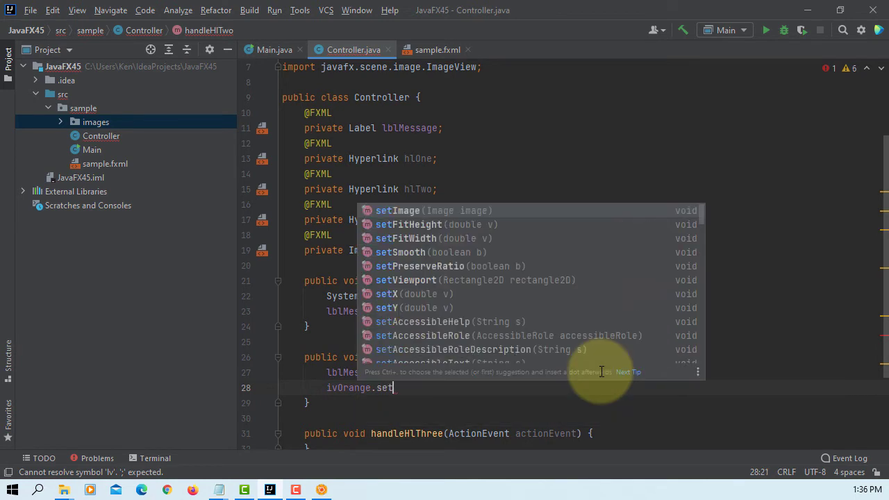
type("Visible();")
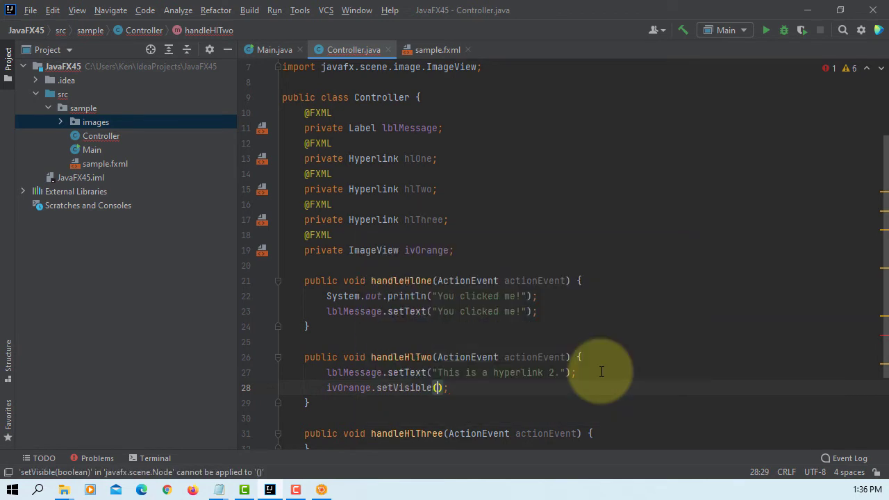
type("false")
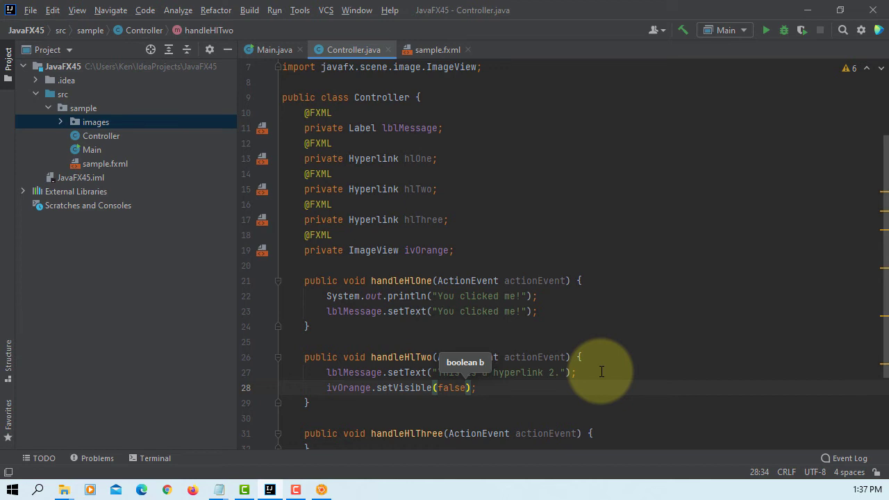
Add a "reset hyper..." comment at the start of handleHlThree.
scroll("down", 3)
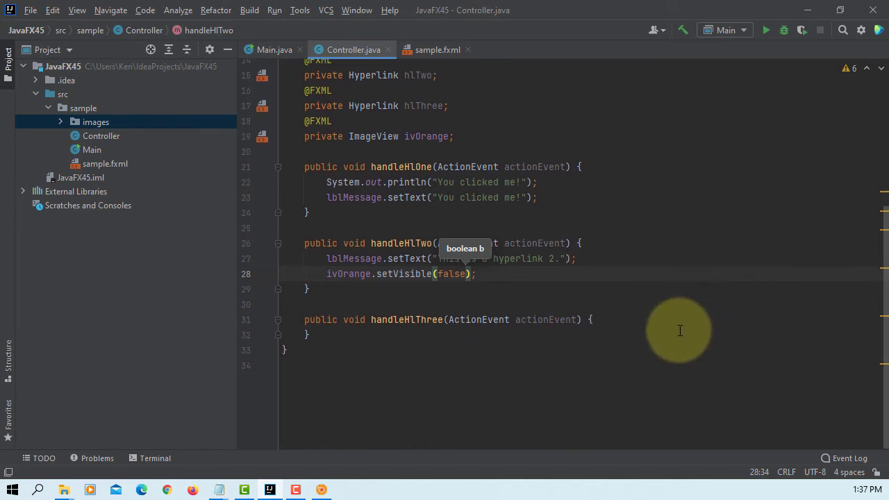
left_click(592, 319)
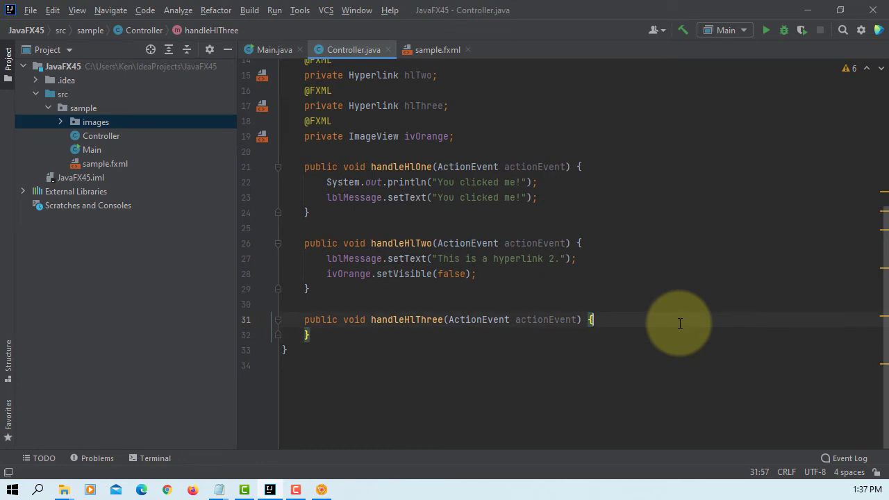
key("Enter")
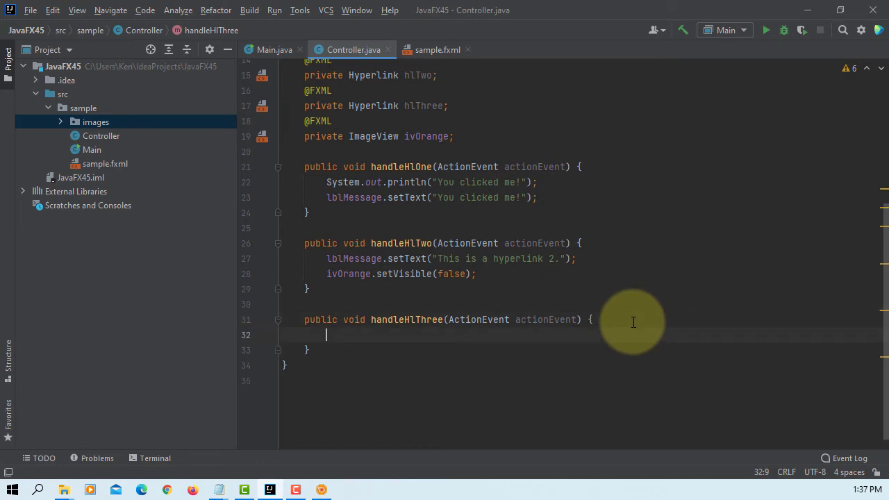
type("//")
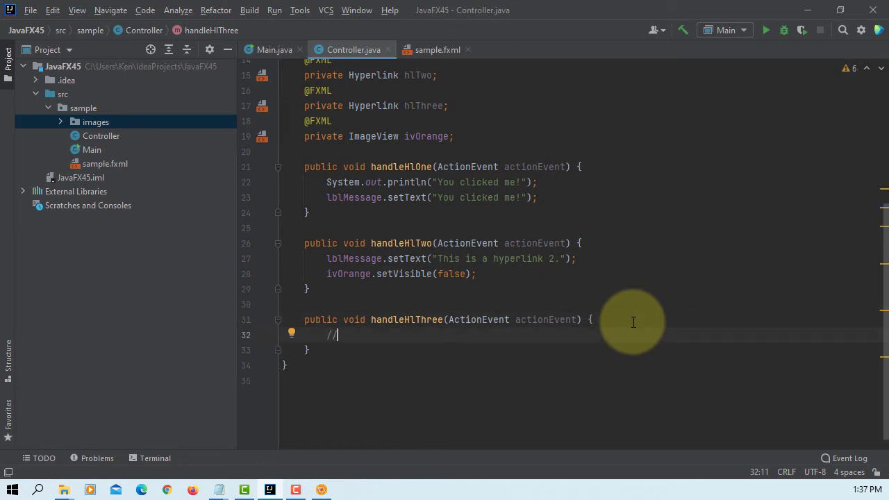
type("reset h")
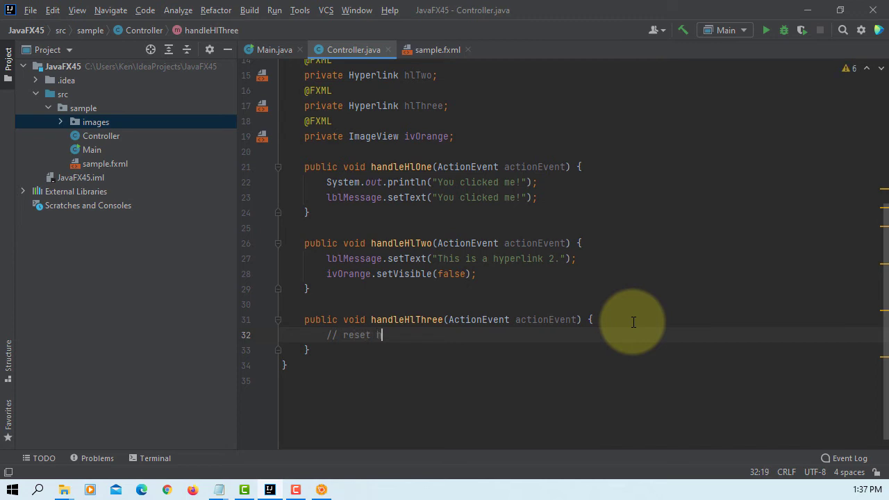
type("yperlinks")
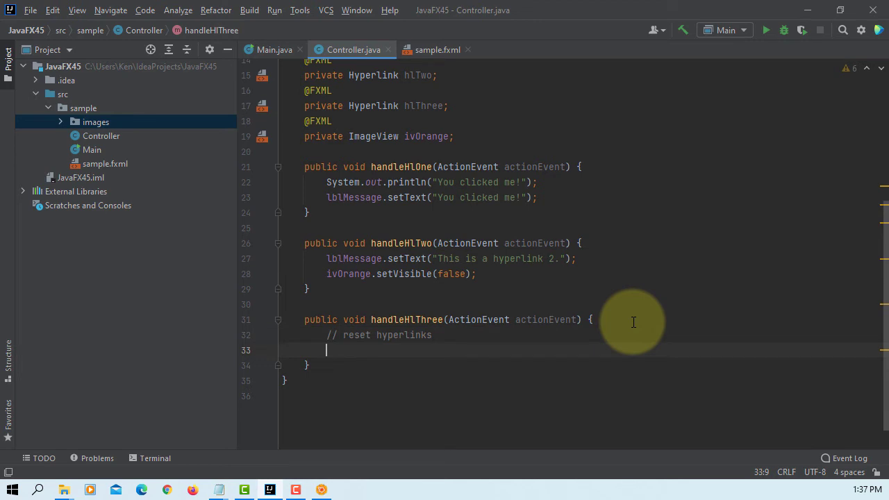
Add hlOne.setUnderline(false) and hlTwo.setUnderline(false) in handleHlThree.
type("hlOne")
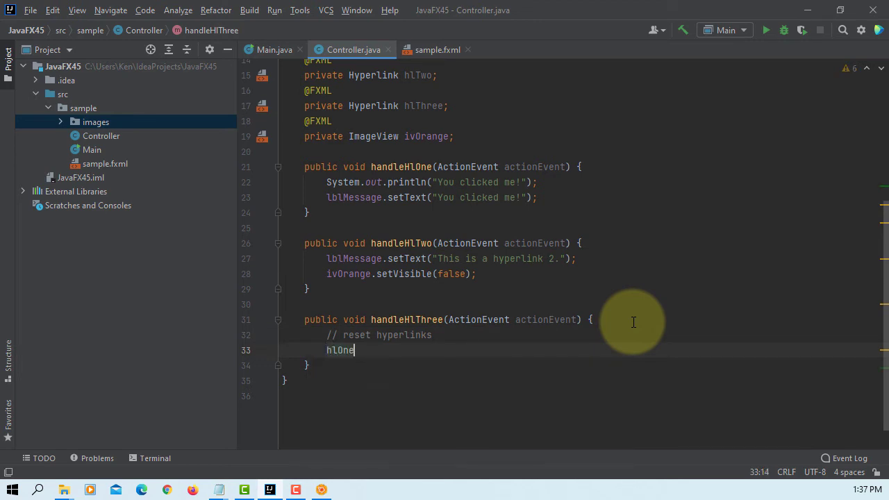
type(".setUnderline();")
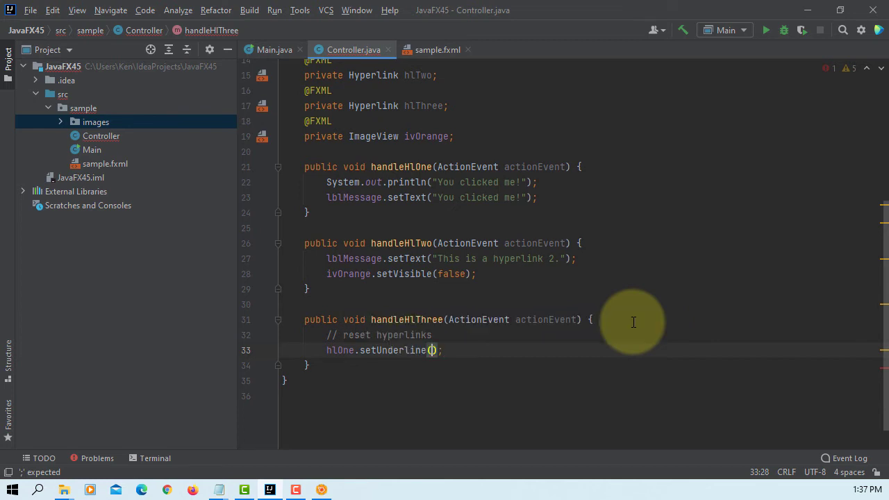
type("false")
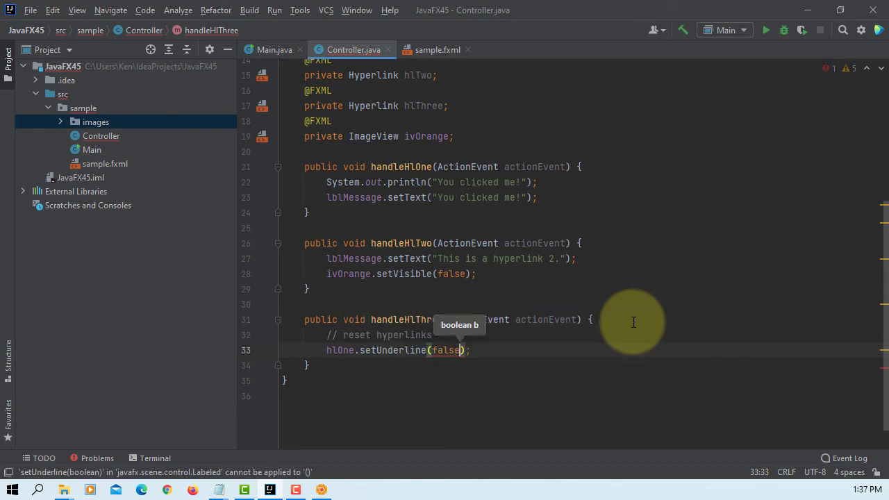
key("Enter")
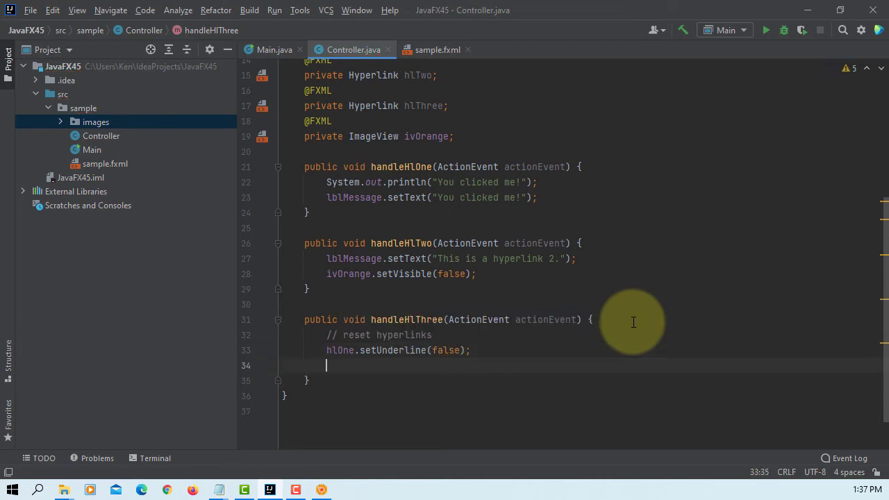
type("hlTwo.")
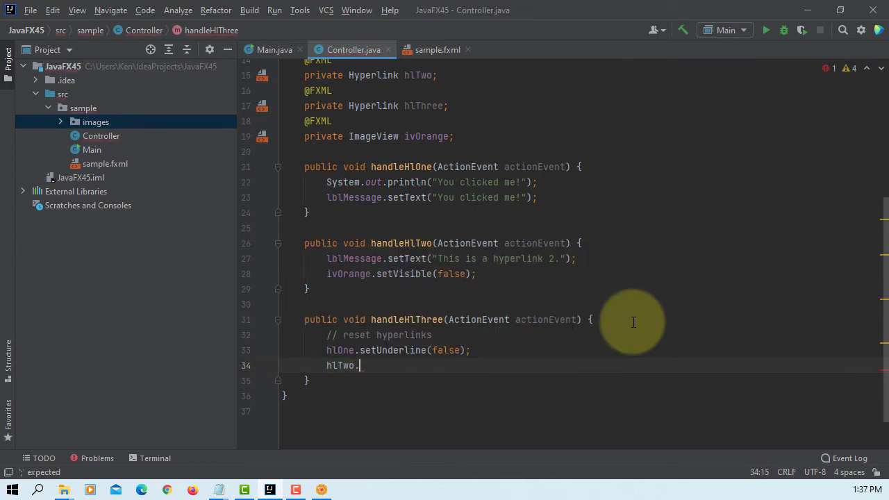
type("set")
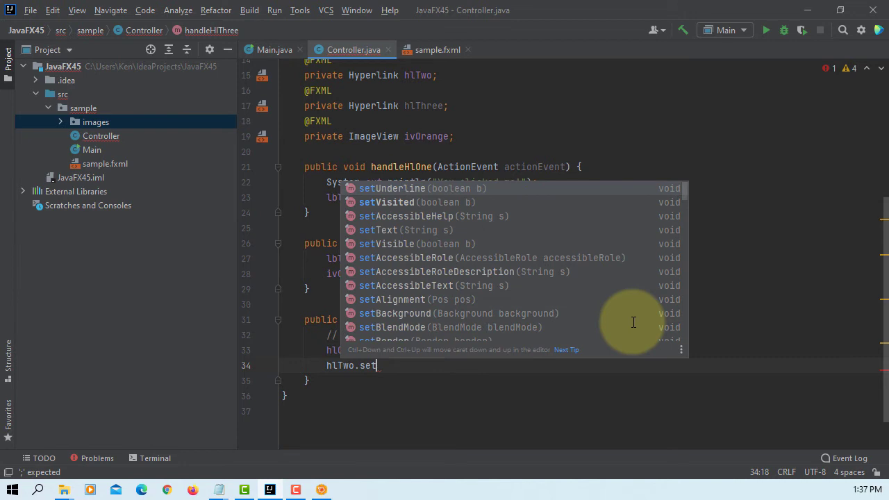
left_click(392, 189)
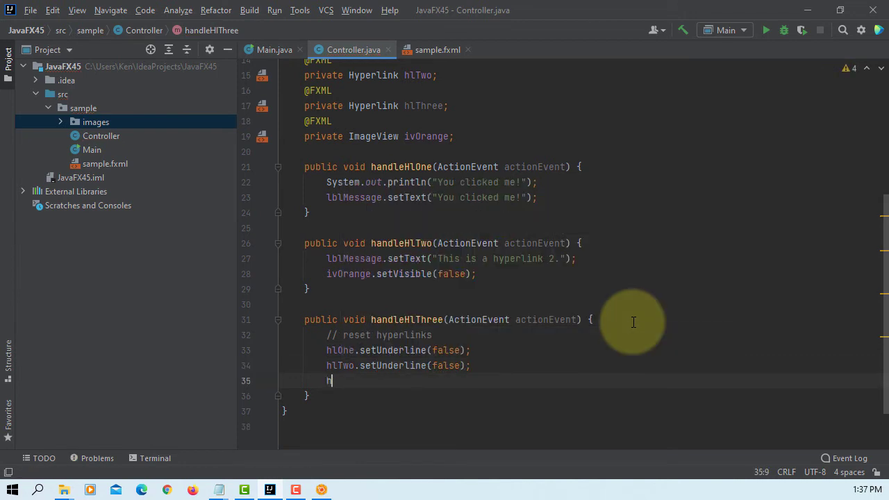
type("lOne")
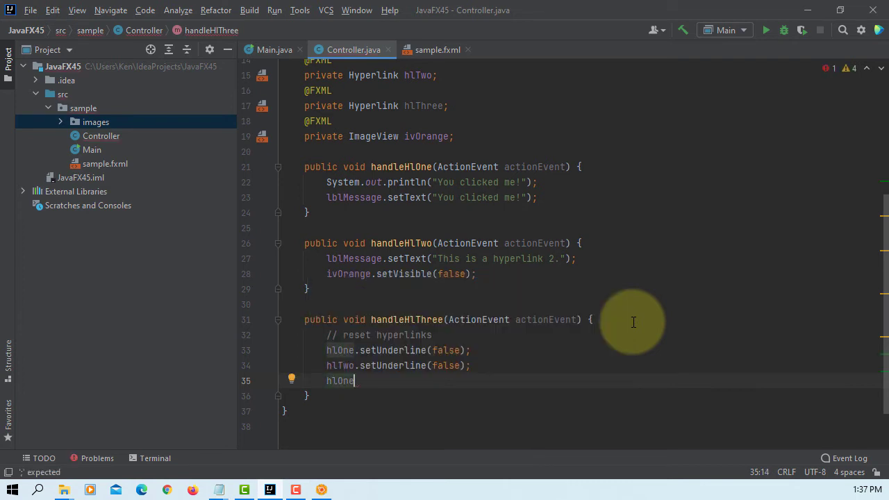
Add setVisited(false) calls for hlOne and hlTwo in handleHlThree.
type(".")
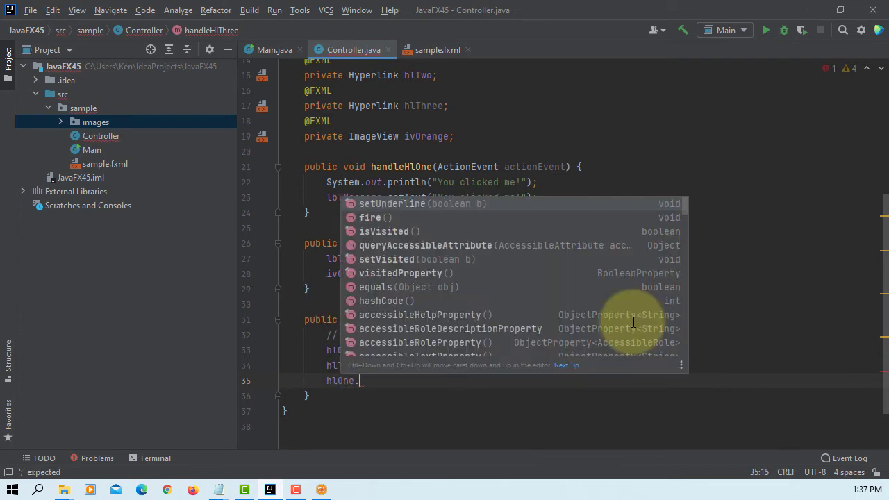
type("setvi")
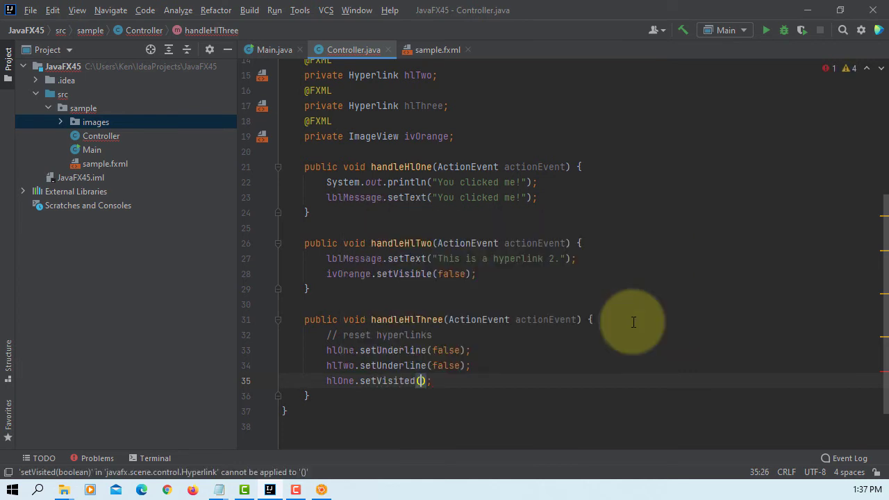
type("false")
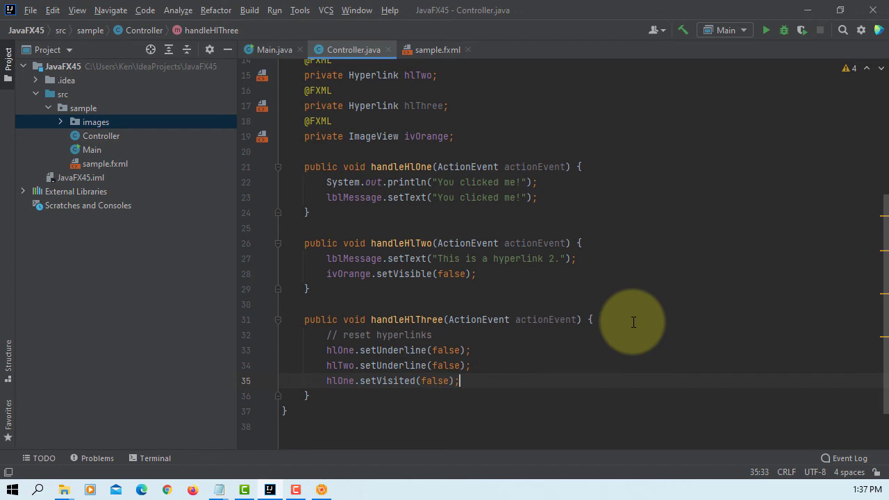
type("hl")
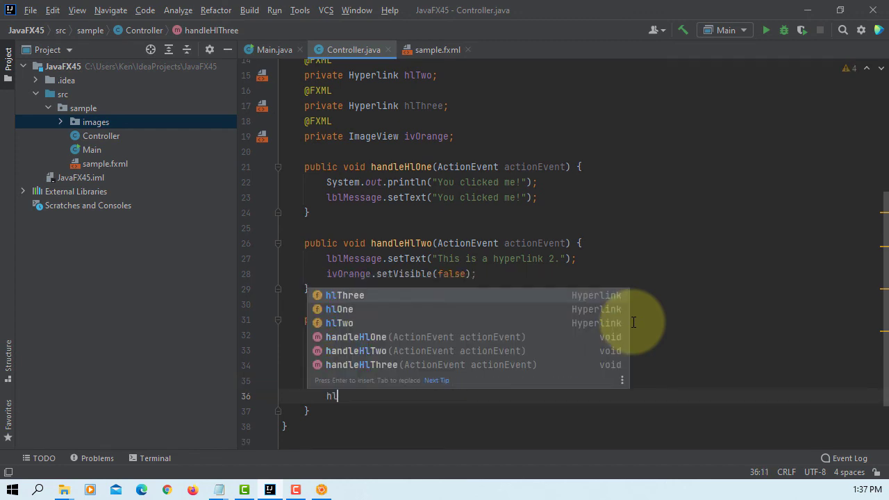
key("Down")
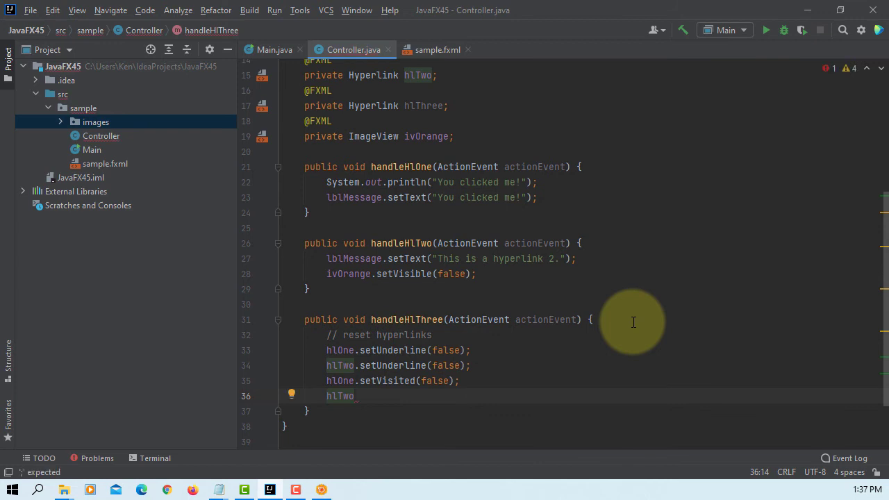
type(".setVisited(false);")
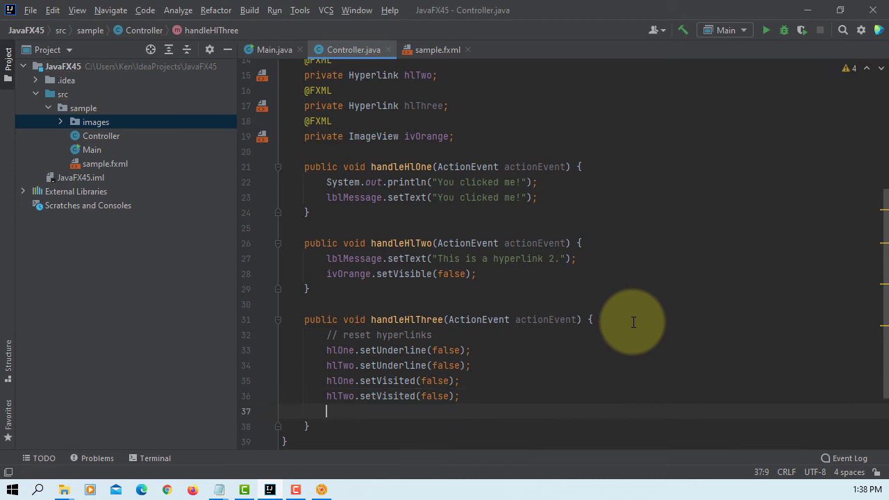
Add ivOrange.setVisible(true) with a "reset imageview" comment in handleHlThree.
type("ivOrange")
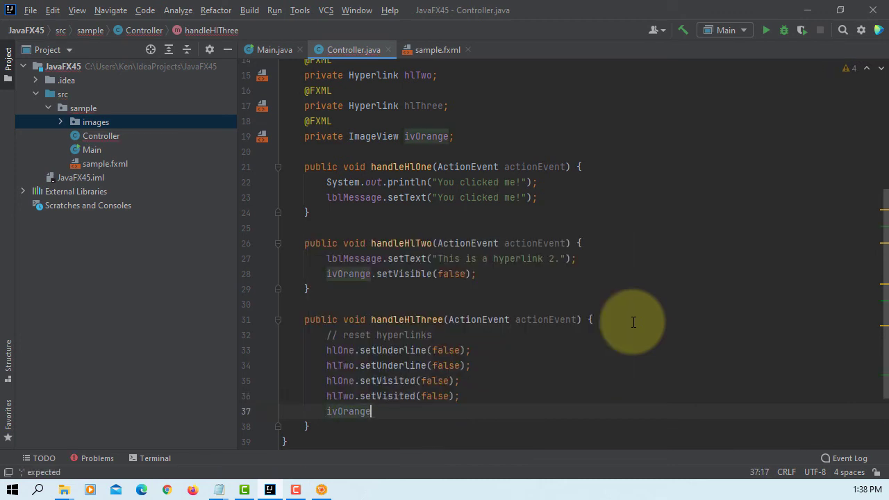
type(".setVisible(true);")
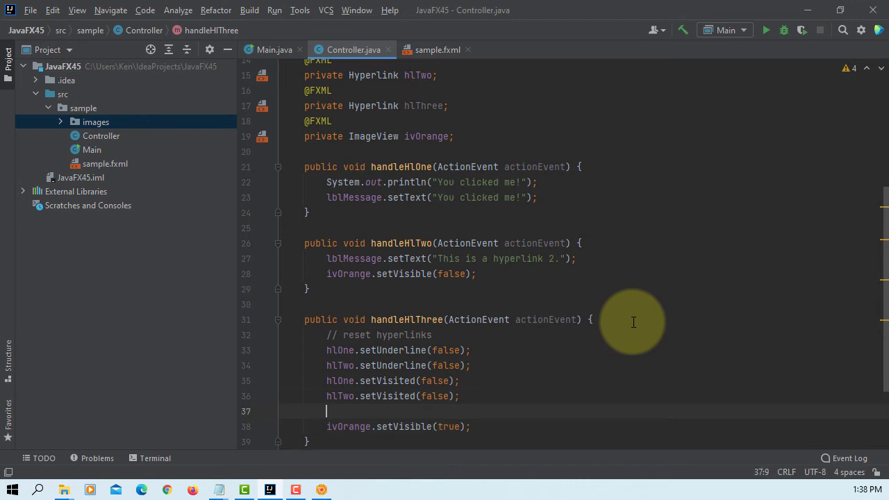
type("// res")
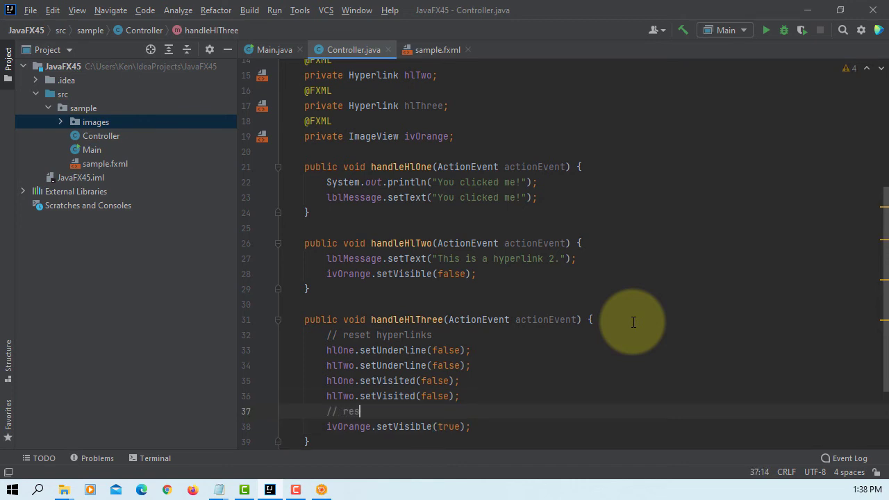
type("et in")
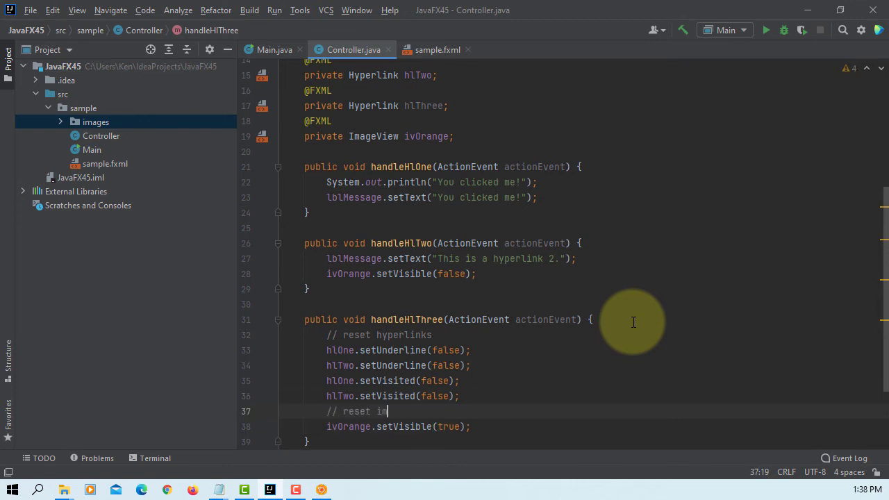
type("mageview")
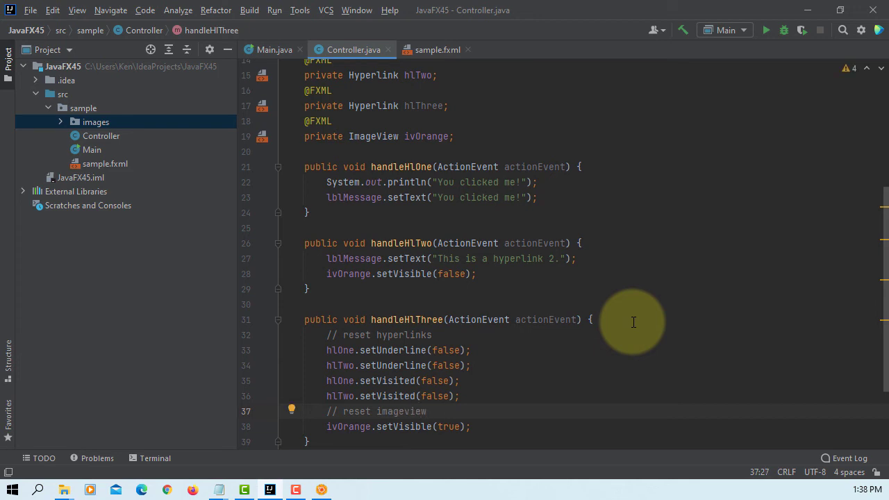
mouse_move(651, 289)
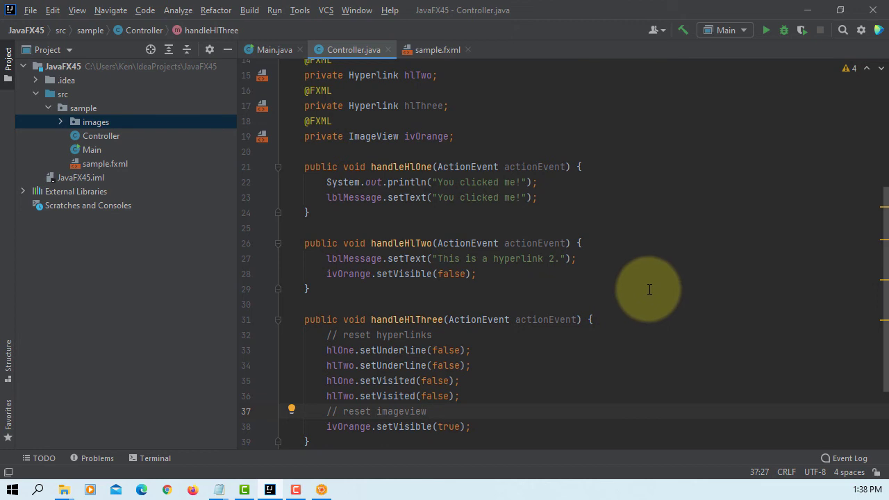
mouse_move(650, 290)
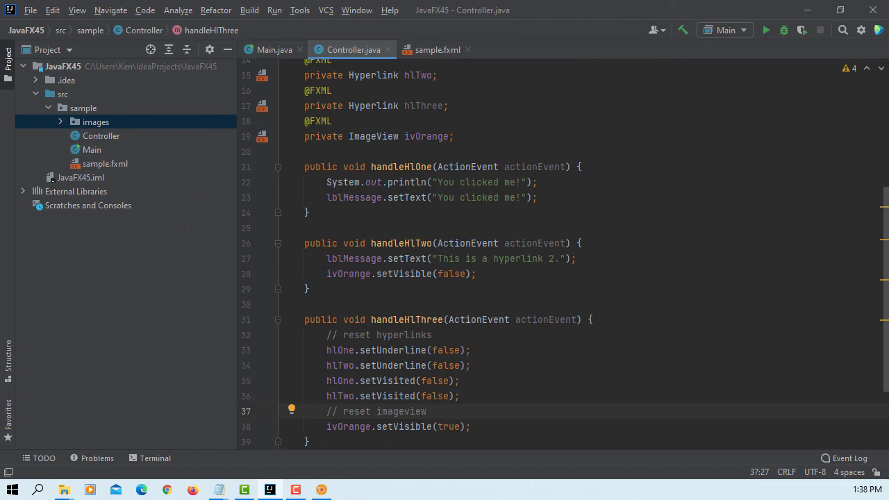
mouse_move(374, 105)
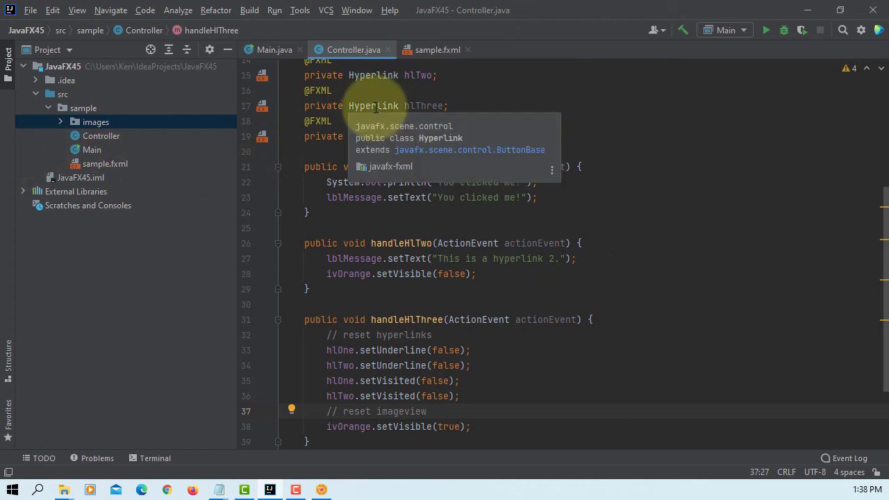
Build the JavaFX45 project via Build > Build Project.
left_click(249, 9)
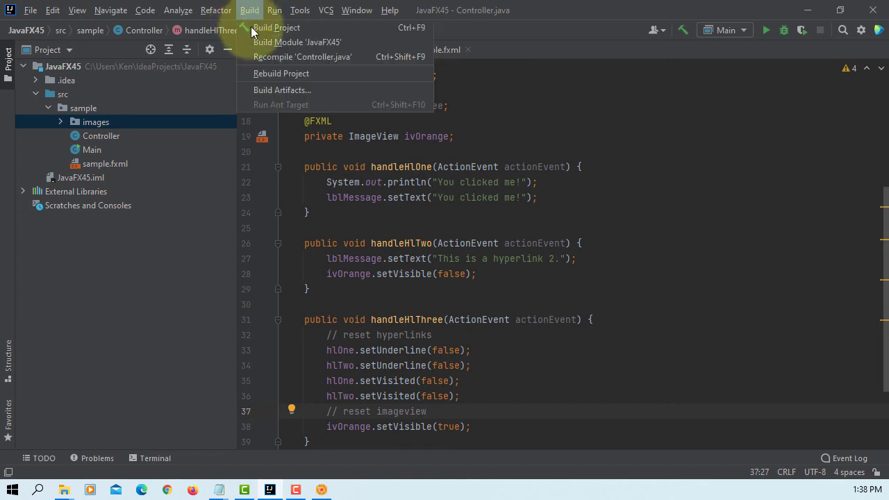
left_click(277, 27)
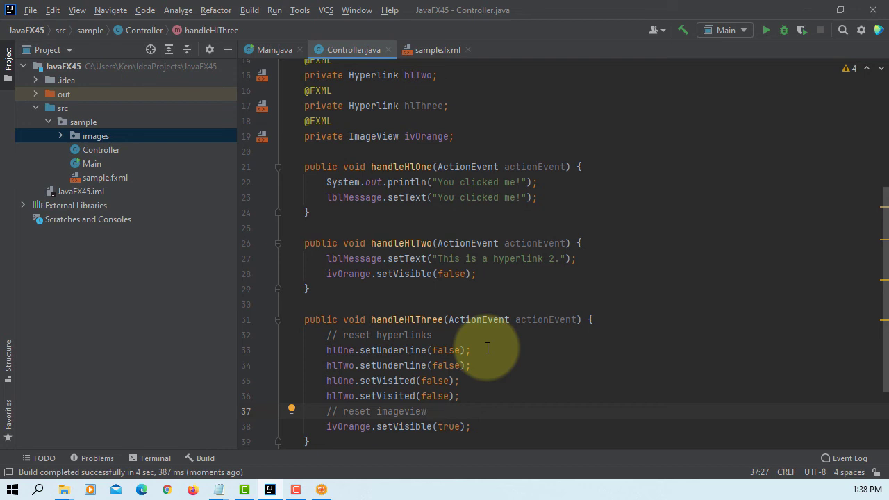
mouse_move(253, 25)
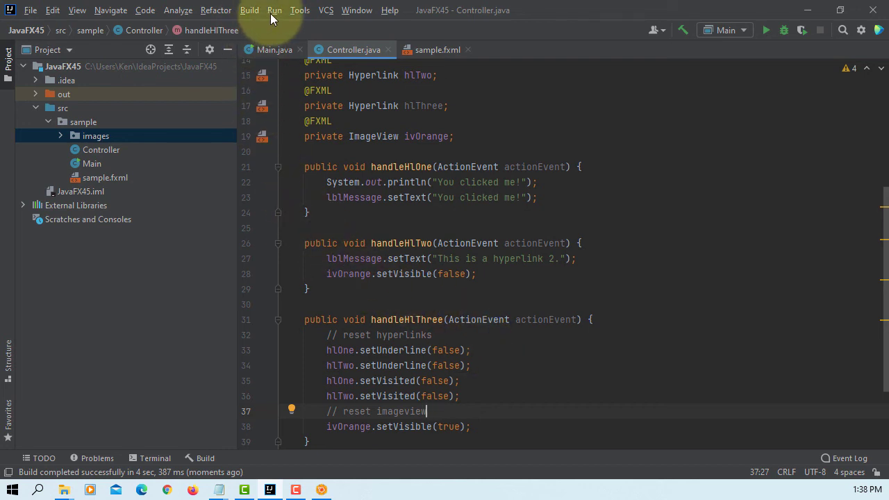
Add a VM options field to the Main run configuration containing --module-path "".
left_click(274, 9)
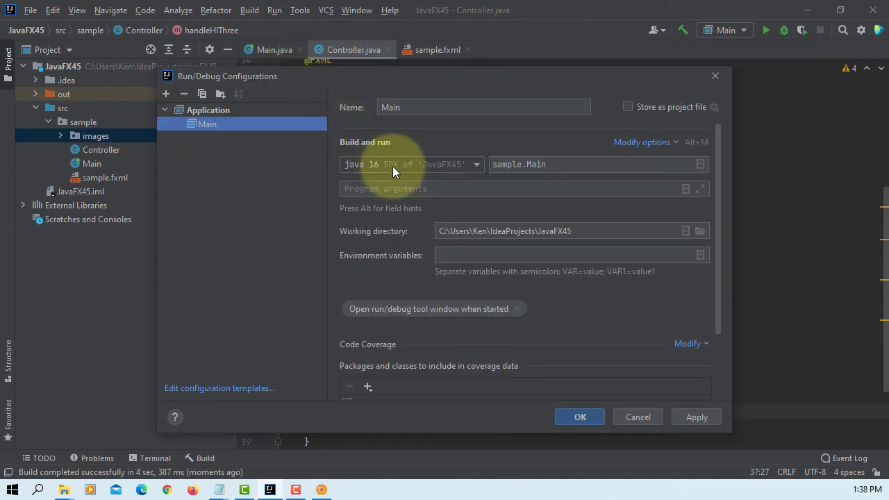
left_click(642, 142)
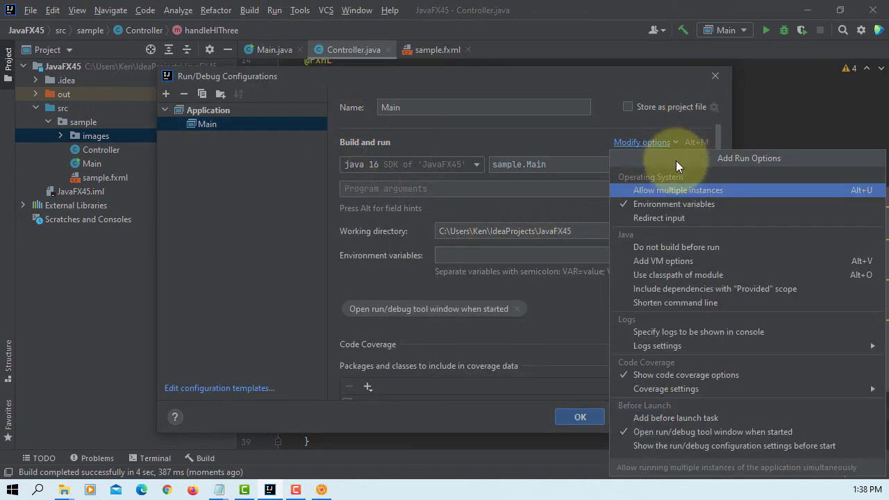
left_click(663, 262)
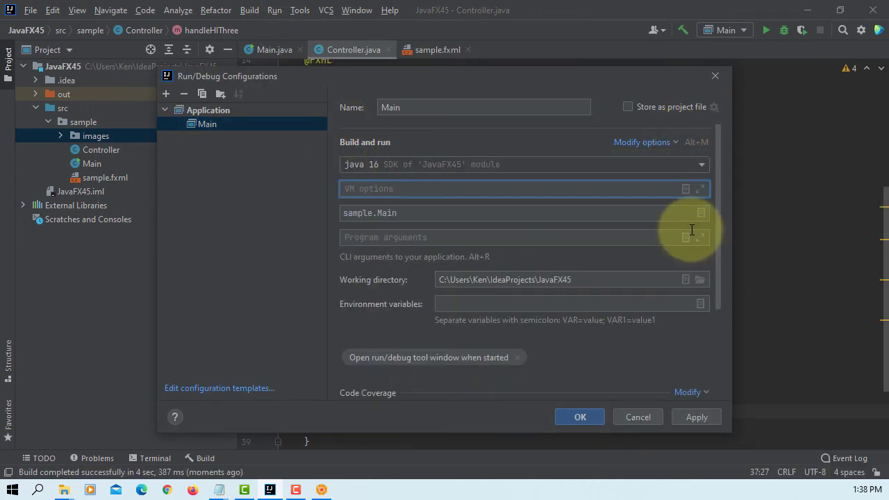
left_click(700, 189)
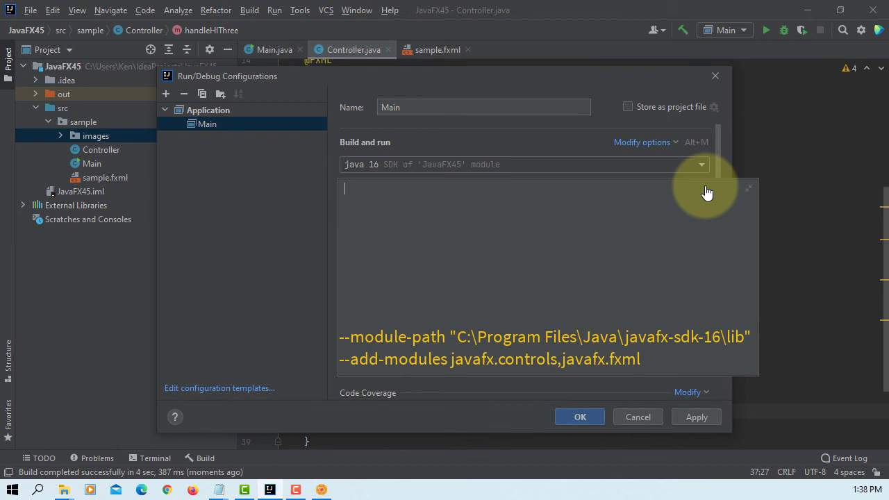
type("--module")
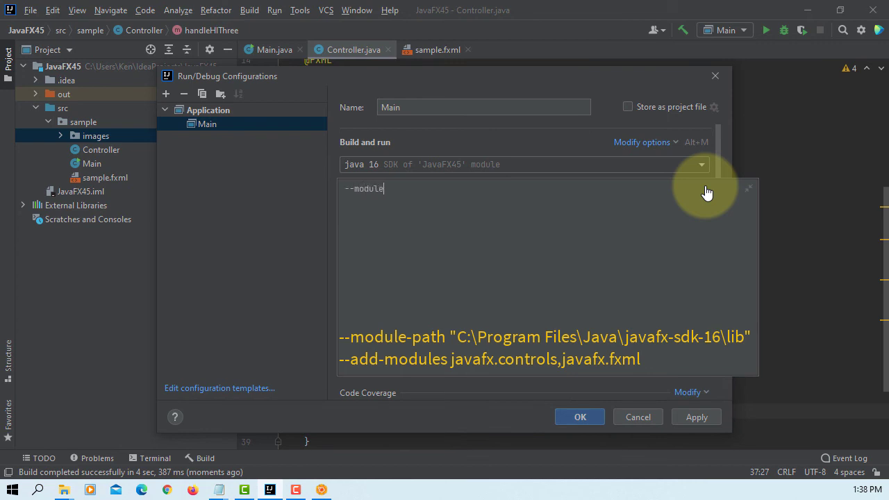
type("-path")
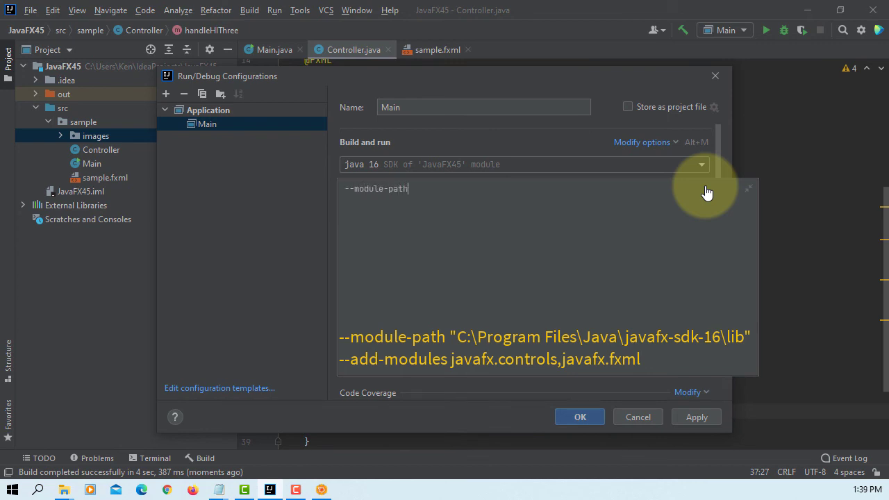
type("\"\"")
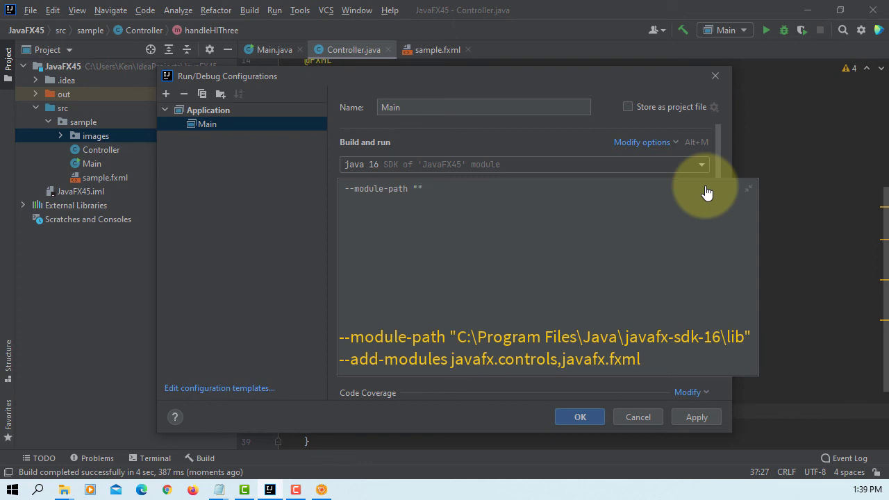
mouse_move(63, 489)
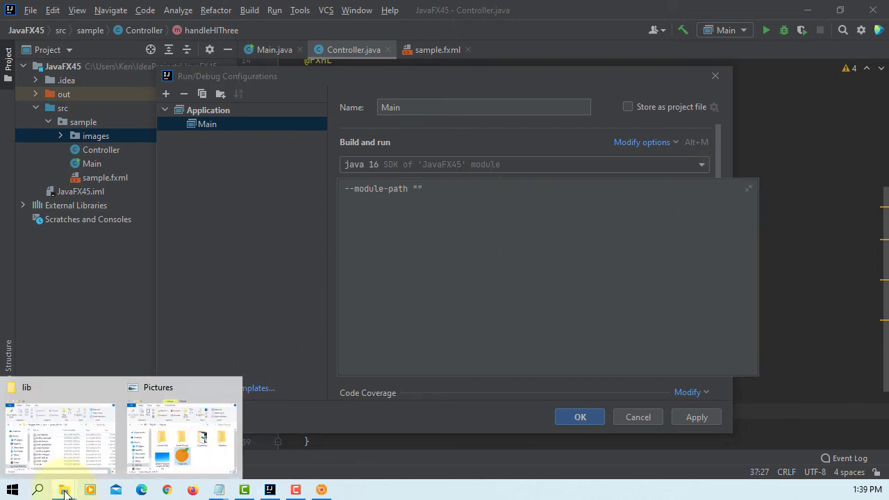
Copy the JavaFX SDK lib folder's full path from File Explorer and hide the window.
left_click(59, 438)
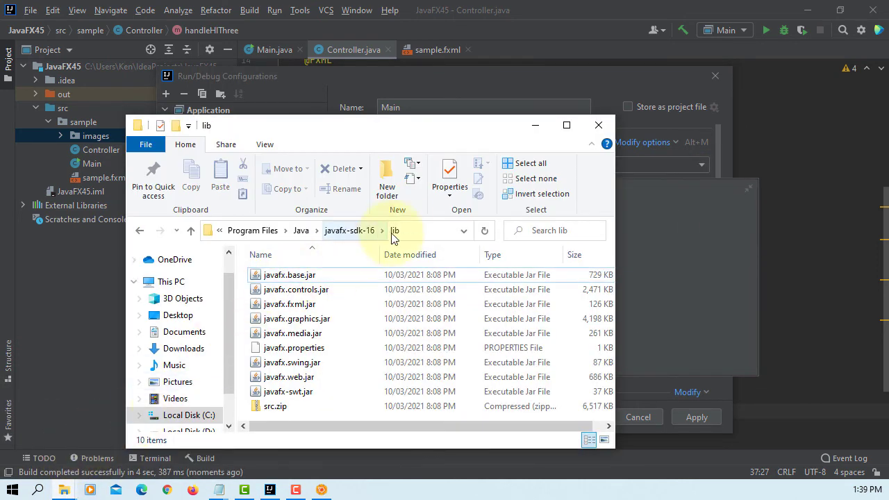
left_click(313, 230)
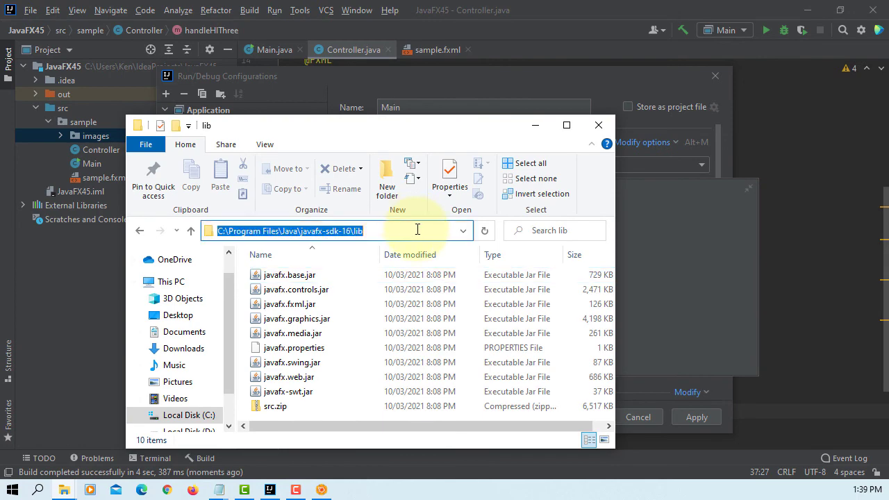
mouse_move(535, 125)
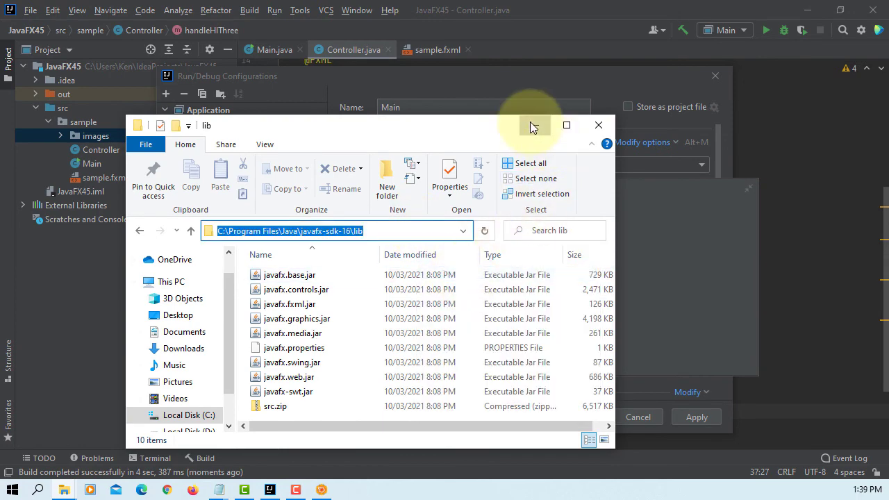
left_click(598, 125)
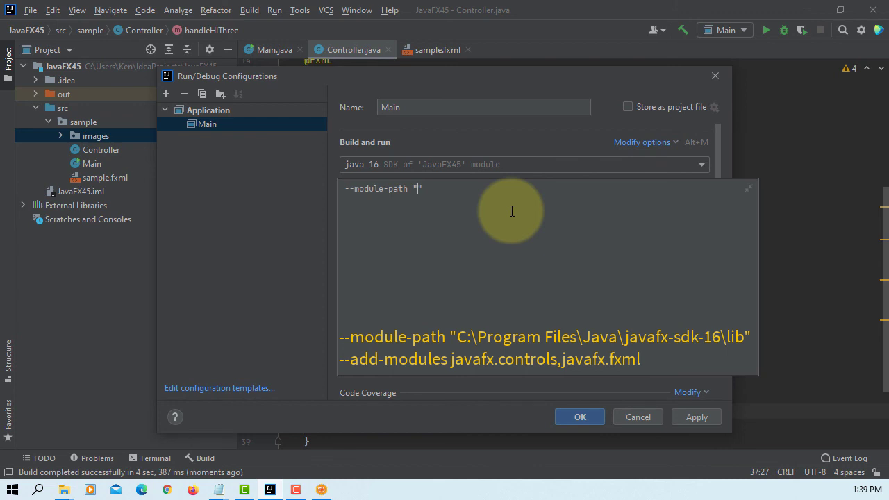
Set VM options to --module-path "C:\Program Files\Java\javafx-sdk-16\lib" --add-modules javafx.controls,javafx.fxml and save.
type("C:\\Program Files\\Java\\javafx-sdk-16\\lib")
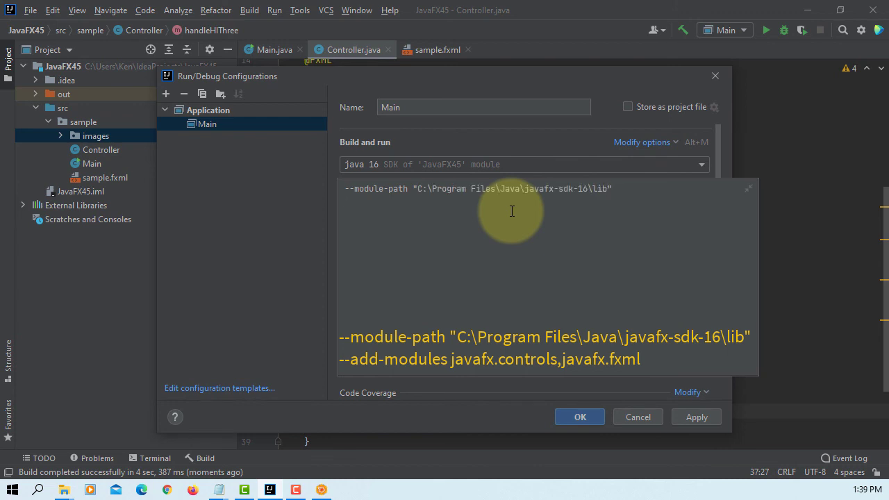
type("--add-mo")
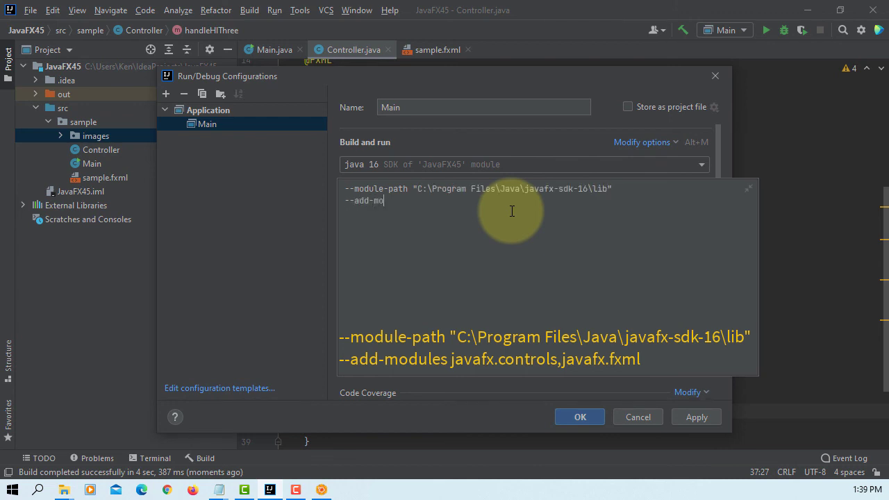
type("dules")
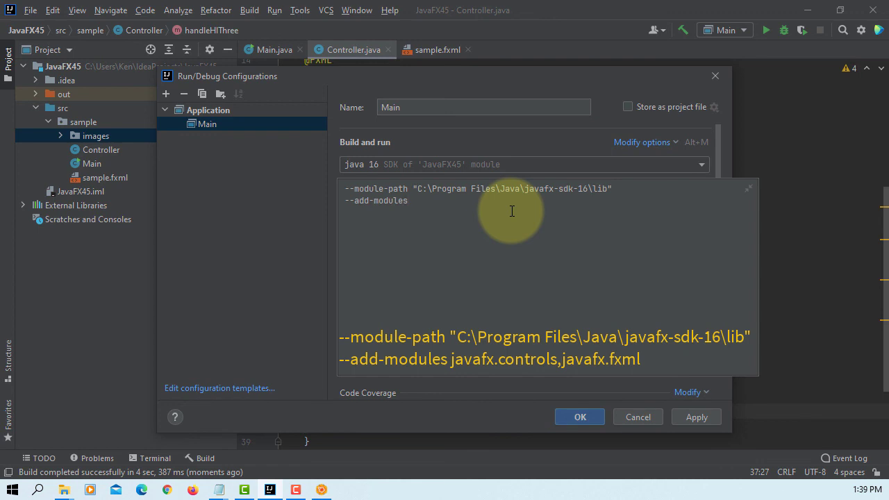
type("javafx.")
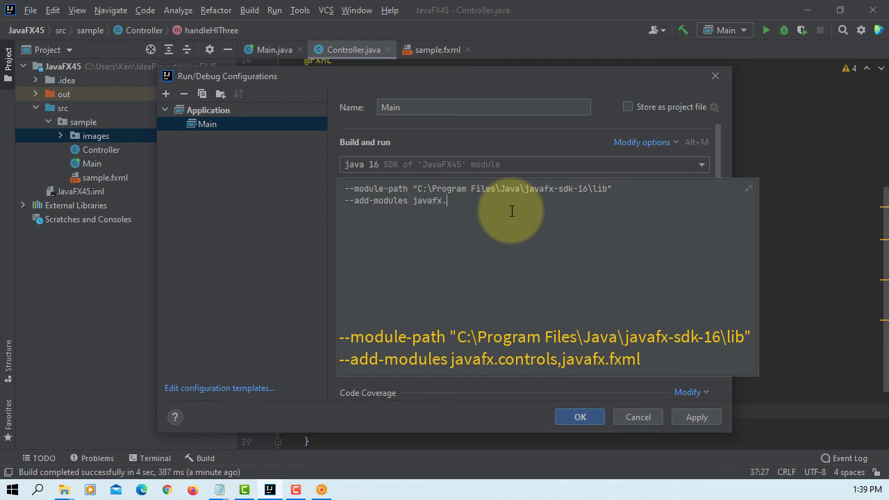
type("controls,j")
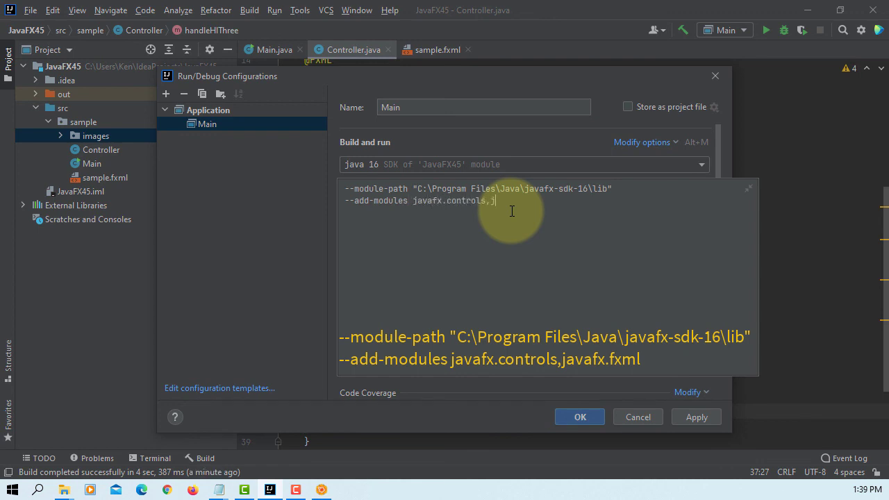
type("avafx.fxml")
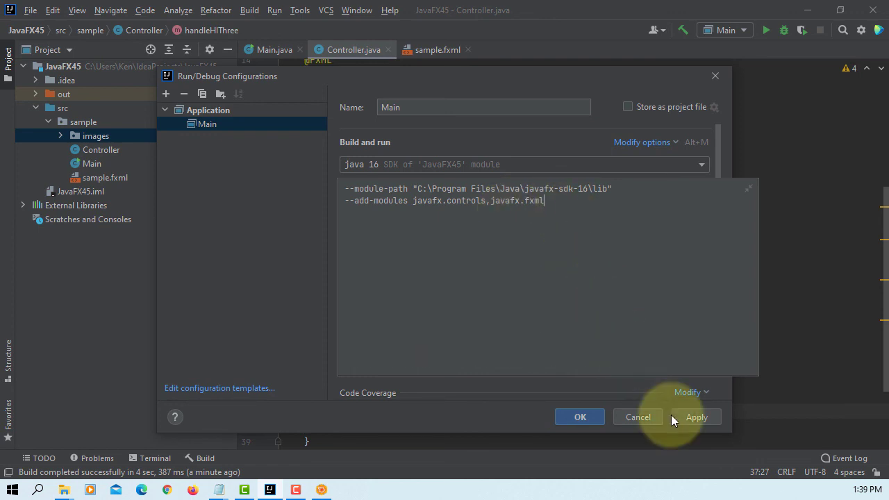
left_click(581, 417)
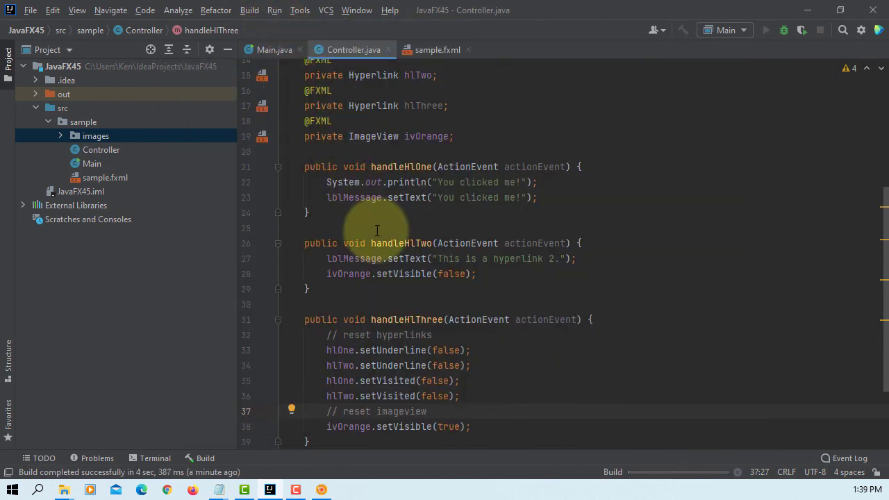
Run Main, follow Hyperlink 1 and Hyperlink 2 in the Hello World window, then close the app.
left_click(767, 31)
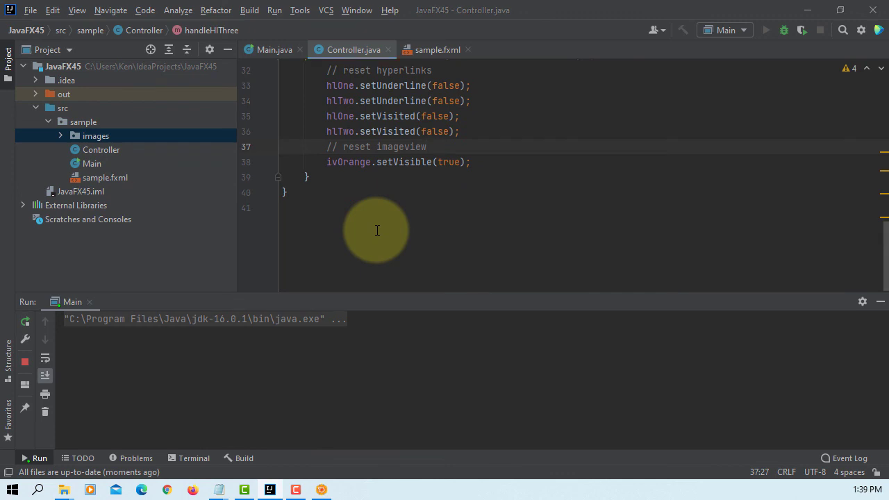
left_click(767, 30)
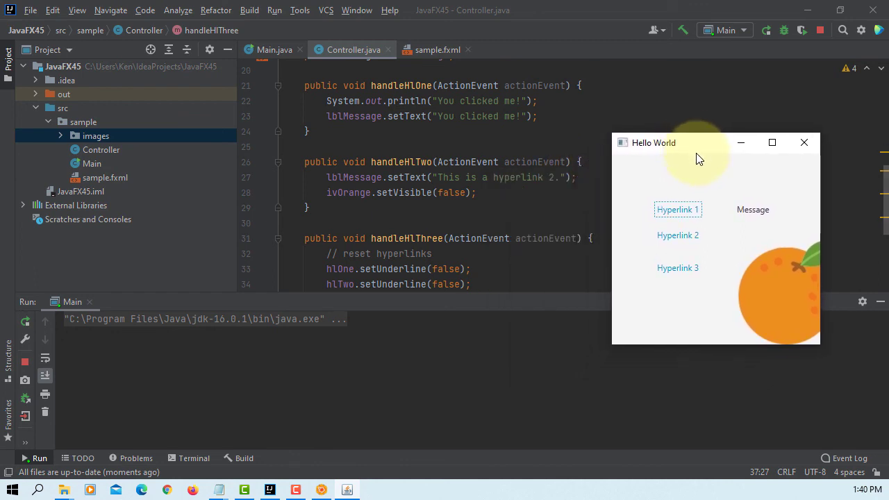
mouse_move(687, 209)
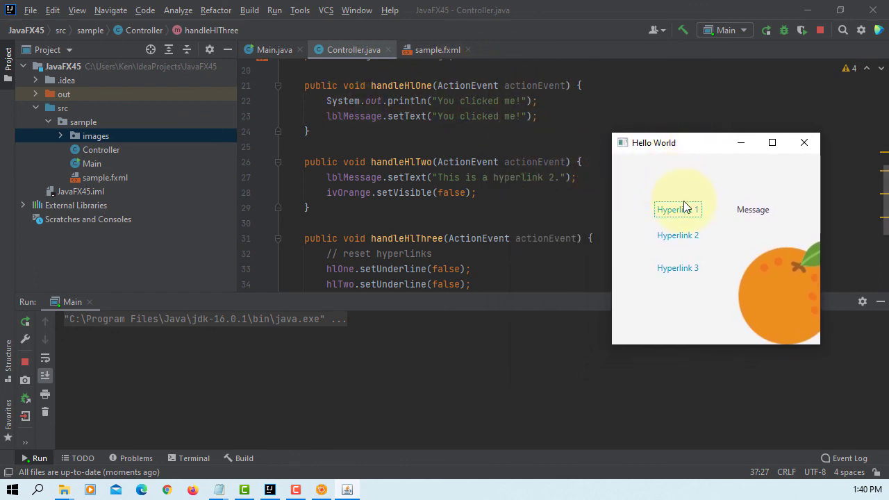
left_click(679, 209)
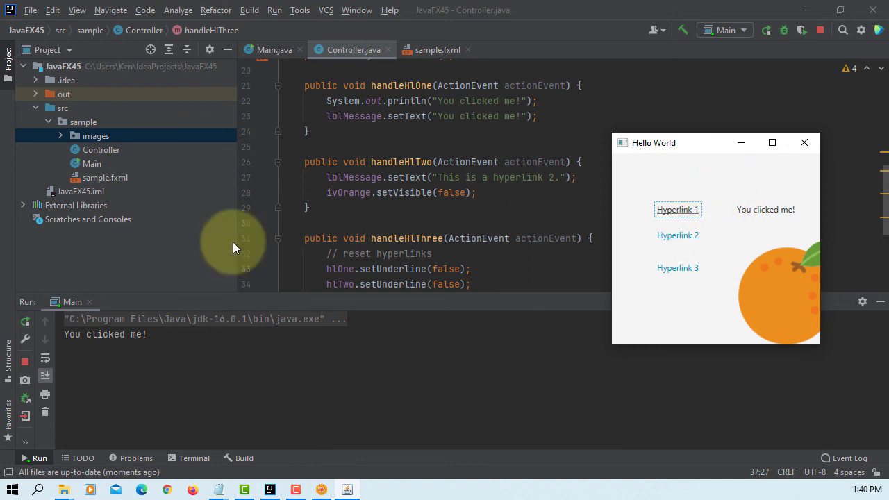
mouse_move(478, 192)
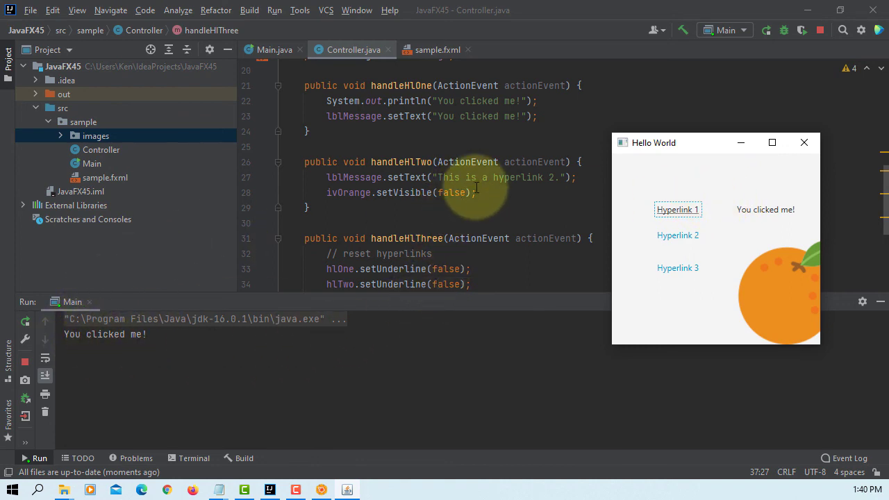
left_click(678, 234)
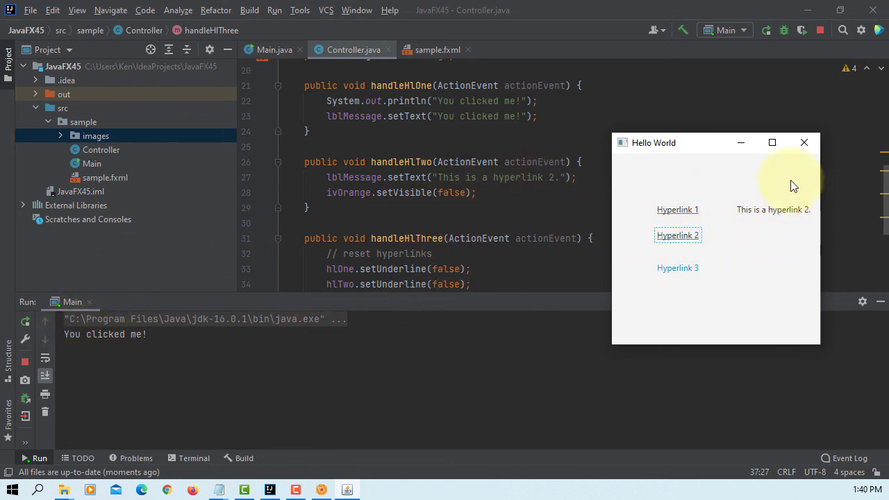
mouse_move(790, 278)
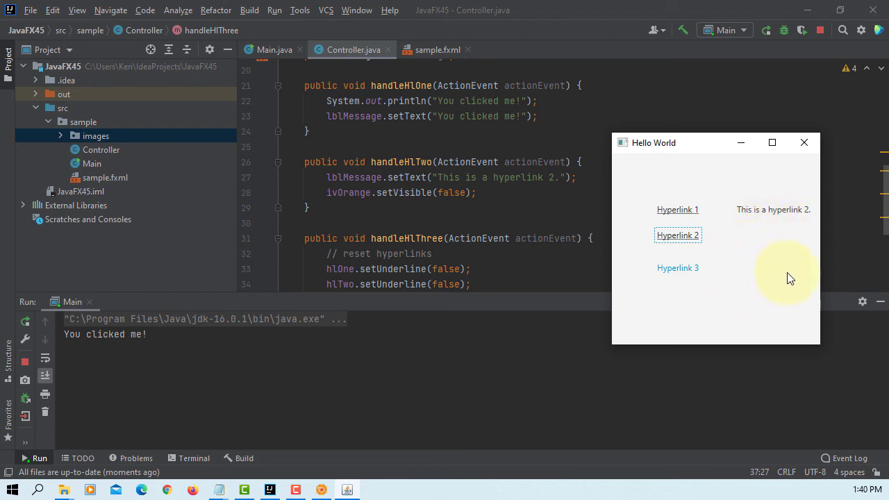
mouse_move(455, 214)
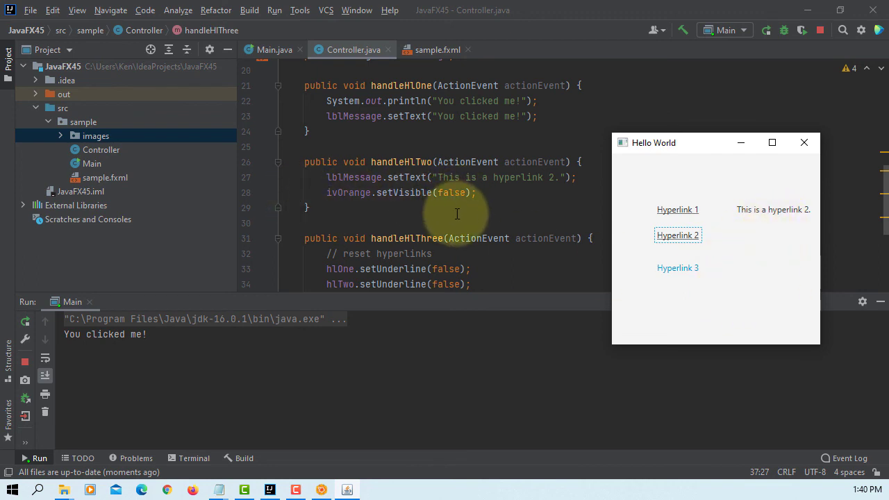
scroll("down", 3)
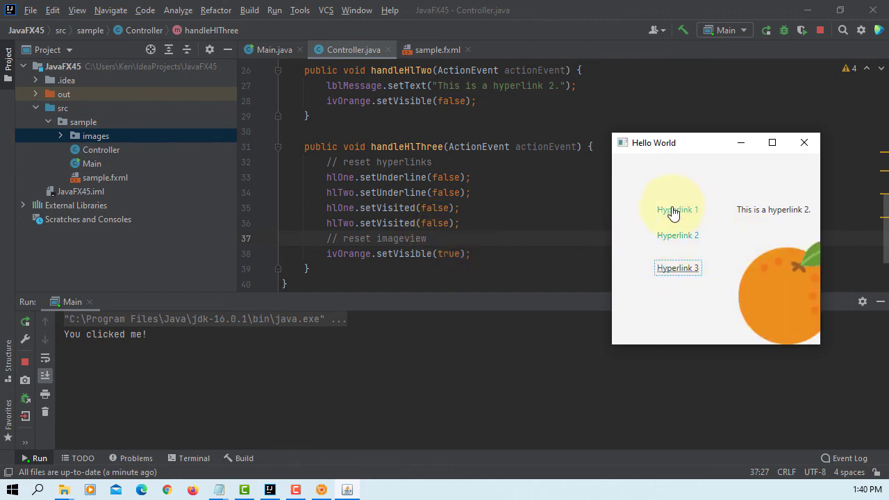
mouse_move(800, 300)
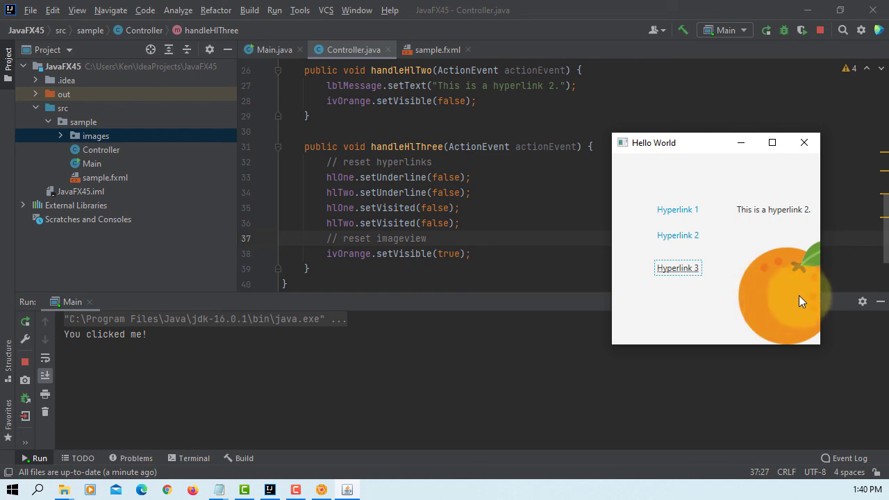
mouse_move(805, 142)
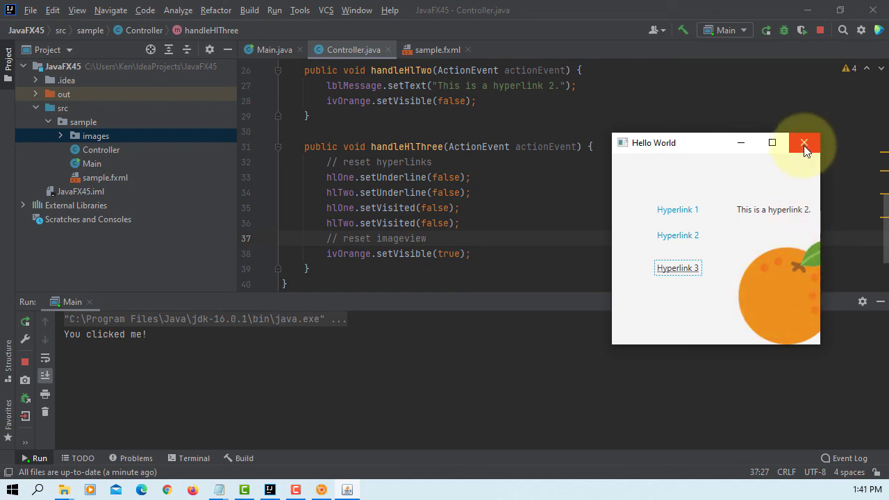
mouse_move(804, 142)
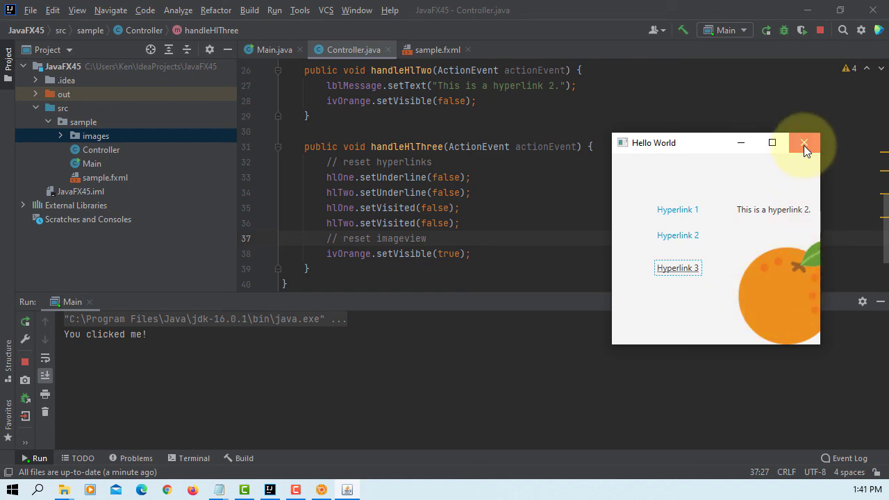
left_click(804, 141)
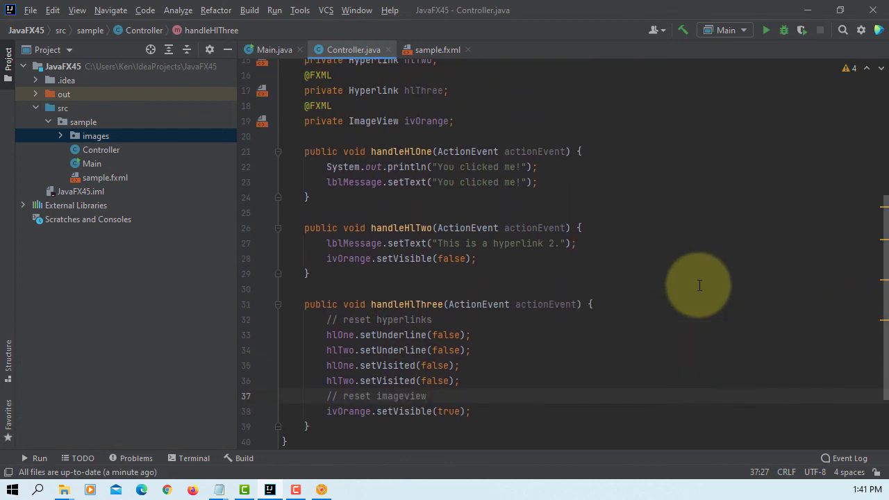